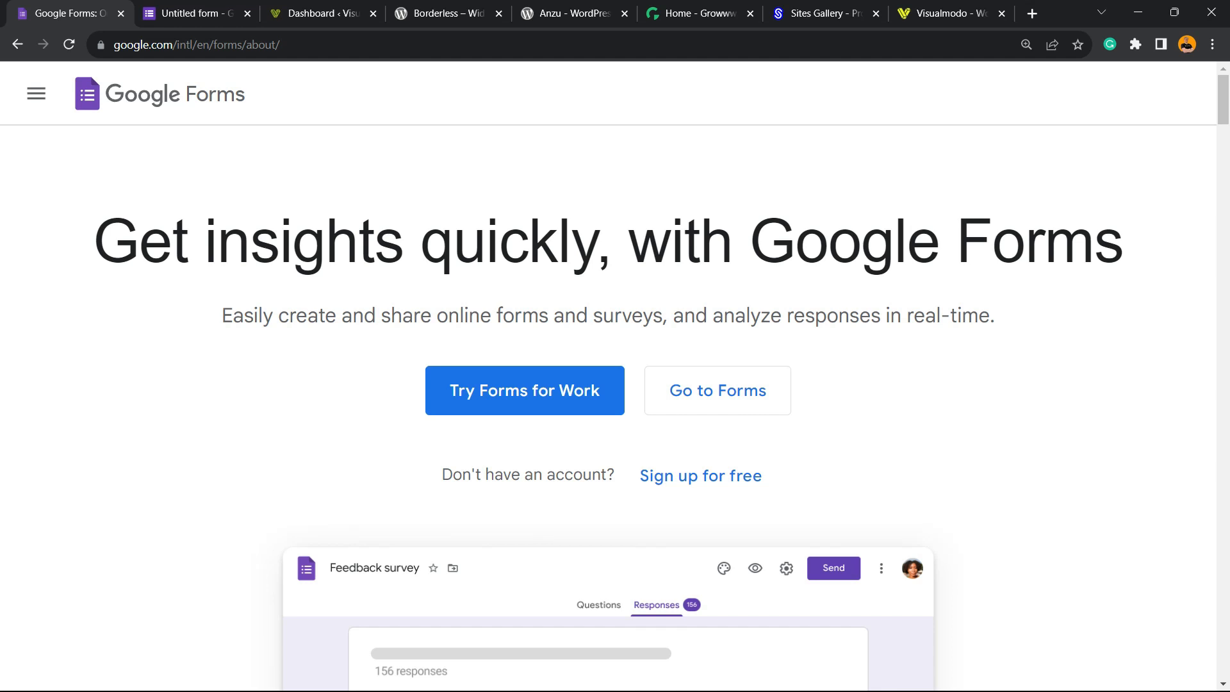
# Scroll through the Google Forms overview page's feature sections and back toward the top.
pyautogui.scroll(-3)
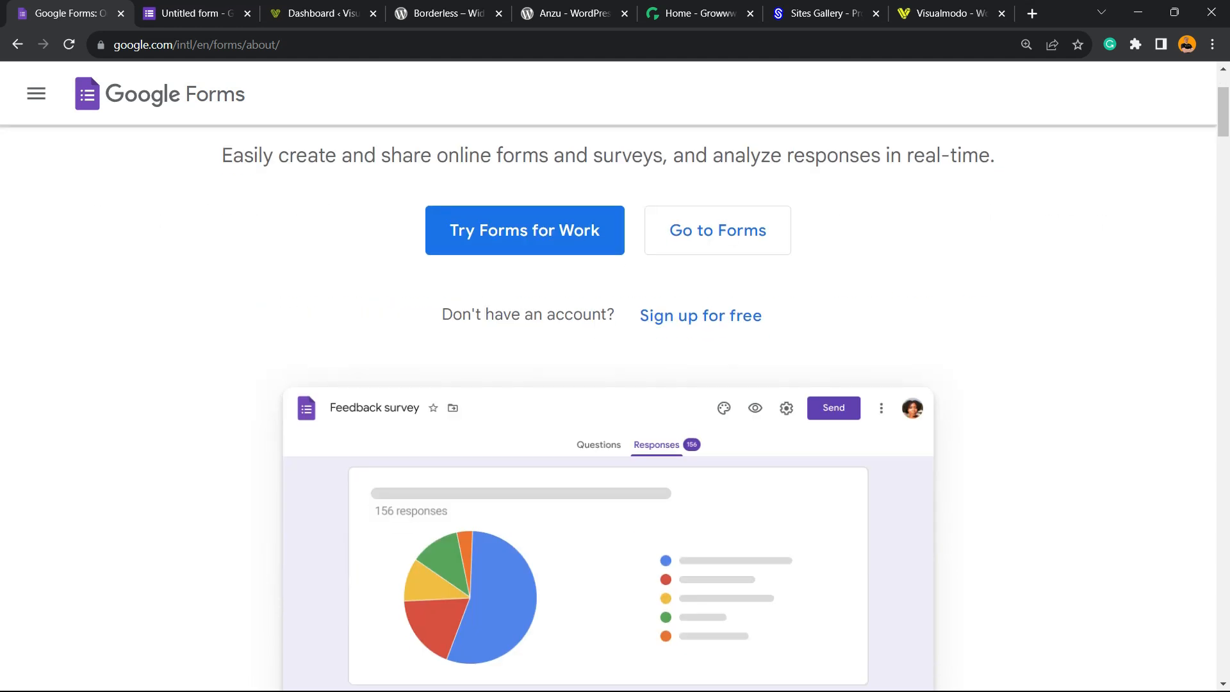
pyautogui.scroll(-3)
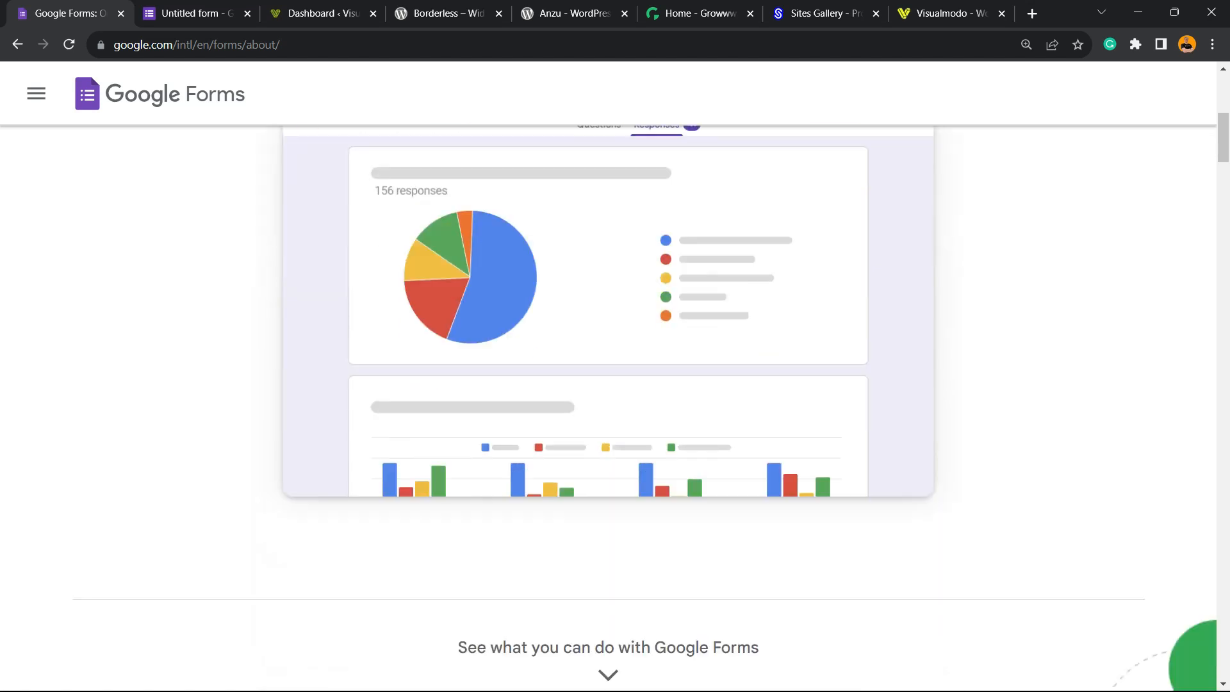
pyautogui.scroll(-3)
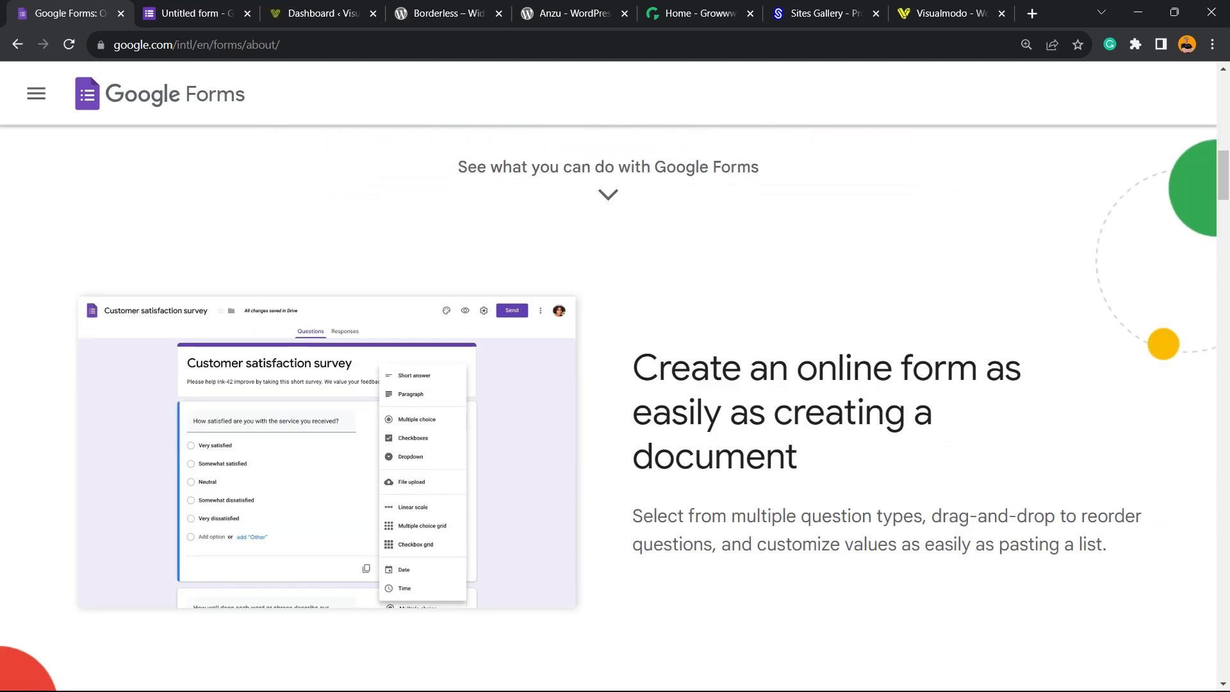
pyautogui.scroll(-3)
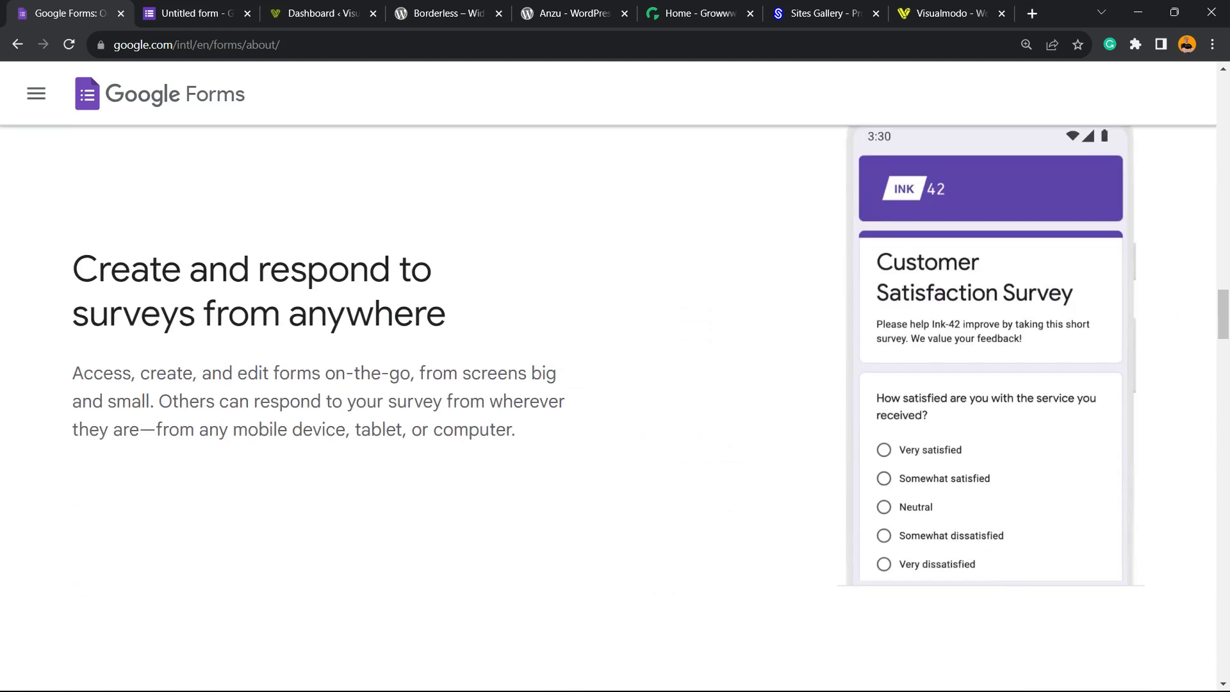
pyautogui.scroll(-3)
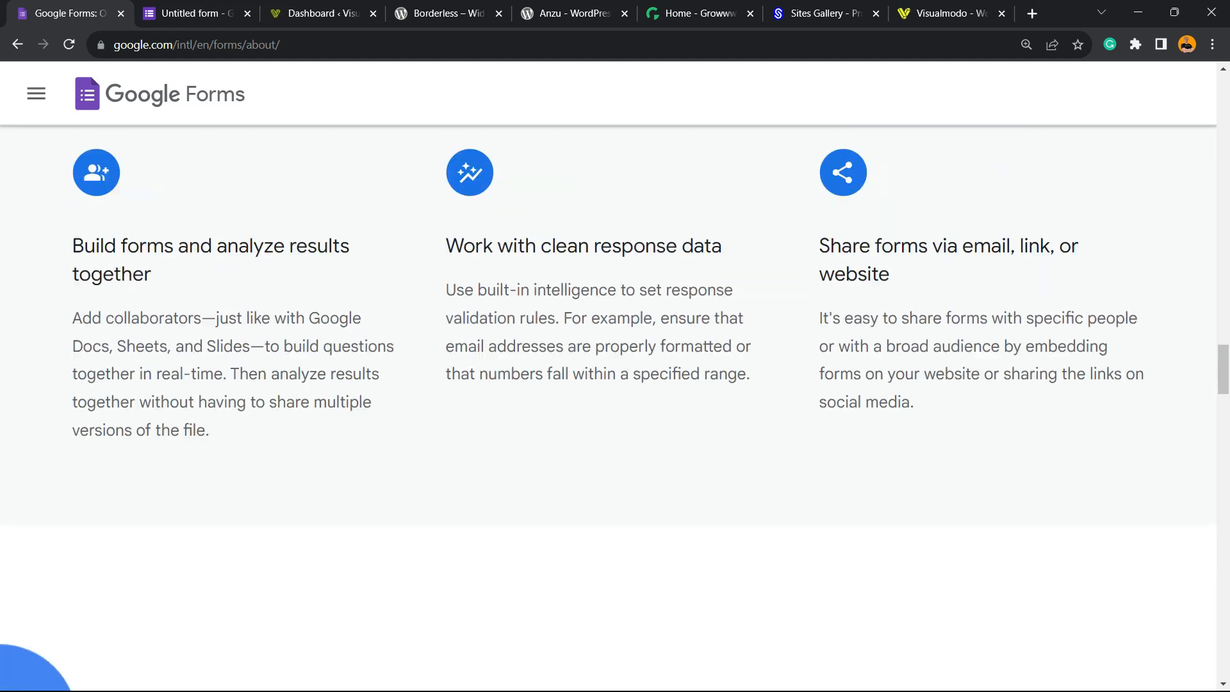
pyautogui.scroll(-3)
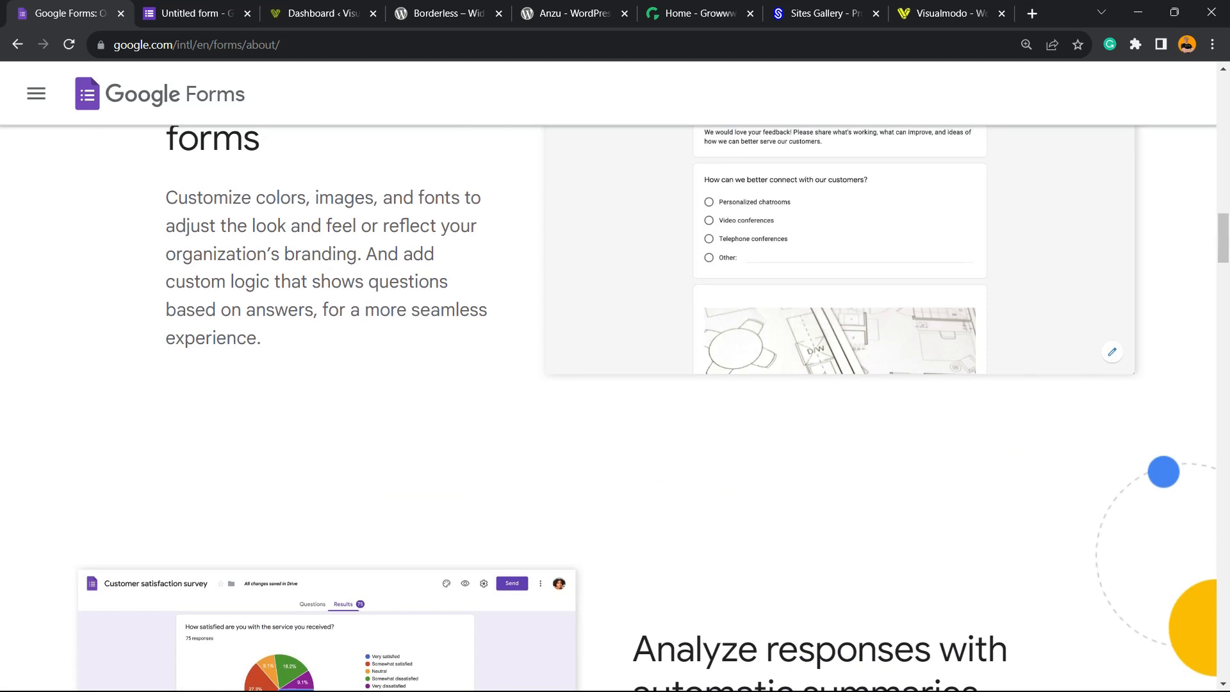
pyautogui.scroll(3)
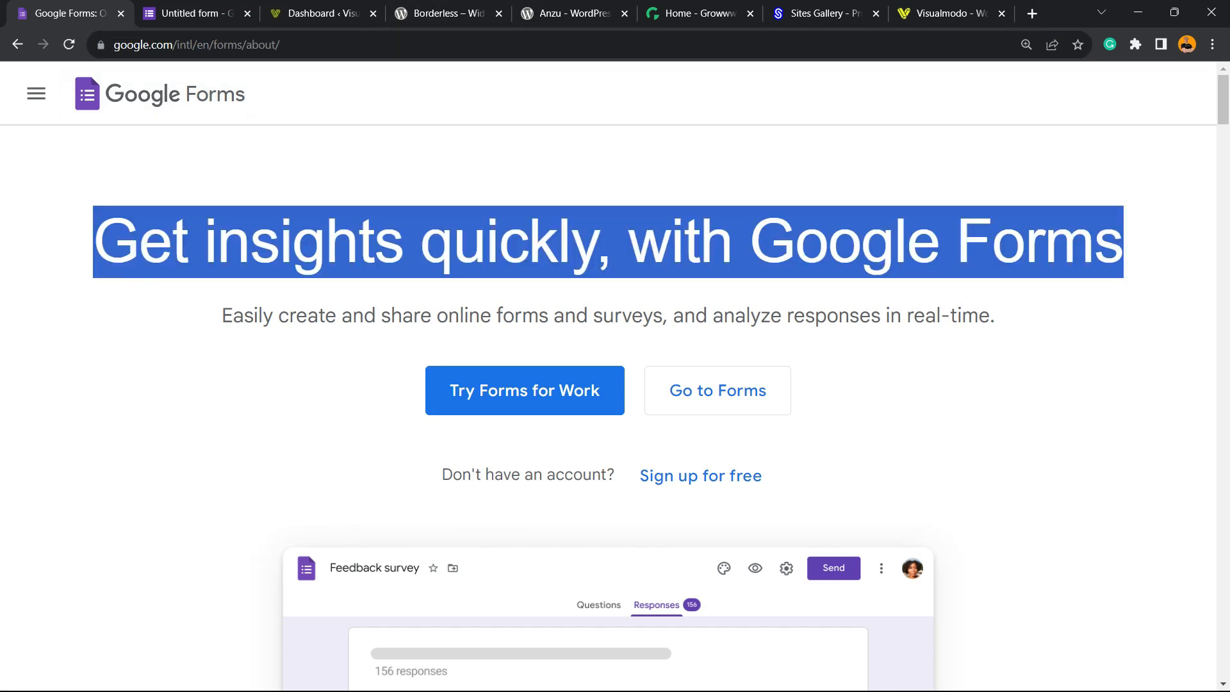
pyautogui.moveTo(716, 391)
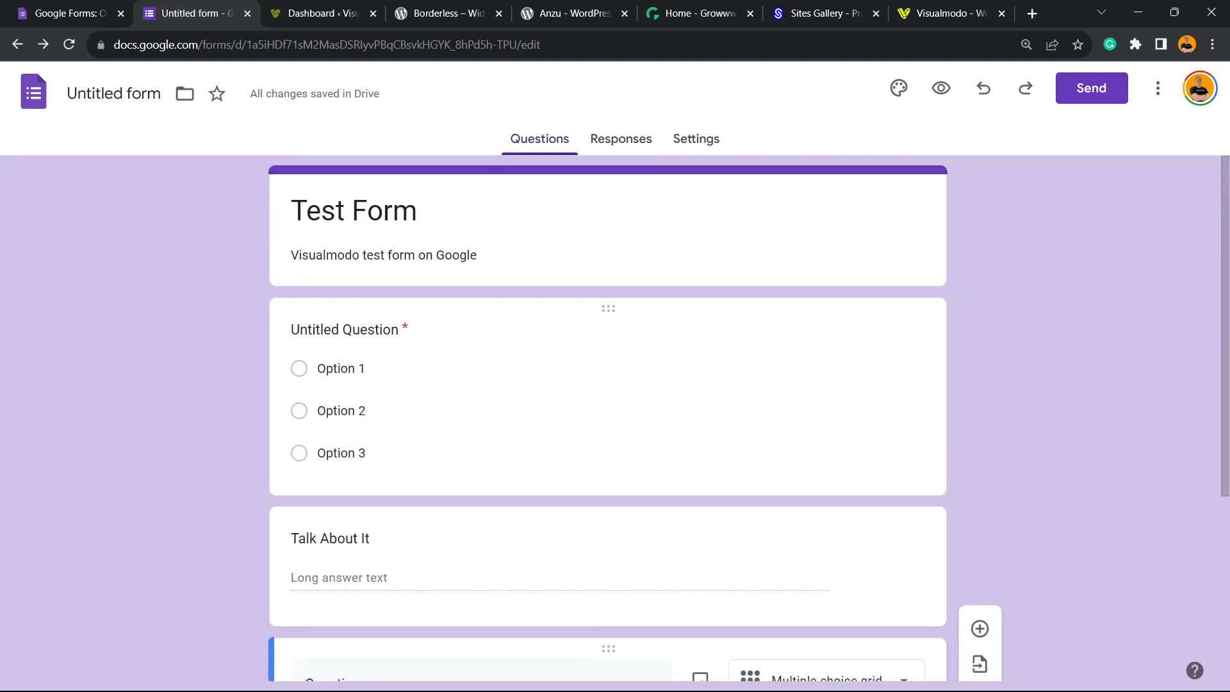
pyautogui.scroll(-3)
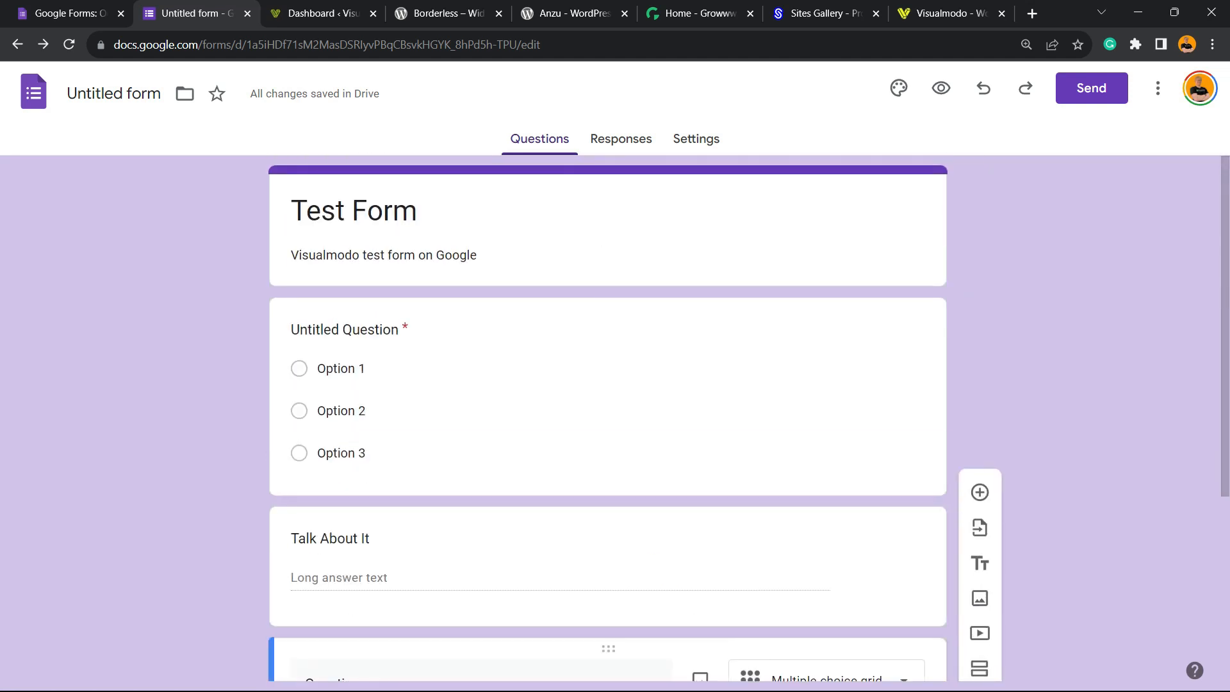
pyautogui.click(898, 88)
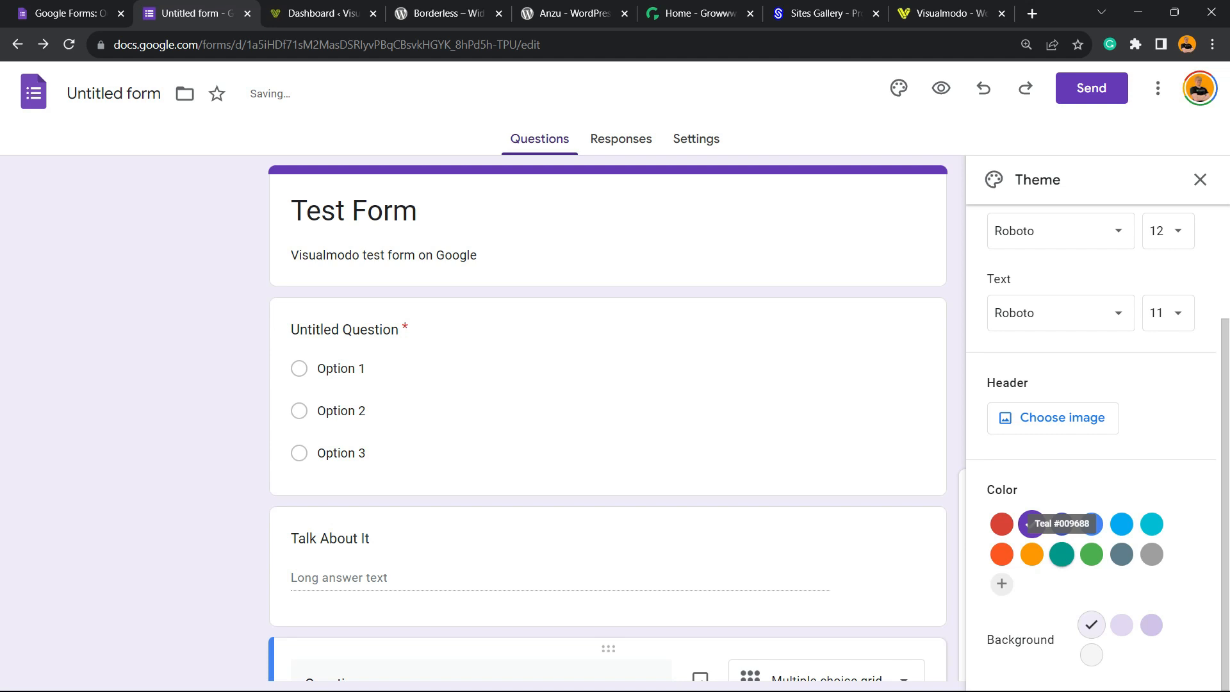
pyautogui.click(1030, 524)
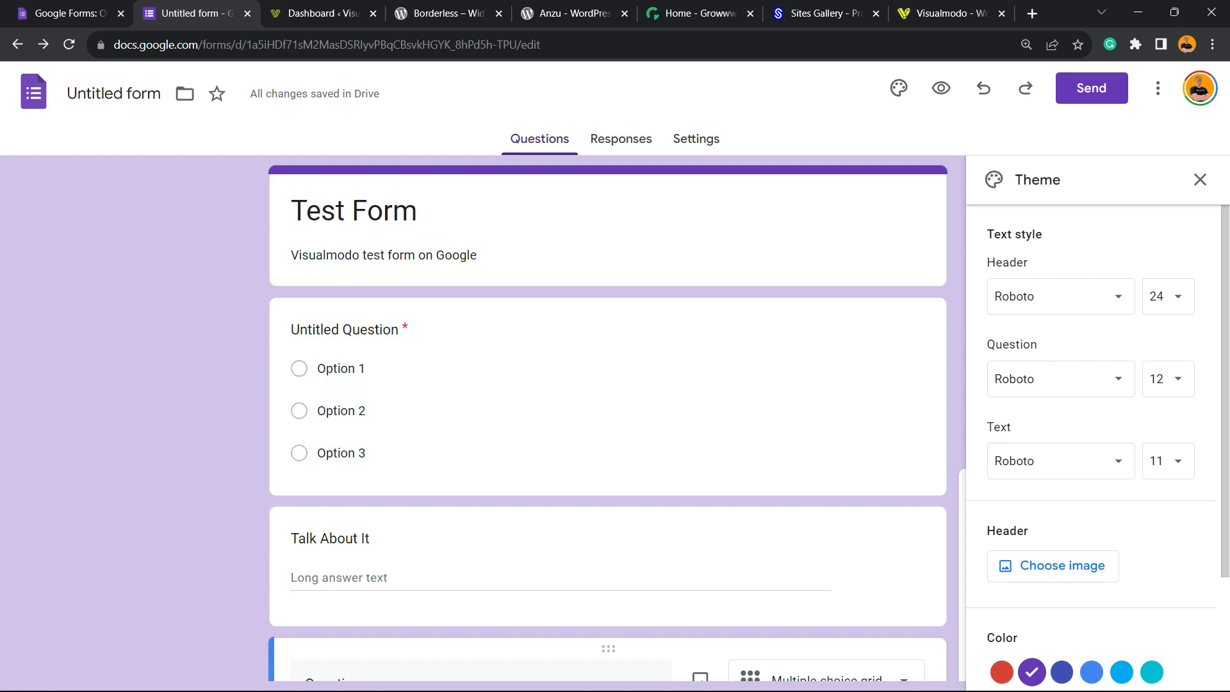
pyautogui.click(694, 138)
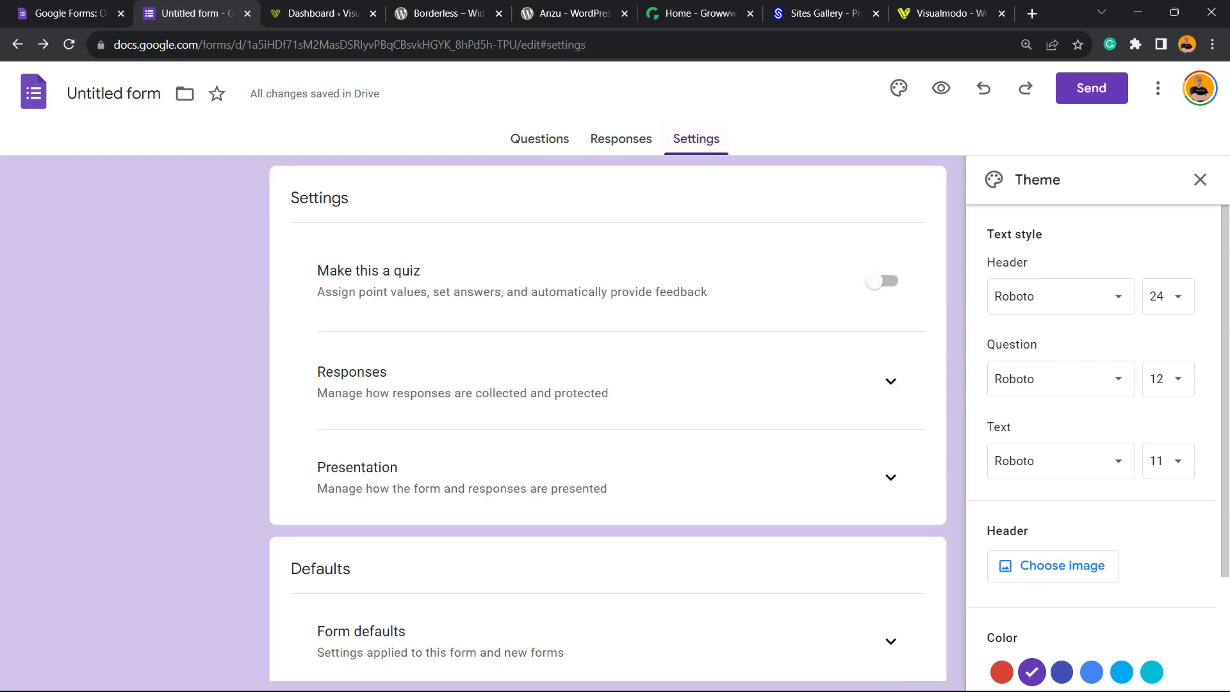
pyautogui.click(621, 139)
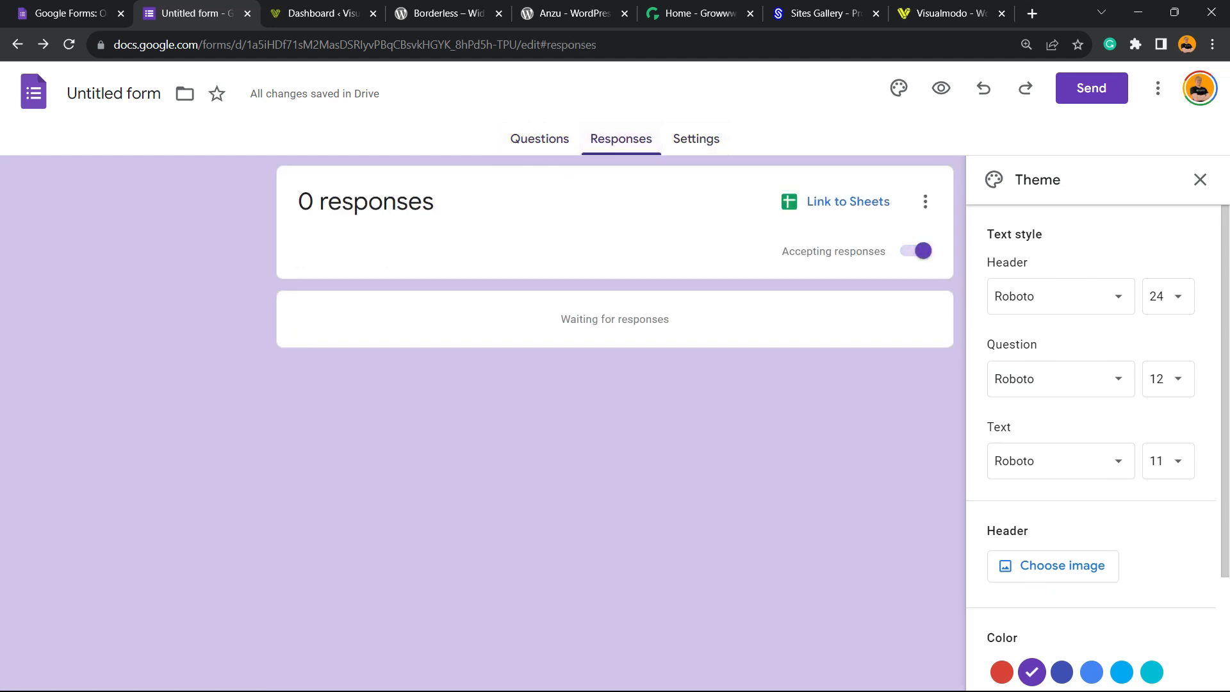
pyautogui.click(539, 139)
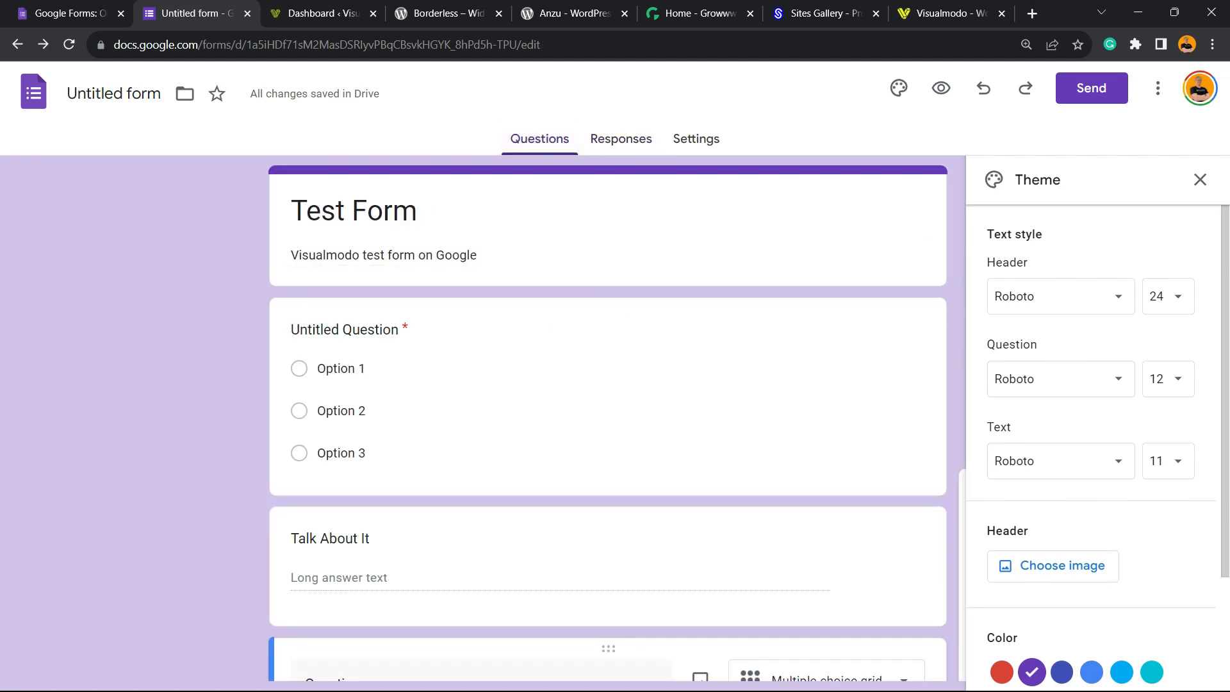
pyautogui.click(1200, 180)
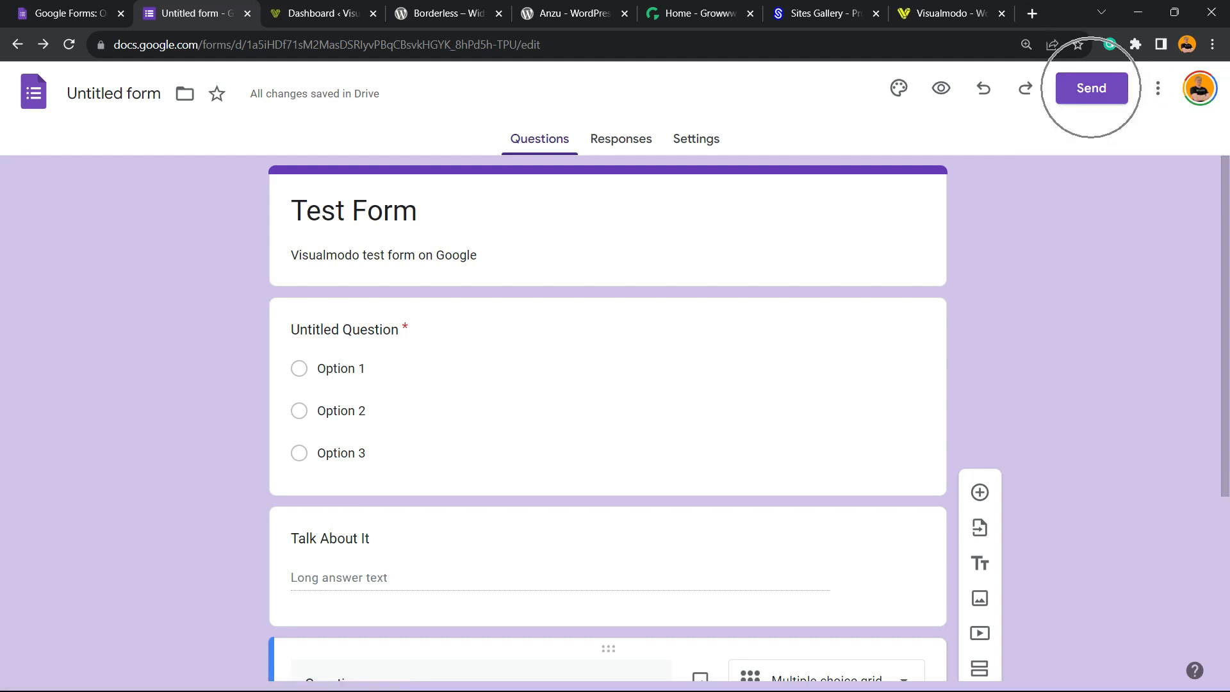
# In the Send form dialog, show the Test Form's embed HTML while keeping email collection off.
pyautogui.click(1089, 88)
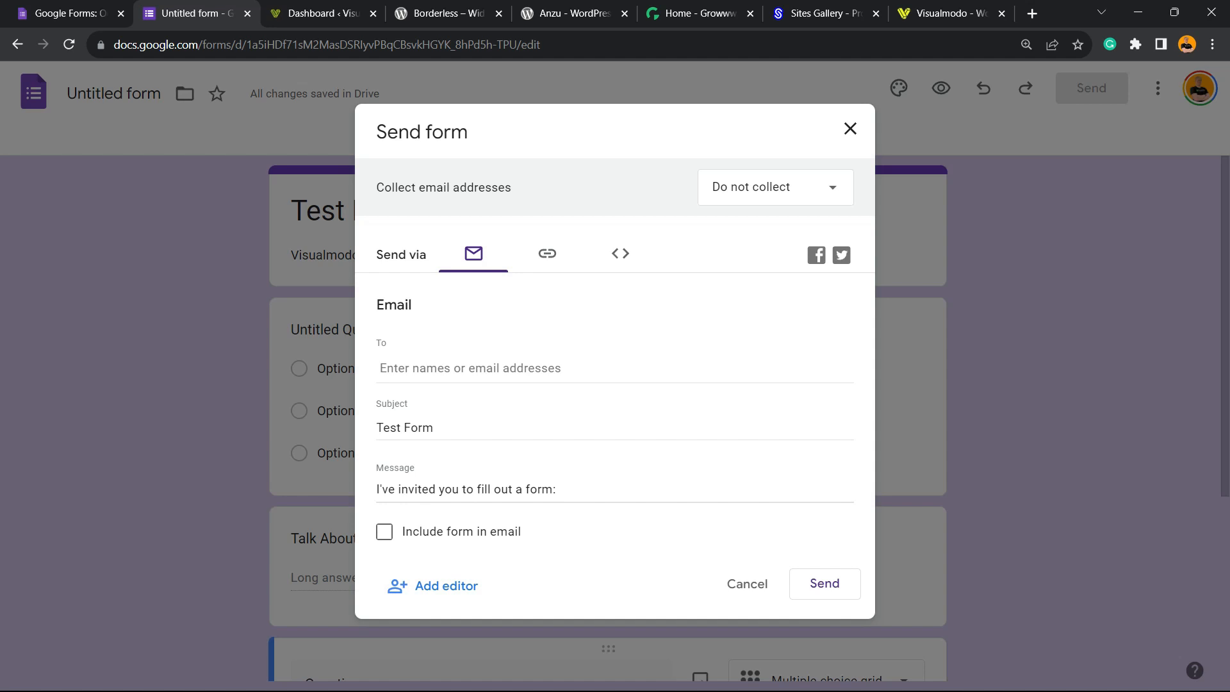
pyautogui.click(546, 253)
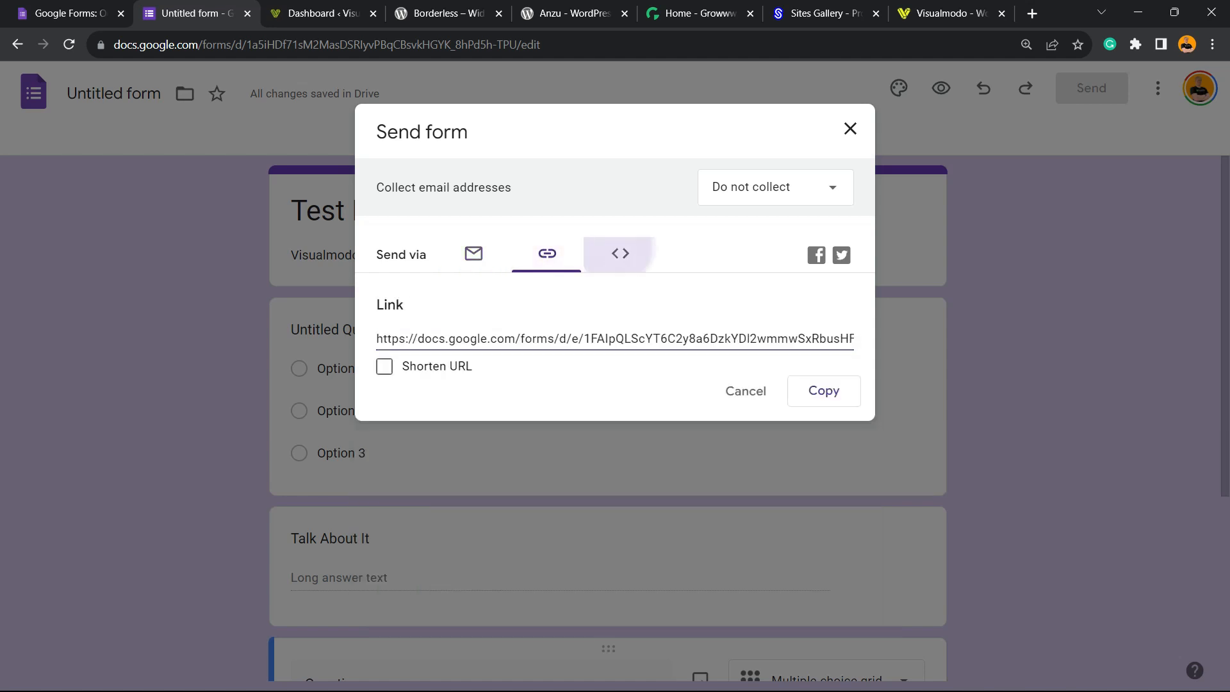
pyautogui.click(621, 254)
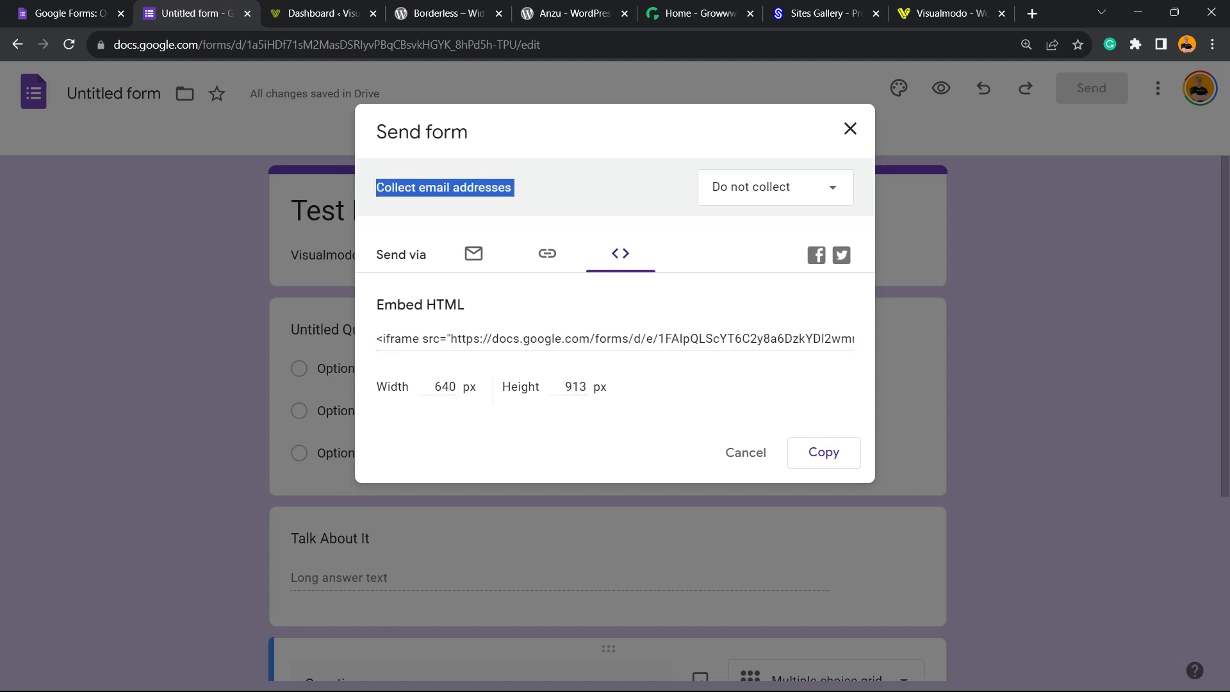
pyautogui.click(773, 187)
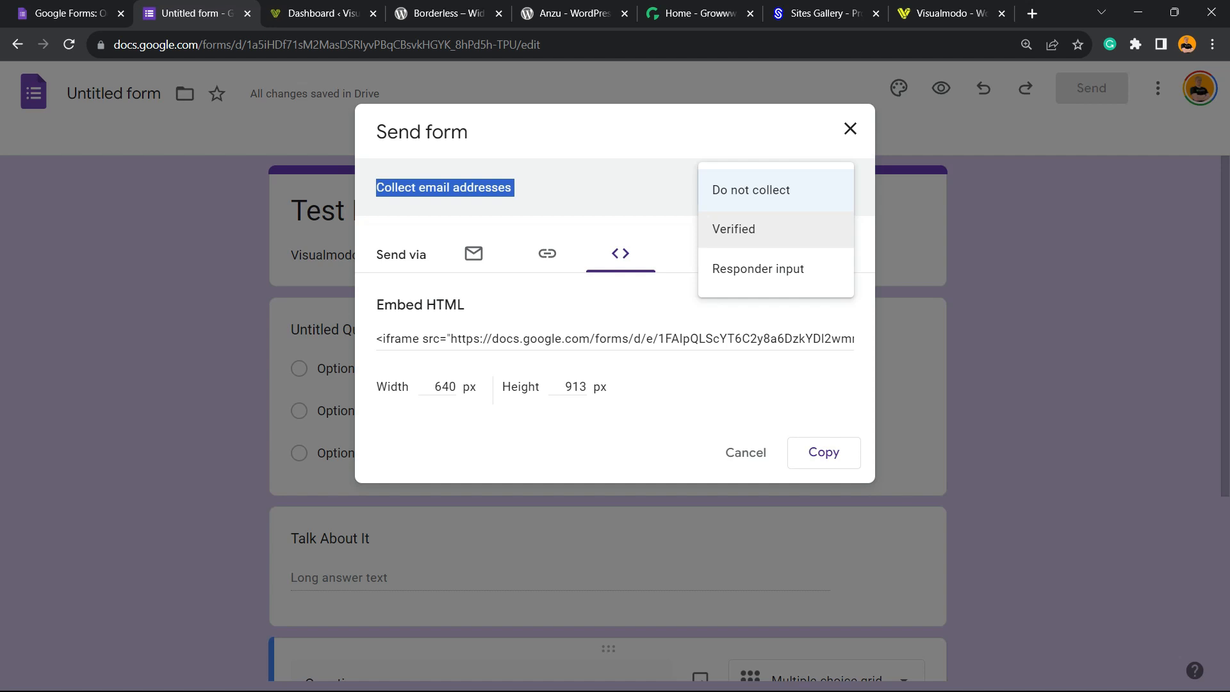
pyautogui.click(750, 190)
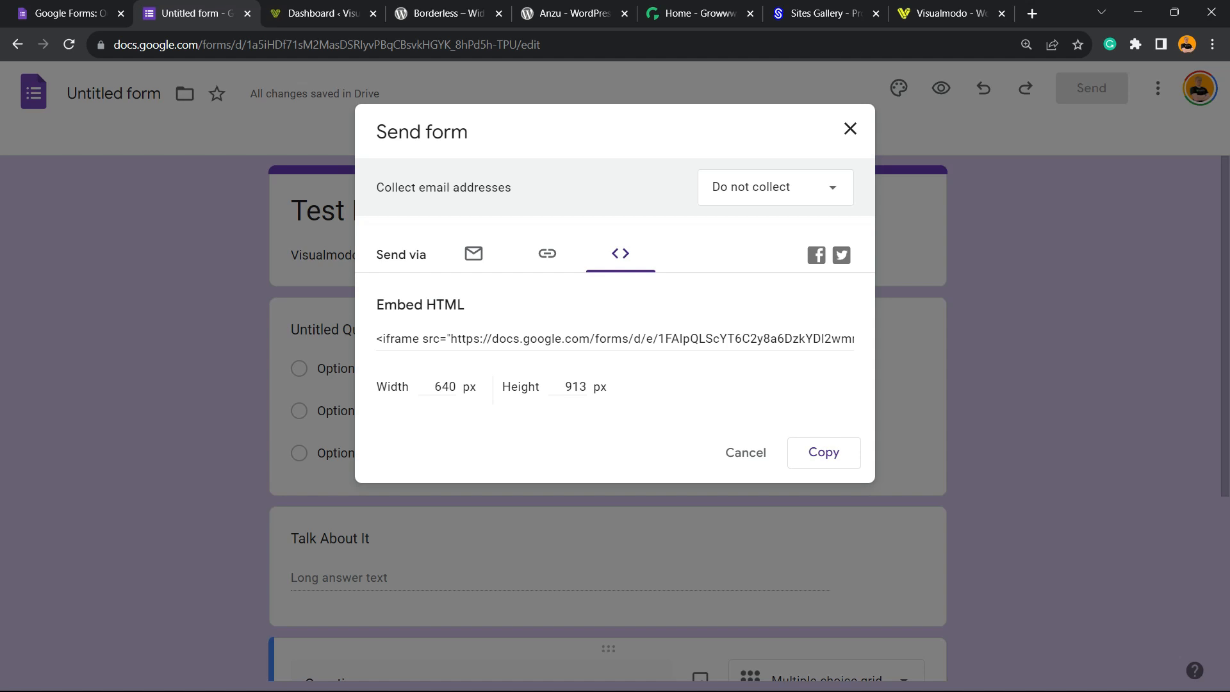
# Copy the iframe embed code and switch to the WordPress dashboard.
pyautogui.click(616, 339)
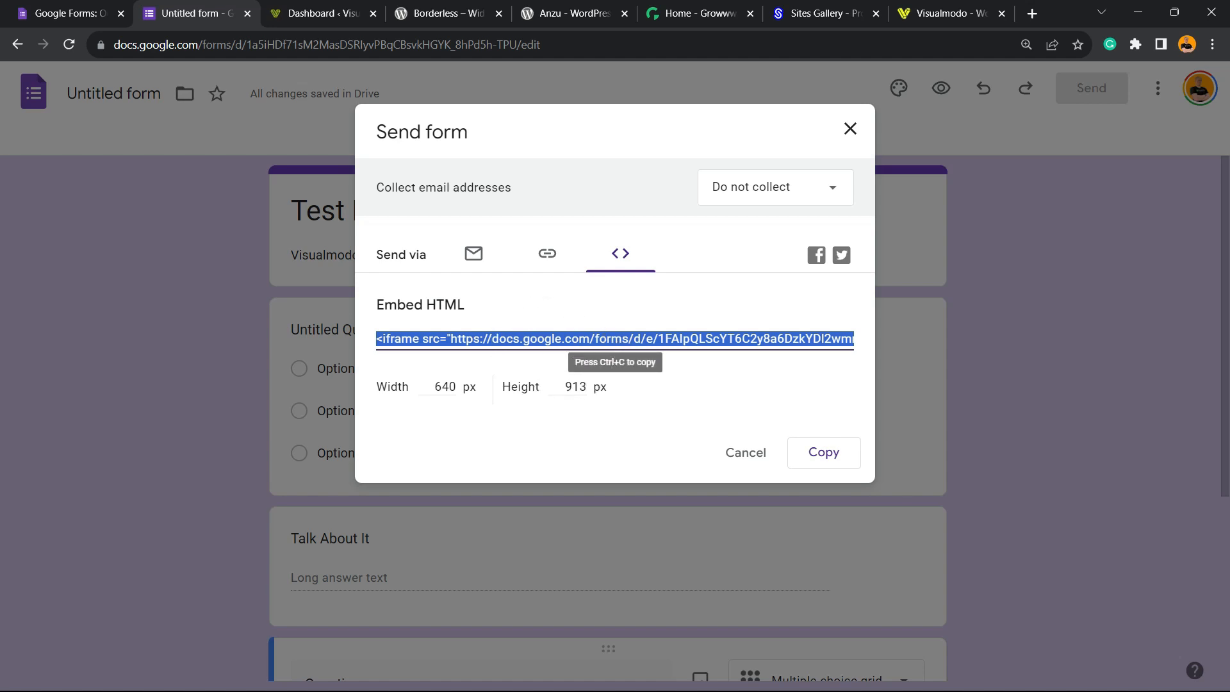
pyautogui.click(317, 13)
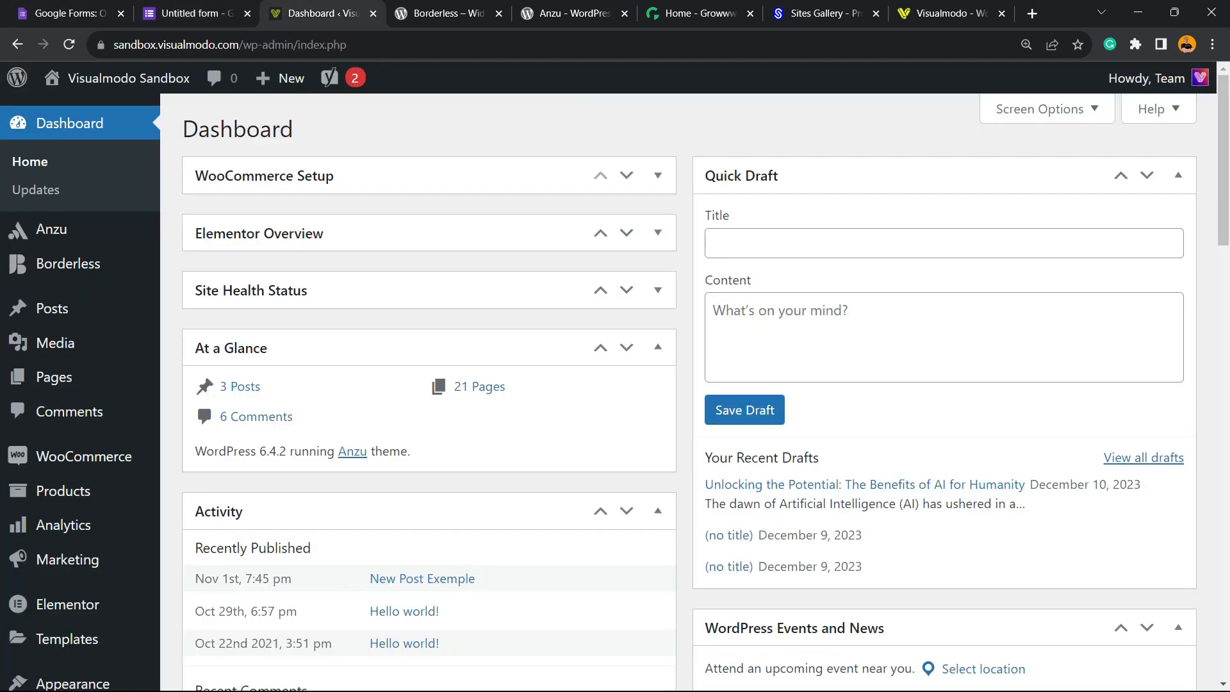
pyautogui.moveTo(41, 307)
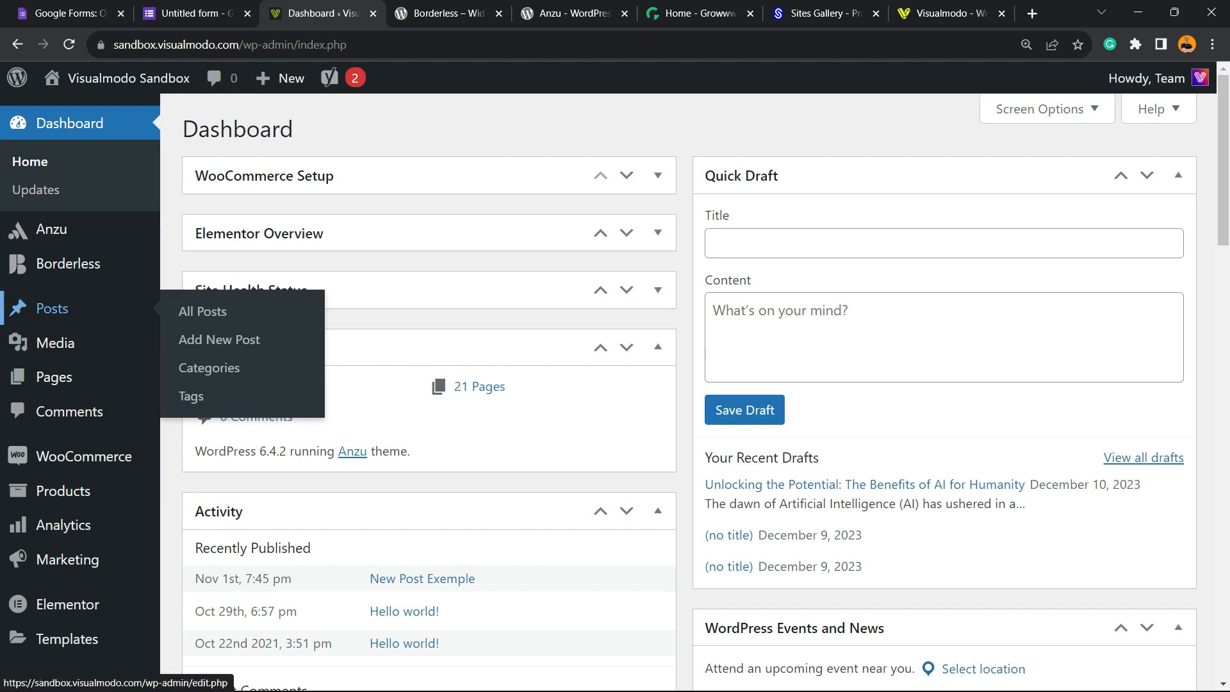
pyautogui.moveTo(55, 344)
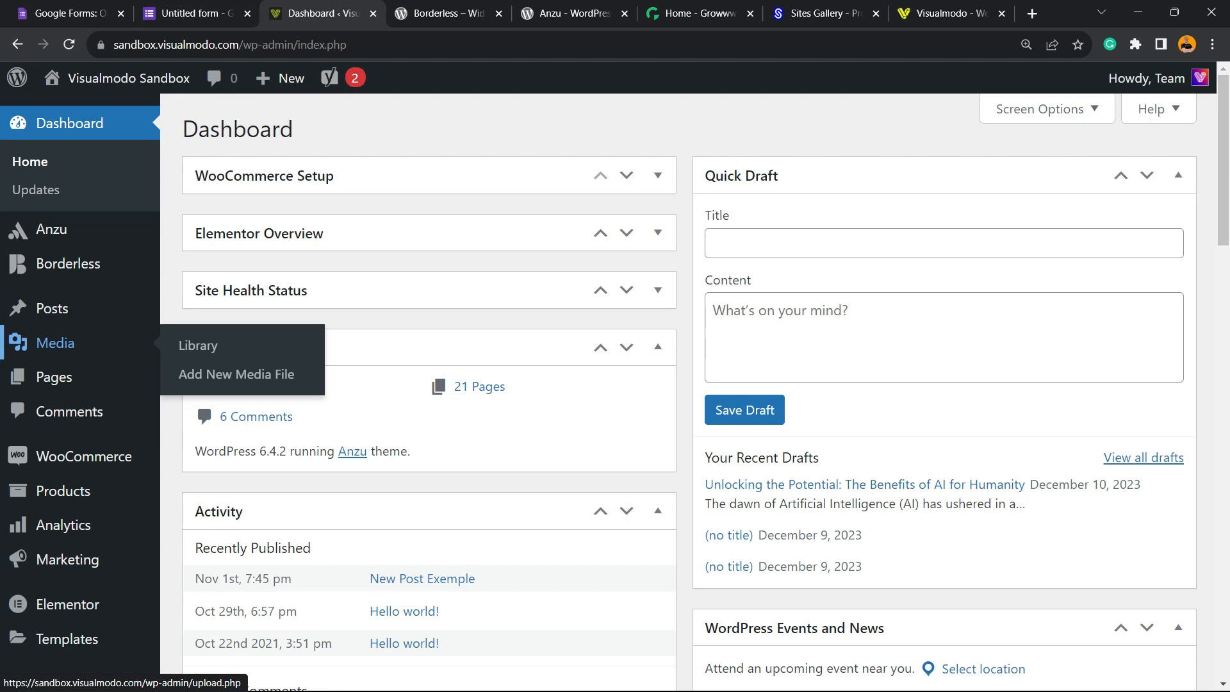
pyautogui.moveTo(51, 307)
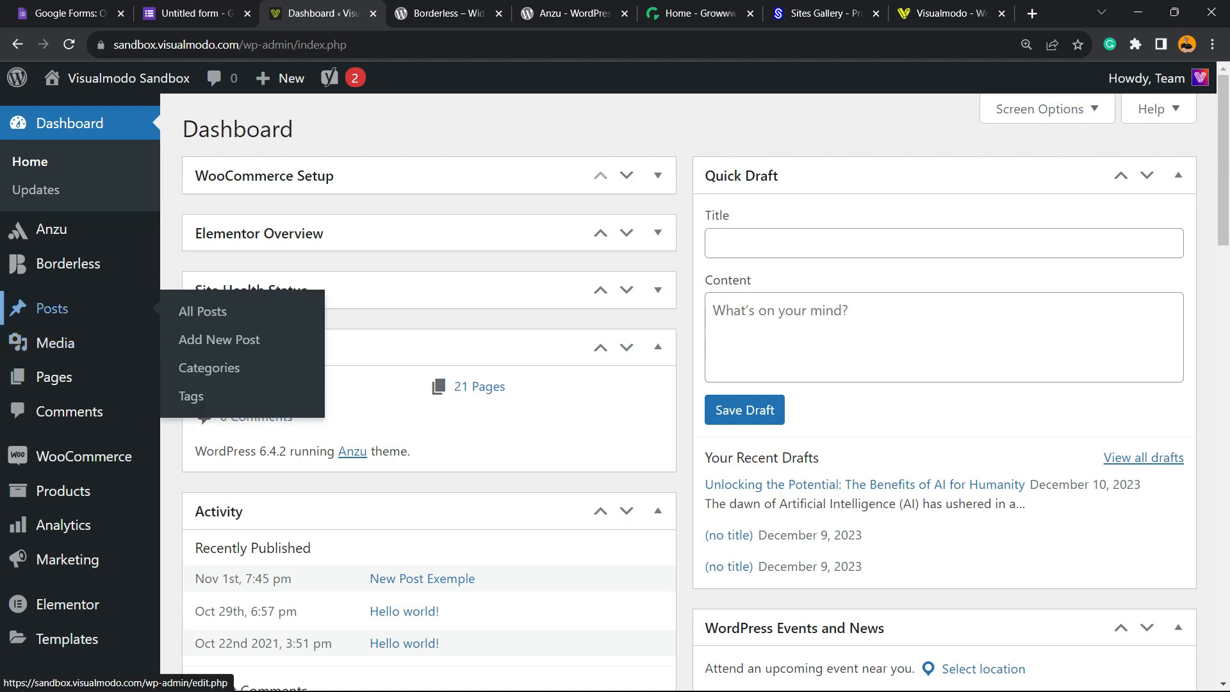
# From All Posts, open the AI benefits post in the block editor.
pyautogui.click(203, 311)
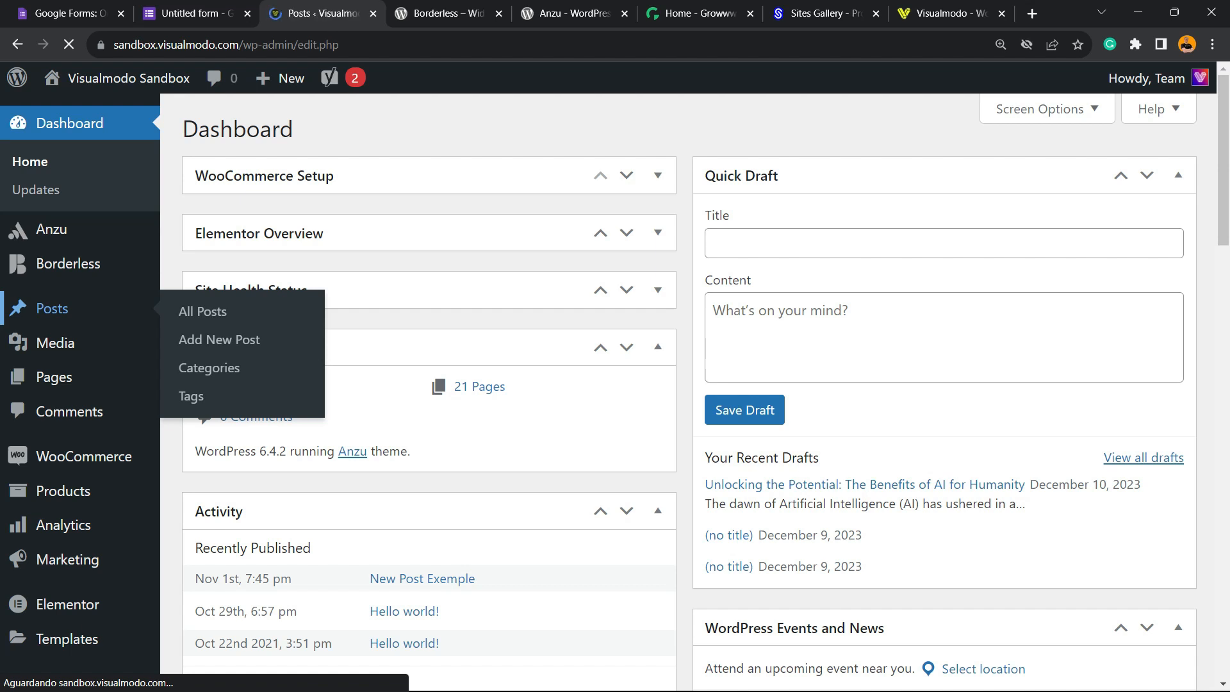
pyautogui.click(203, 311)
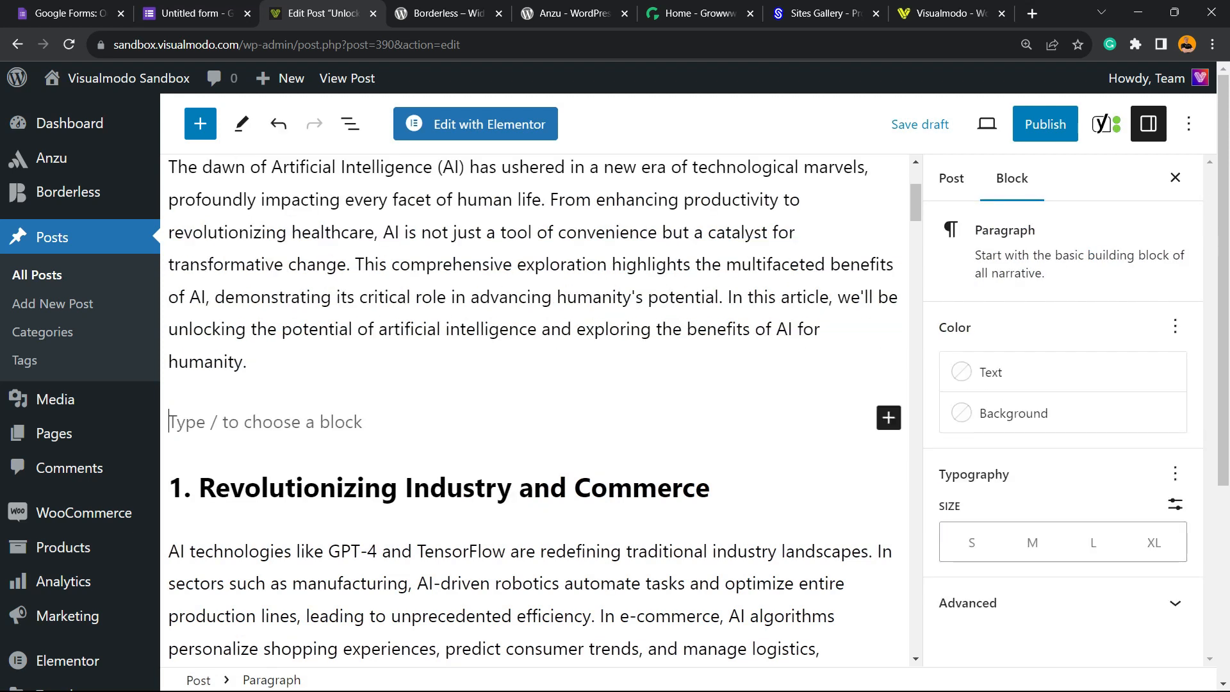
pyautogui.moveTo(889, 417)
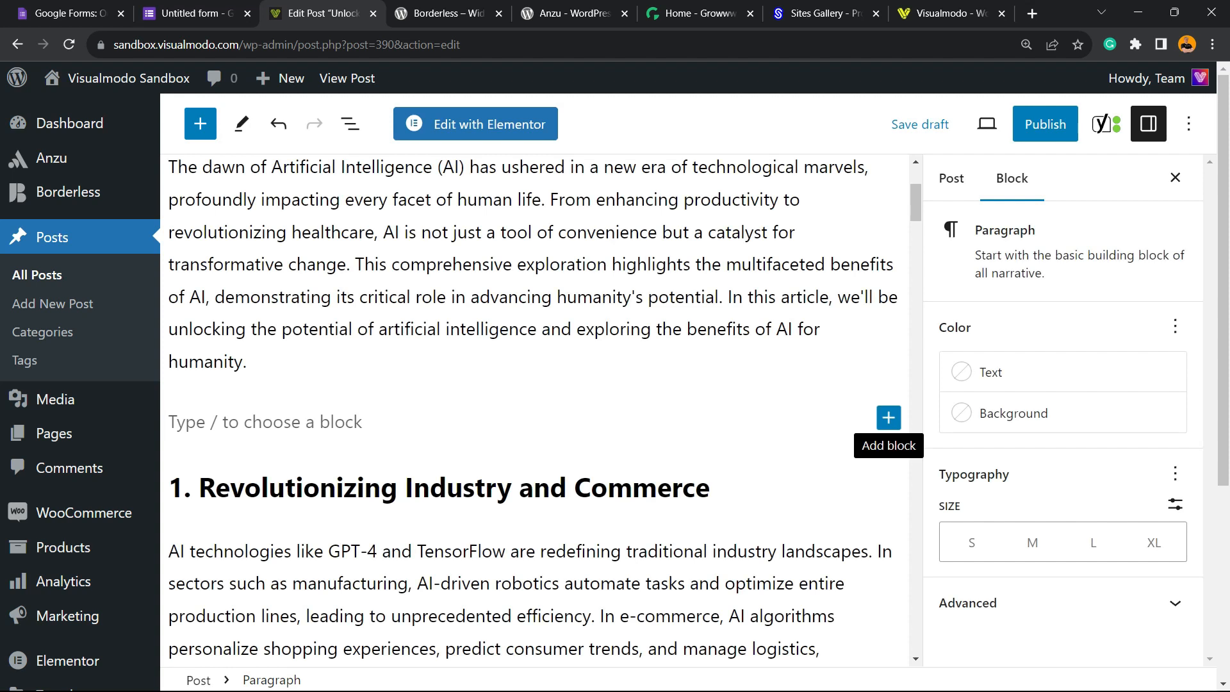
# Add a Custom HTML block below the intro paragraph via the 'html' inserter search.
pyautogui.click(265, 422)
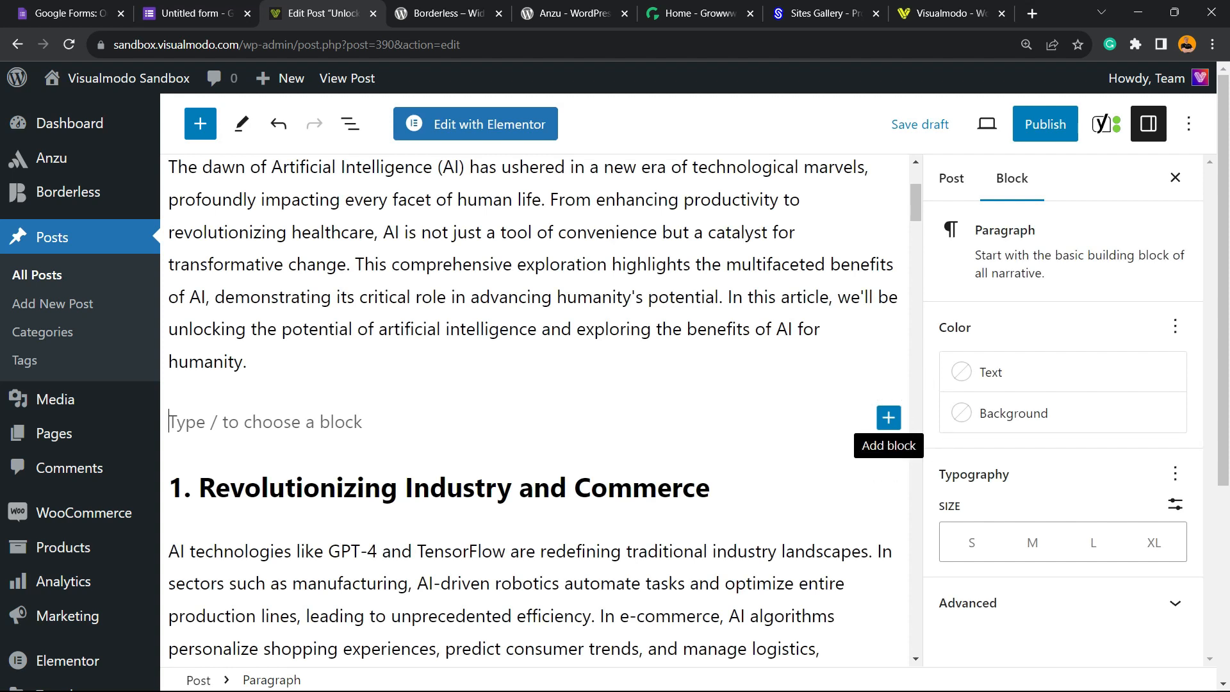
pyautogui.click(888, 418)
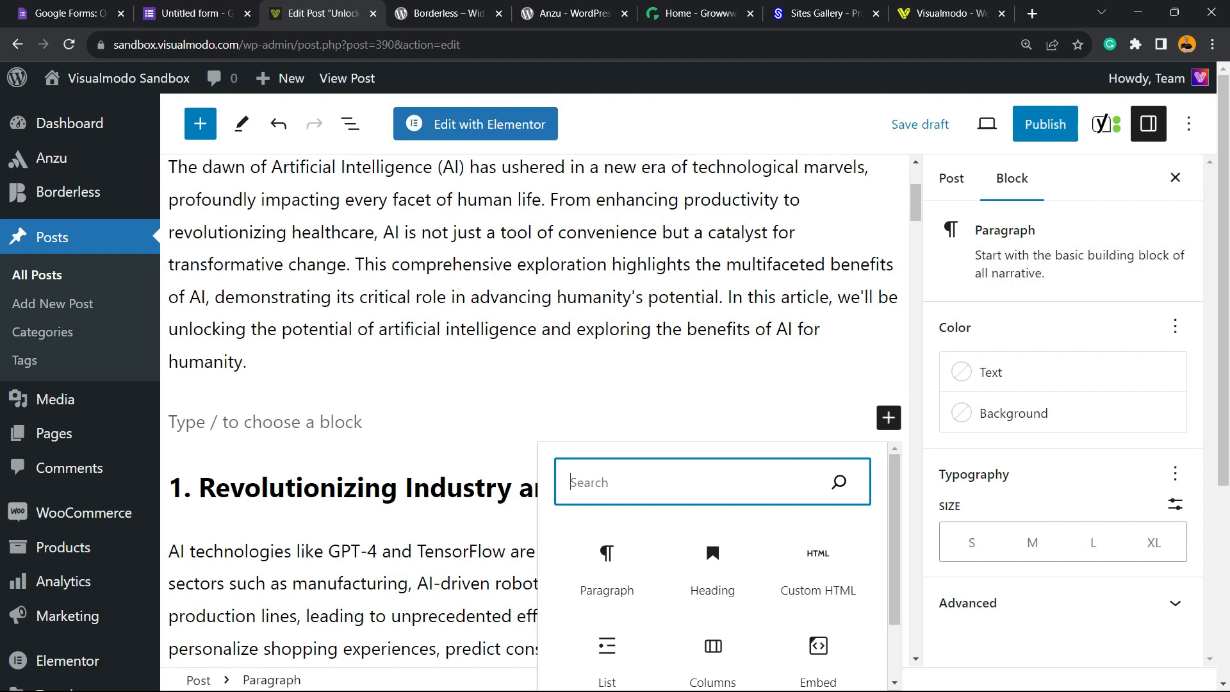
pyautogui.write('h')
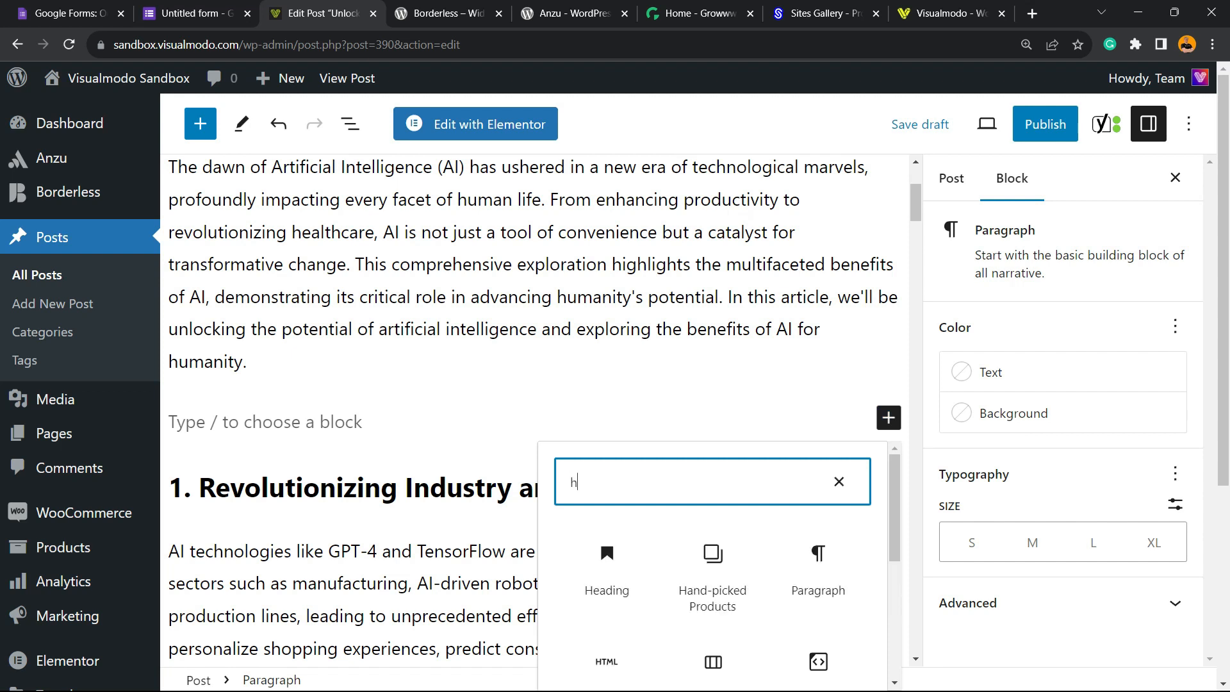
pyautogui.write('tm')
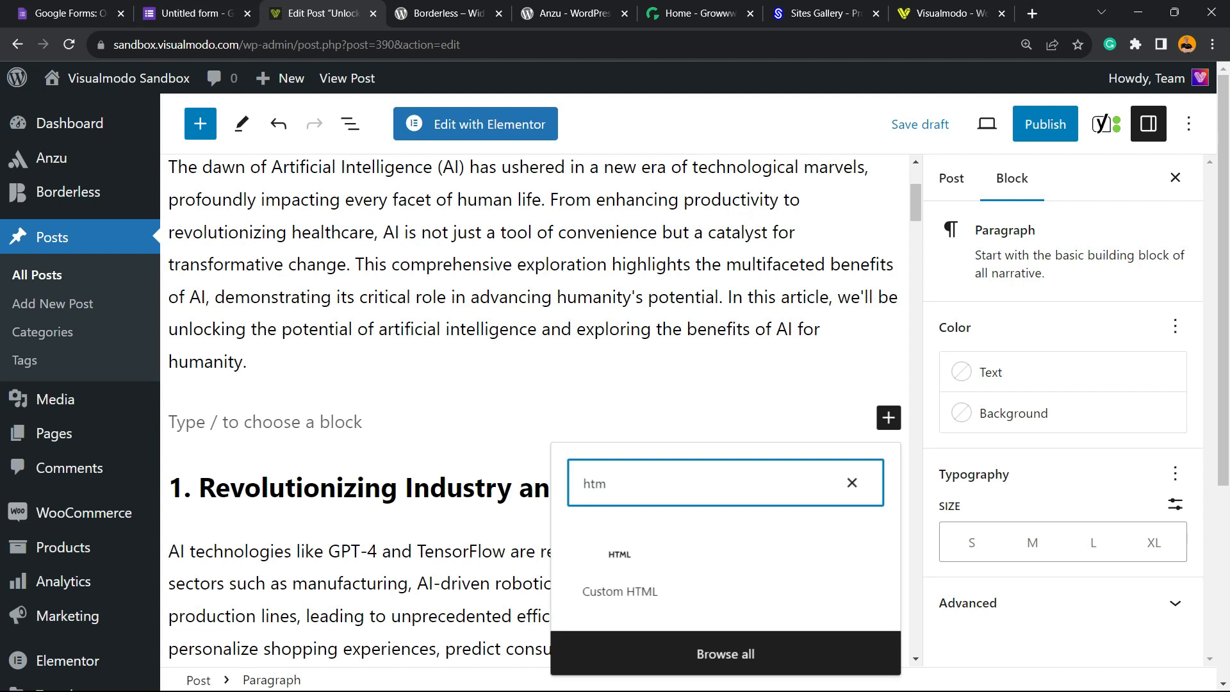
pyautogui.click(619, 592)
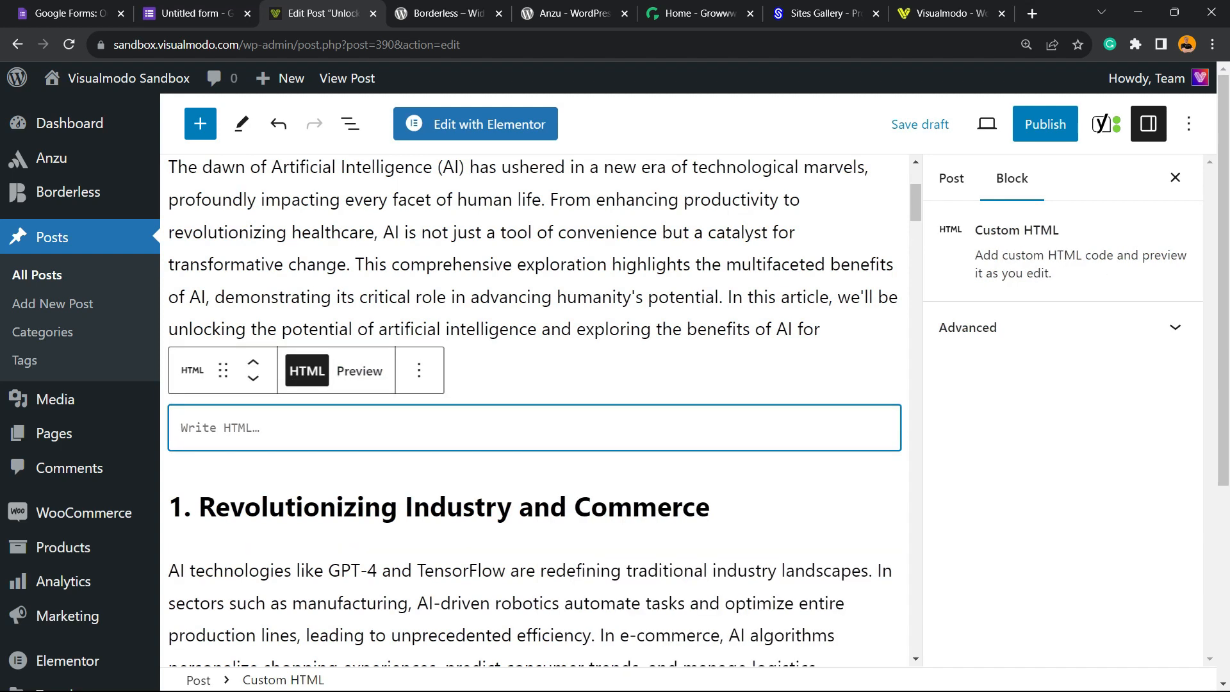
# Paste the Test Form's iframe code into the block and preview the embedded form.
pyautogui.write('<iframe src="https://docs.google.com/forms/d/e/1FAIpQLScYT6C2y8a6DzkYDl2wmmwSxRbusHF83pswA7JU-UBvLi4_Mw/viewform?embedded=true" width="640" height="913" frameborder="0"')
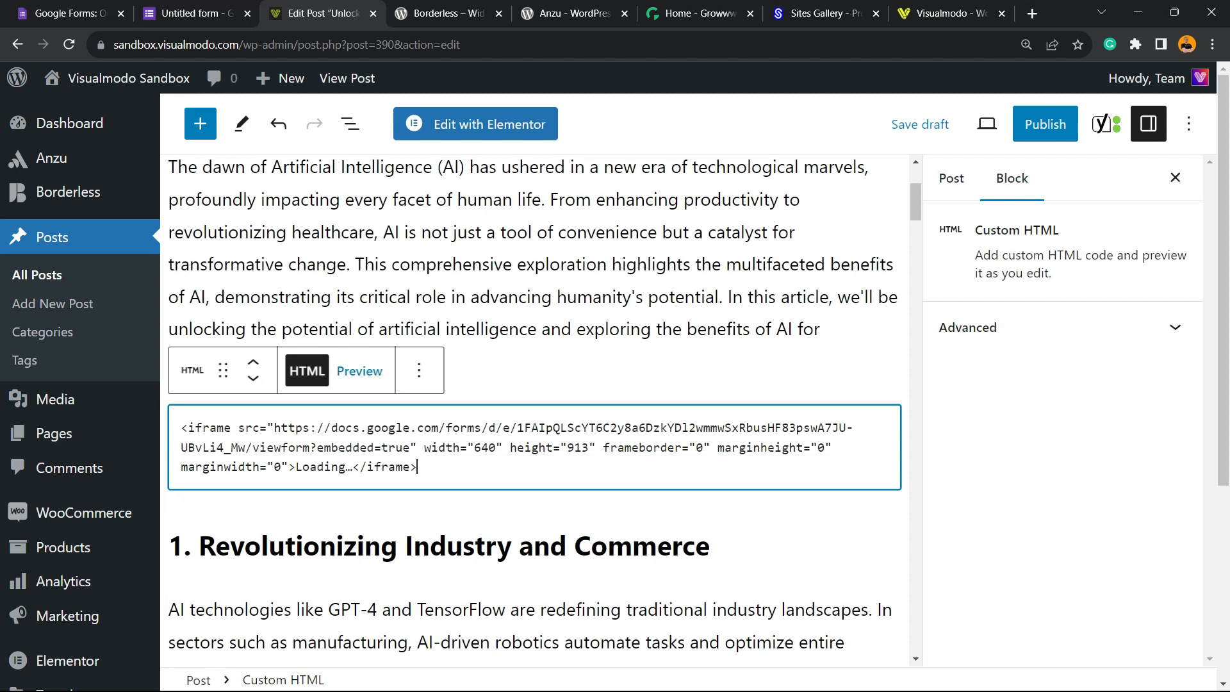
pyautogui.click(359, 370)
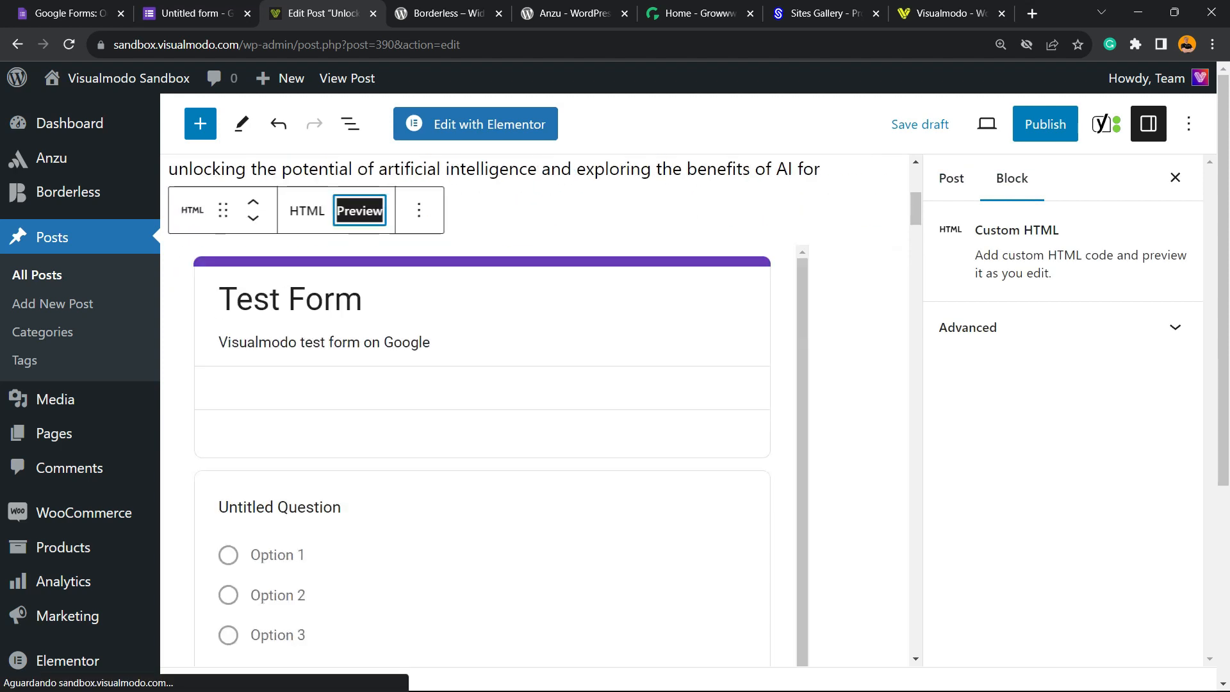
pyautogui.scroll(-3)
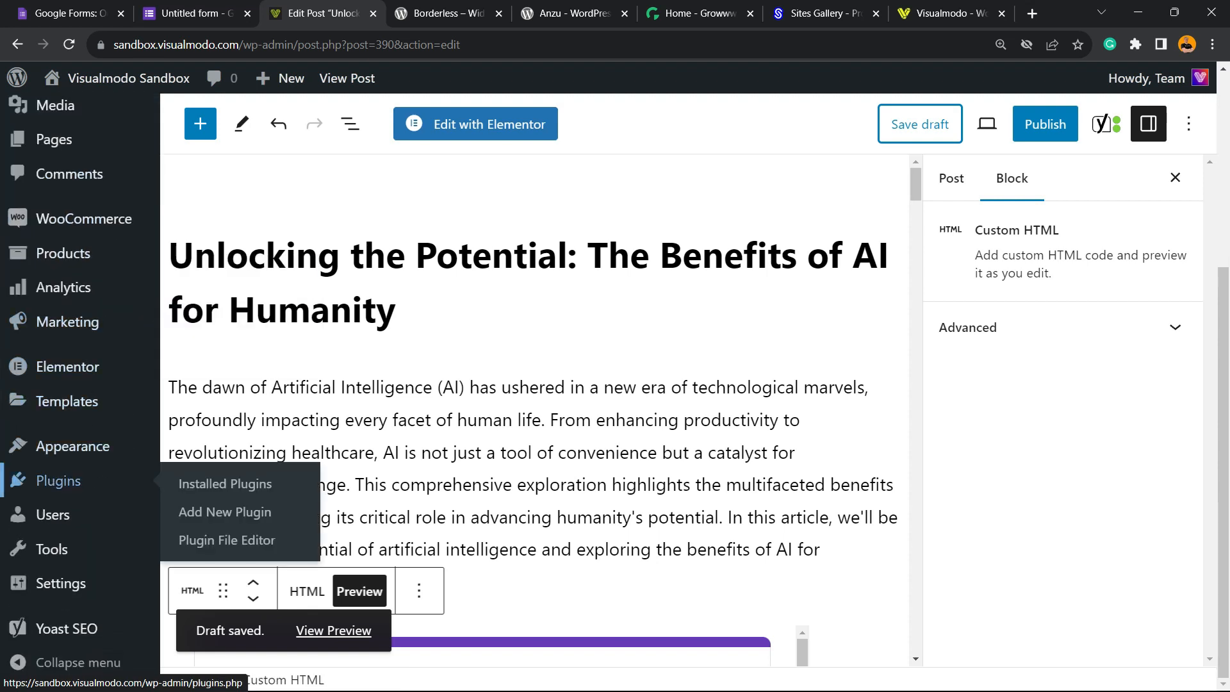
# Go to Add New Plugin and search the directory for 'embed'.
pyautogui.click(224, 511)
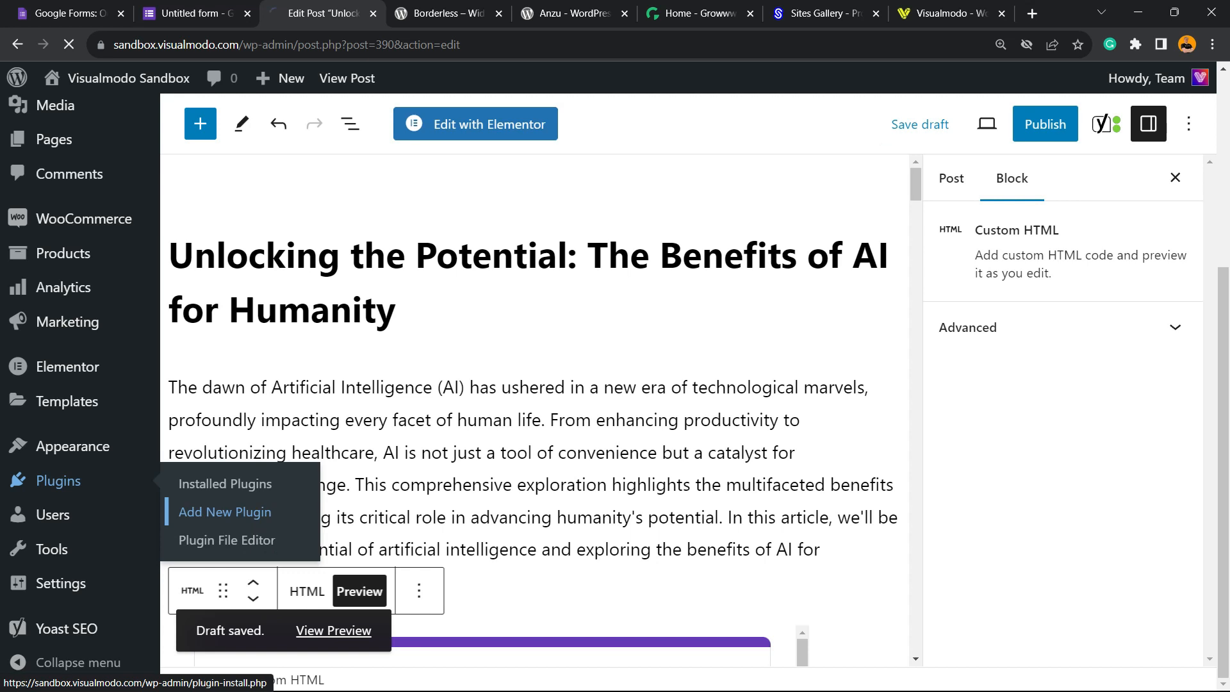
pyautogui.click(226, 512)
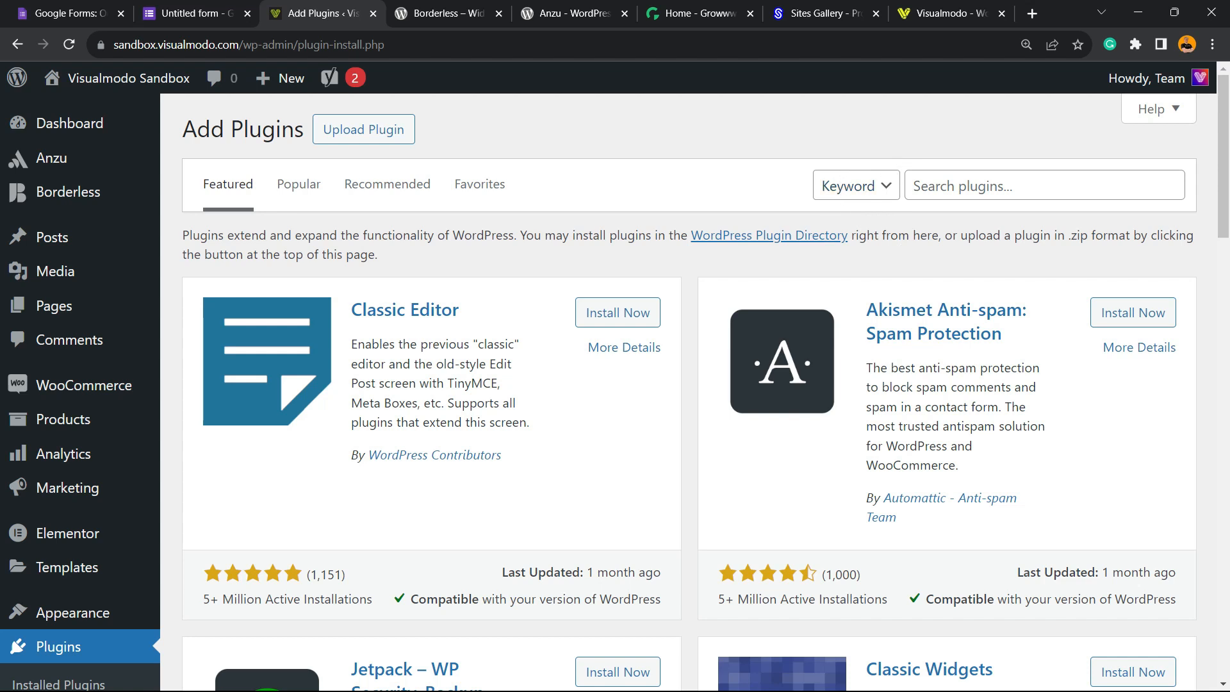
pyautogui.write('embed')
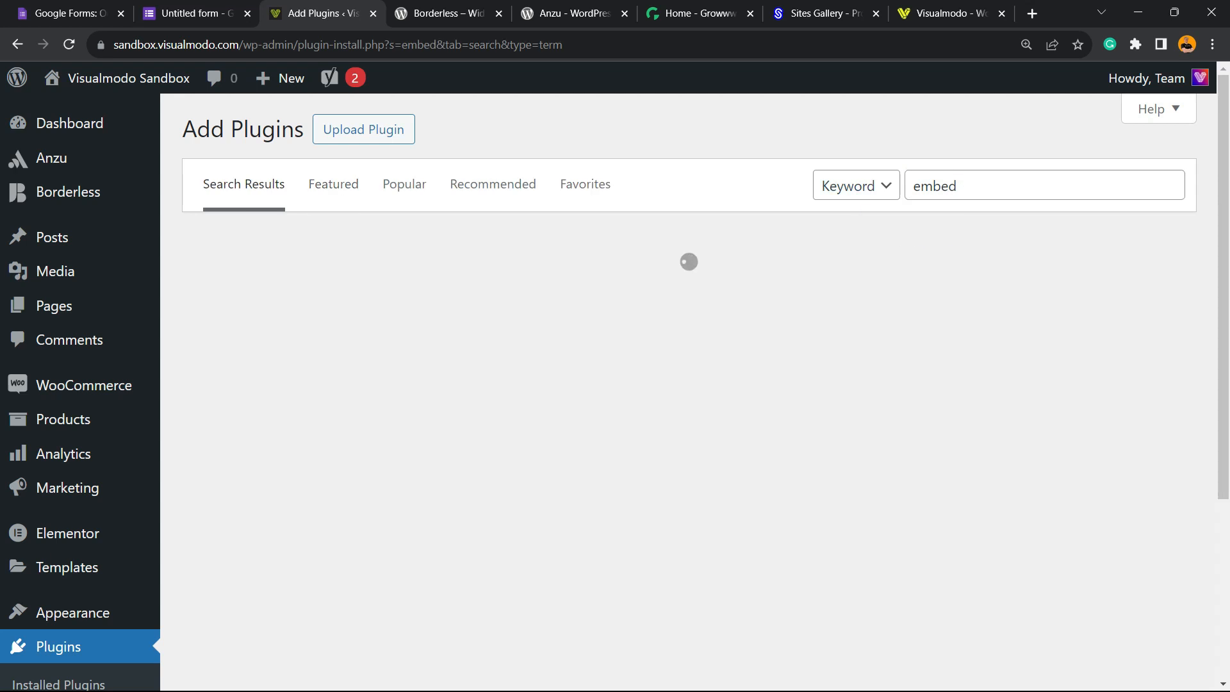
pyautogui.scroll(-3)
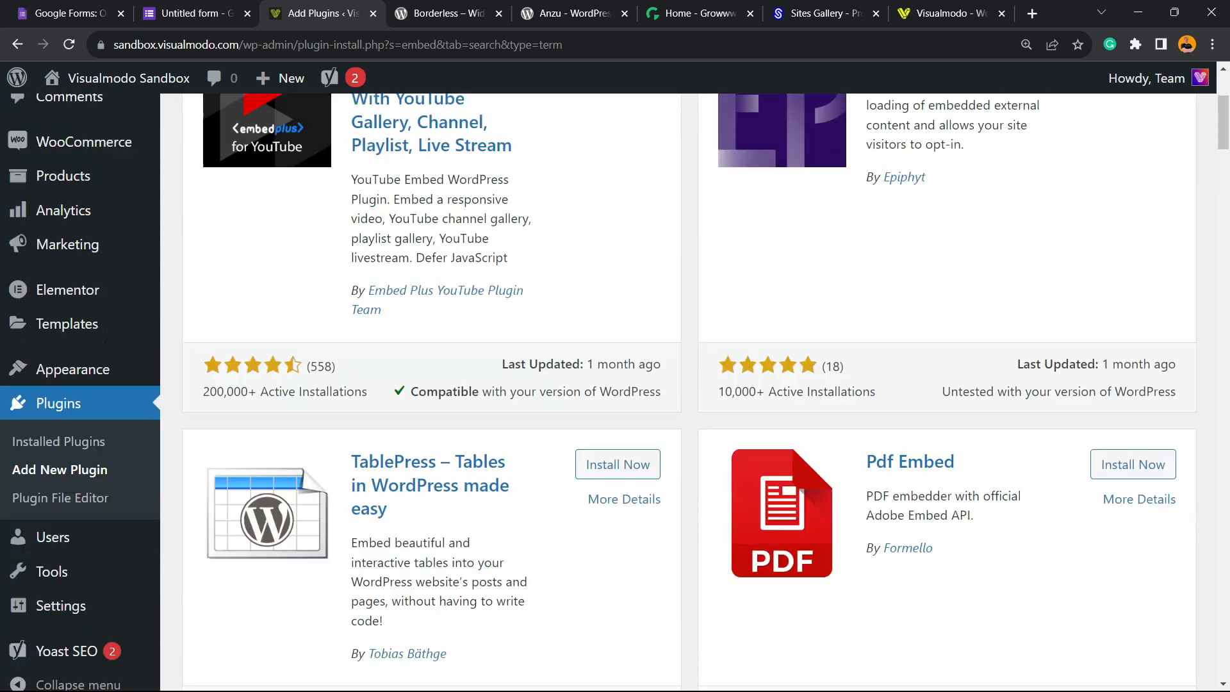
pyautogui.scroll(-3)
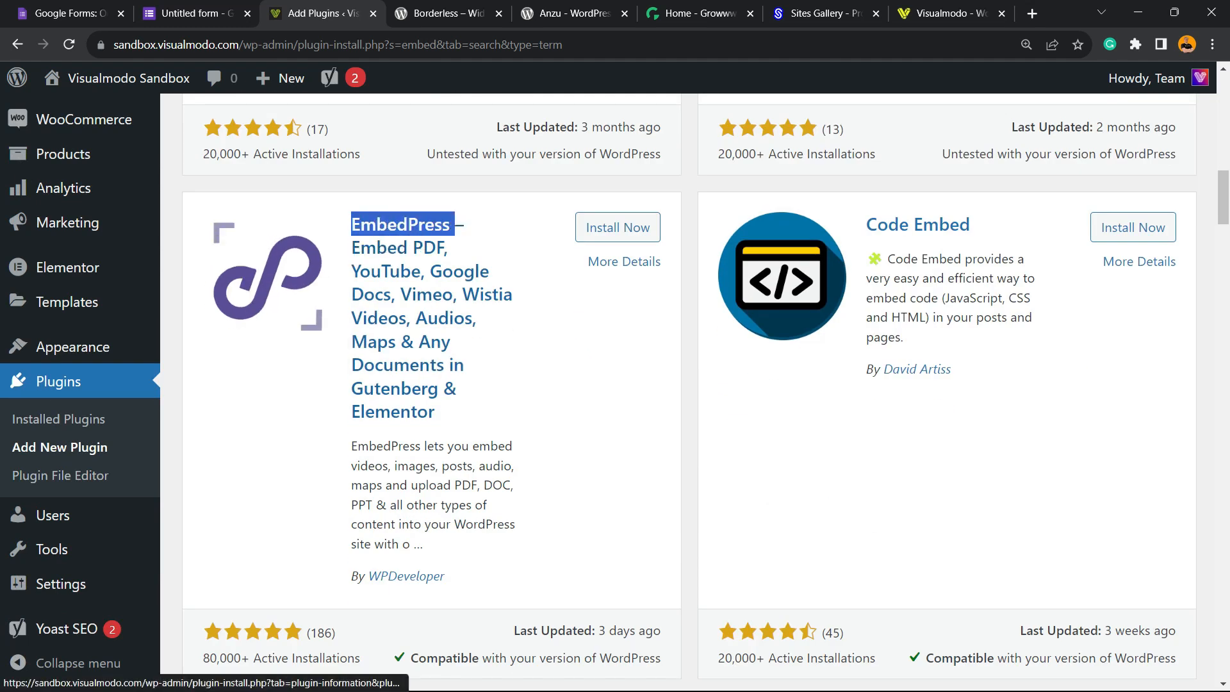
# Install and activate the EmbedPress plugin.
pyautogui.click(618, 228)
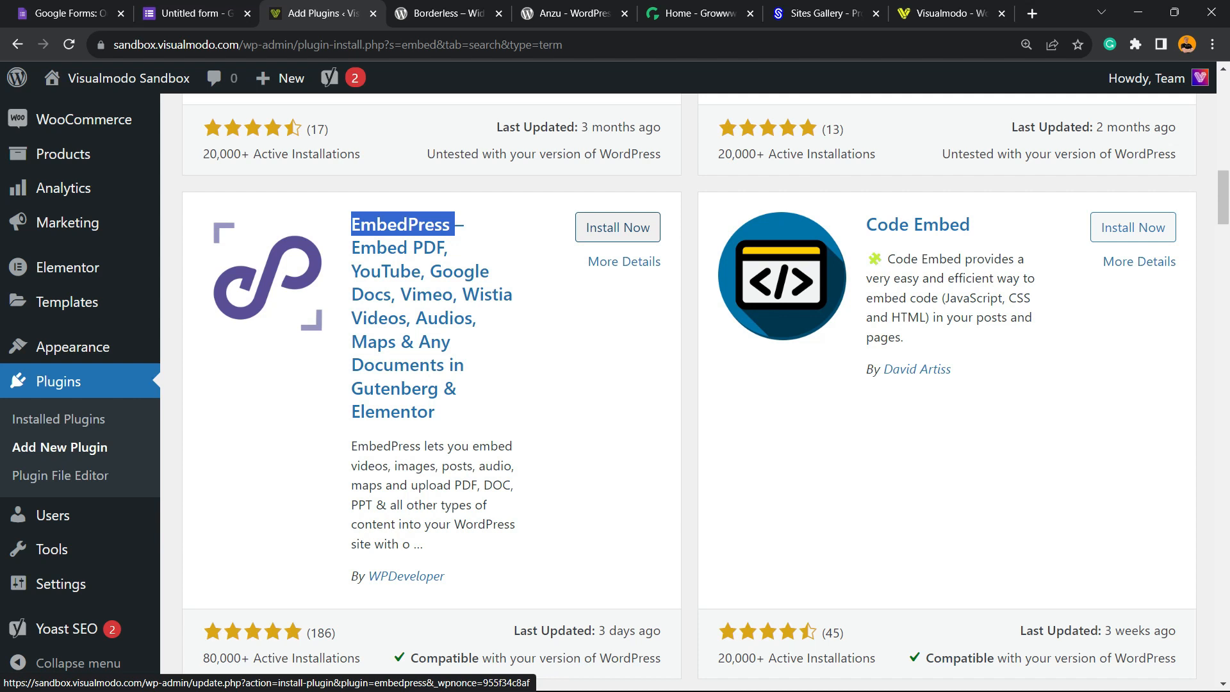
pyautogui.click(617, 228)
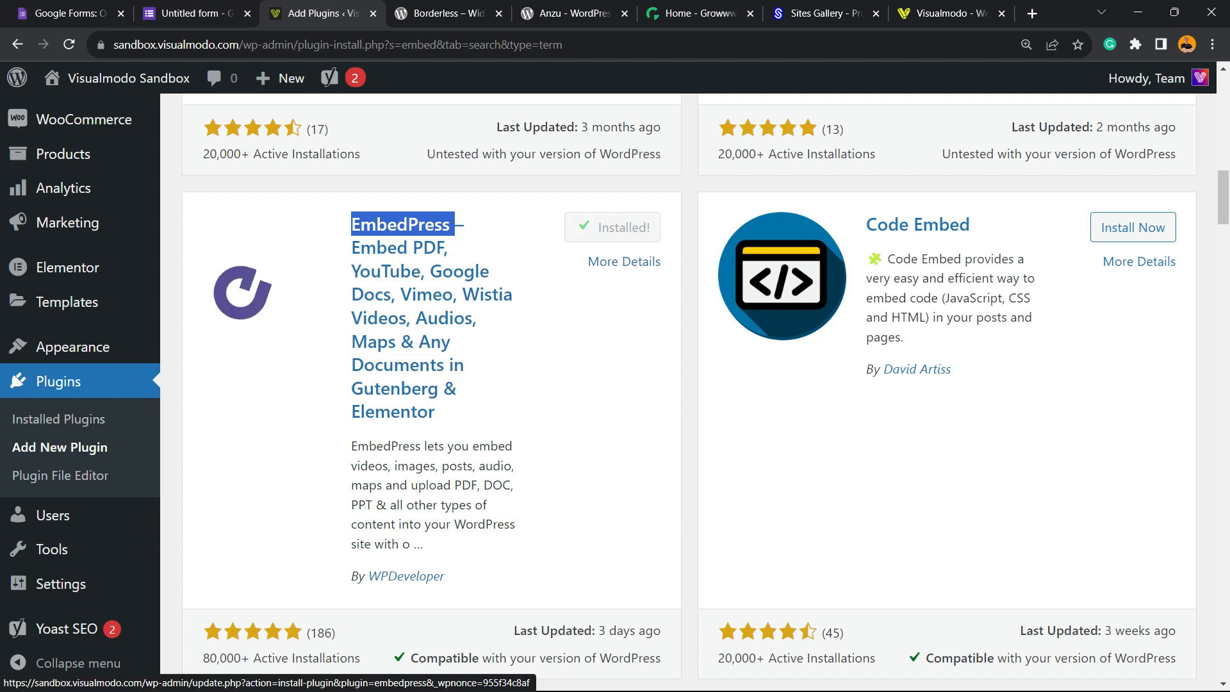
pyautogui.click(613, 228)
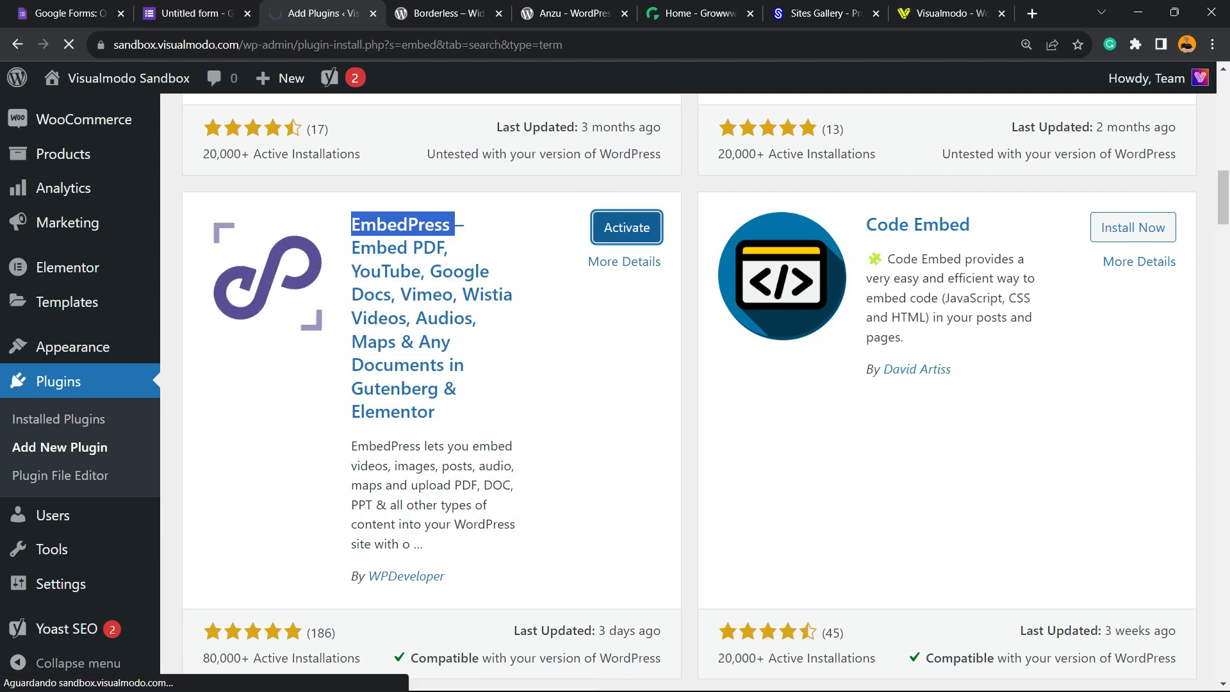
pyautogui.click(625, 228)
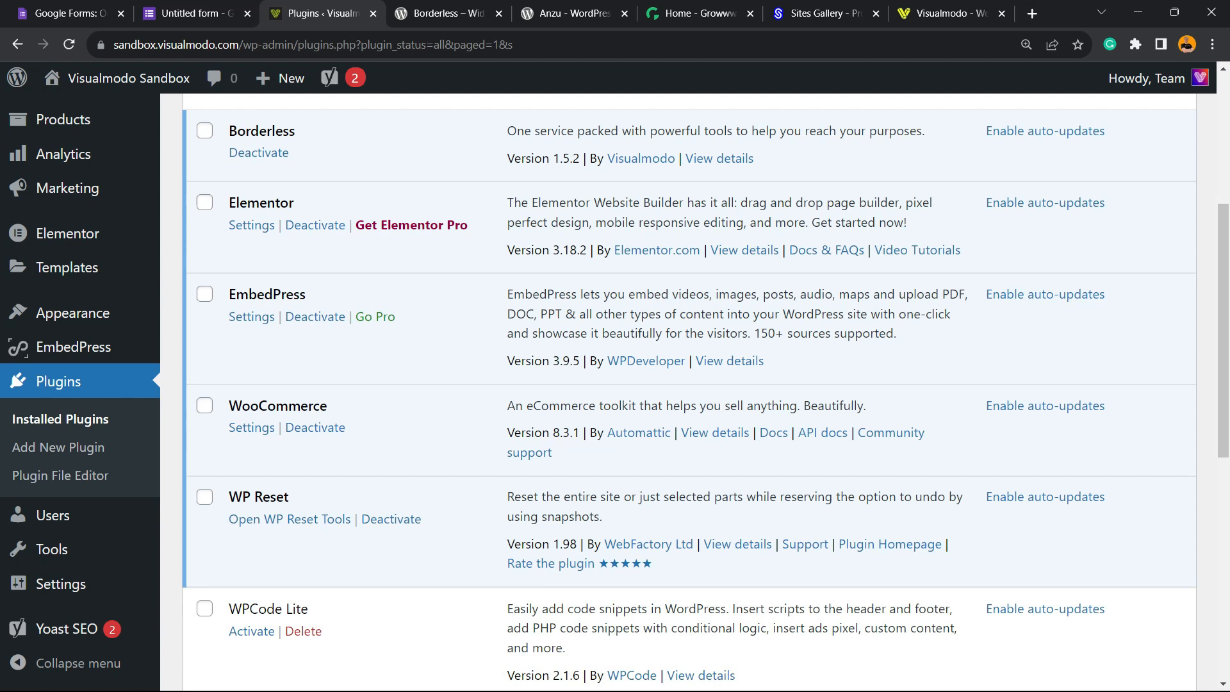
# Open the EmbedPress settings page from the admin sidebar.
pyautogui.scroll(-3)
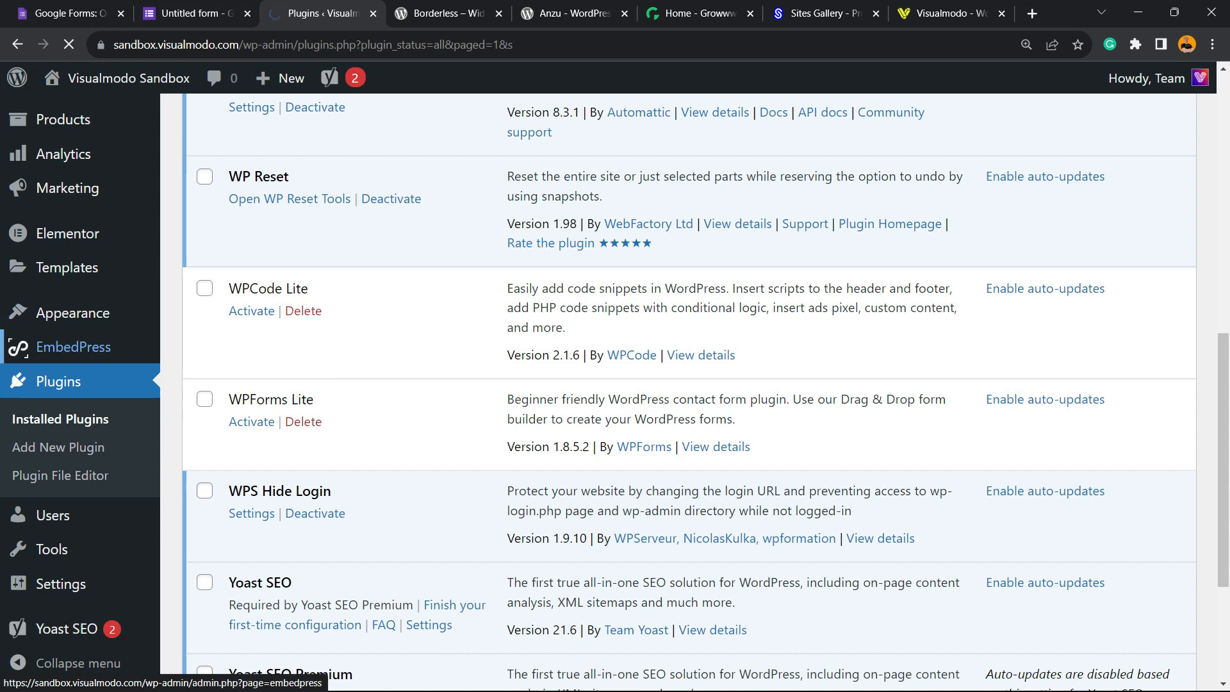
pyautogui.click(75, 347)
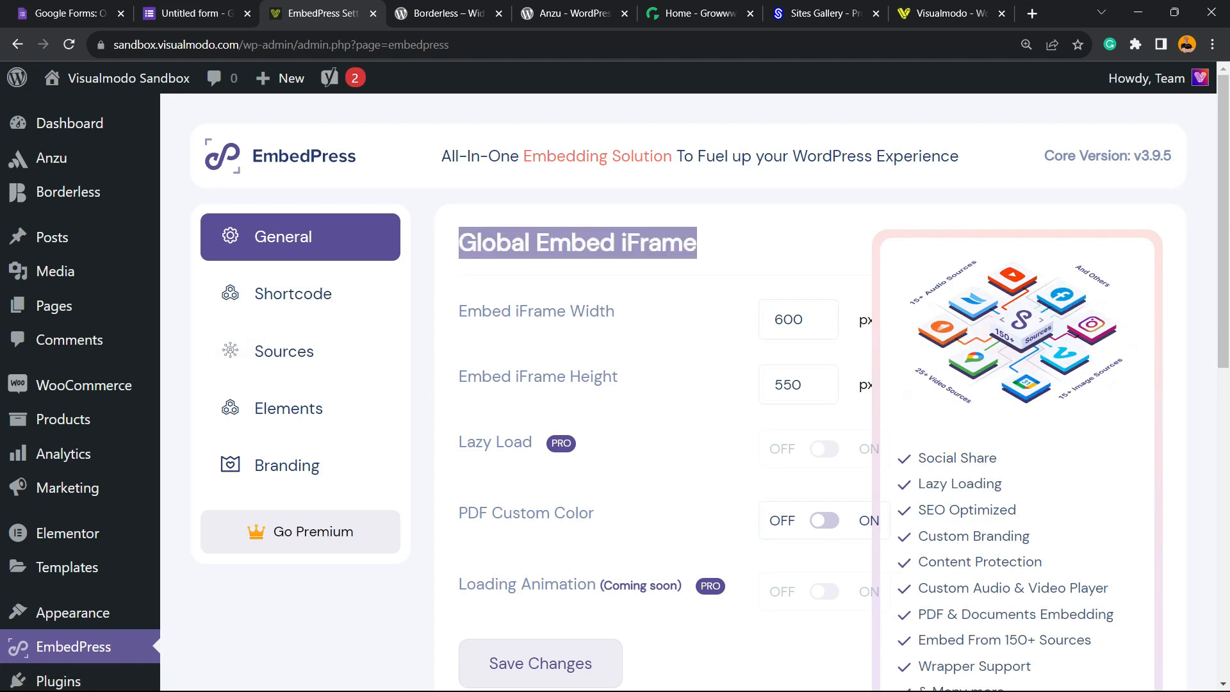
# Browse EmbedPress's Sources grid of supported platforms, including Google Forms.
pyautogui.click(285, 351)
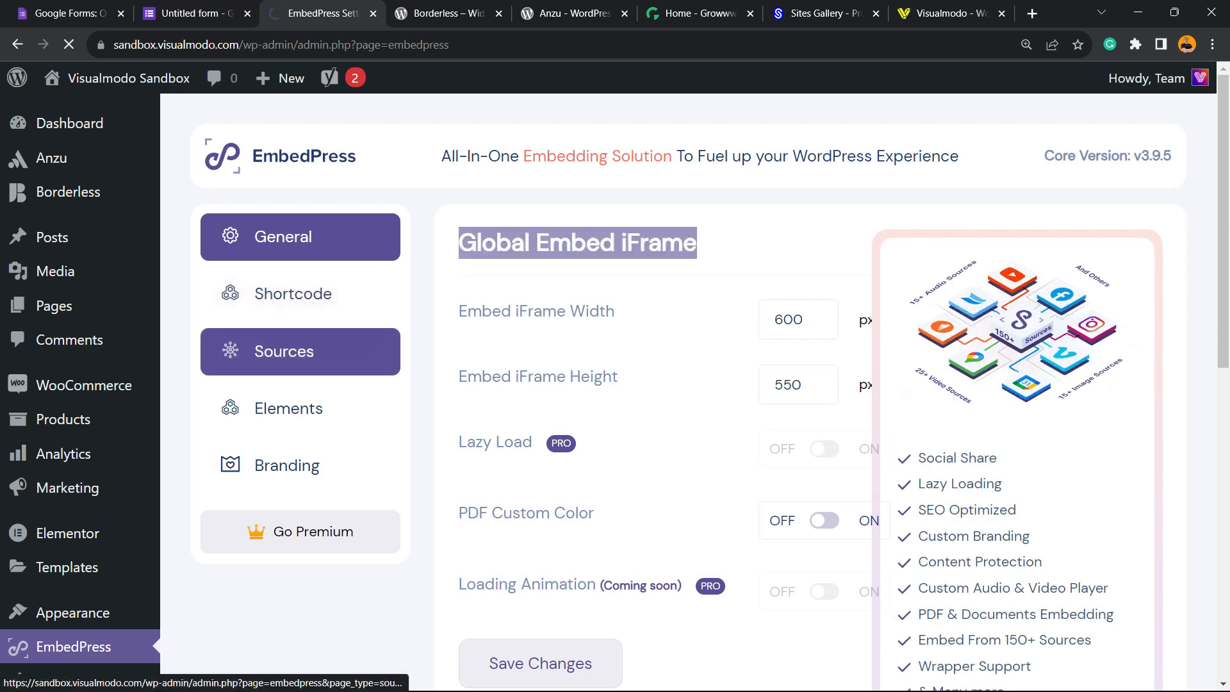
pyautogui.click(298, 293)
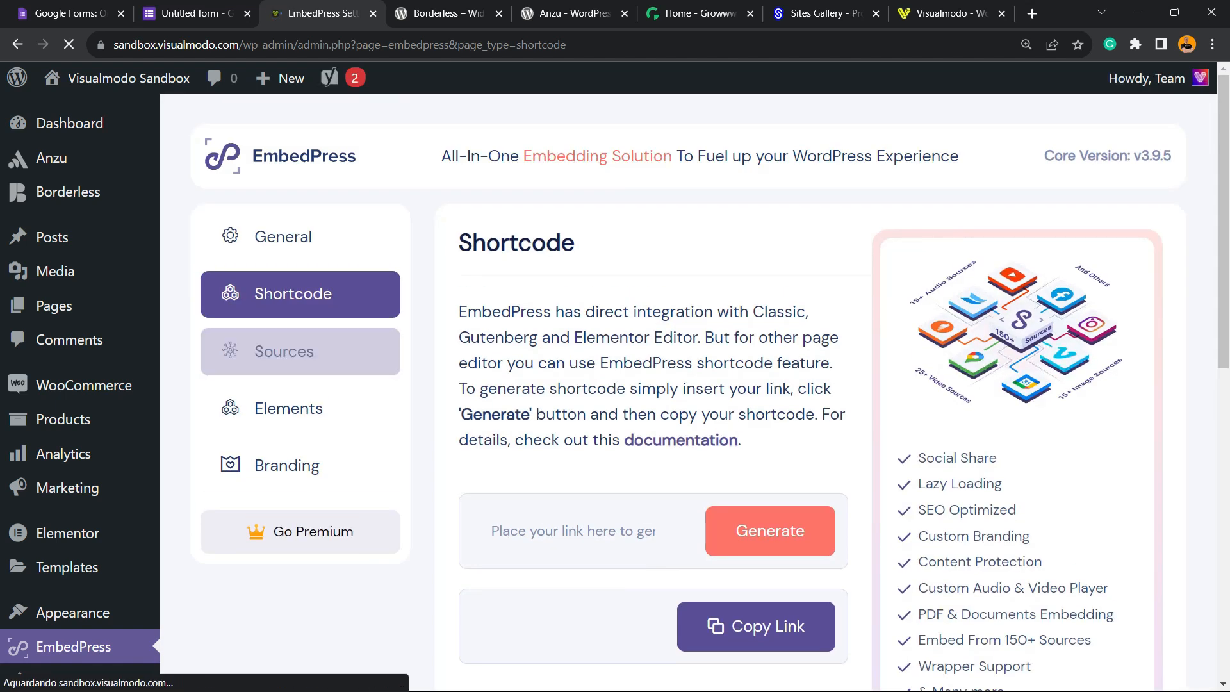
pyautogui.click(285, 351)
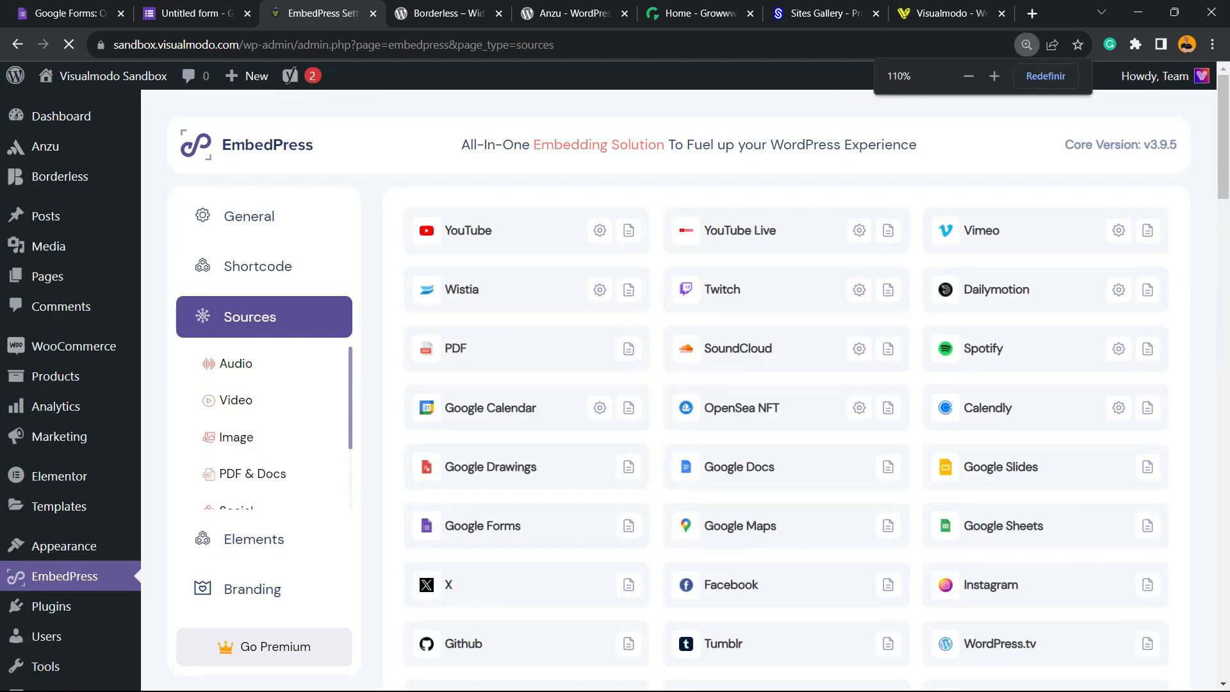
pyautogui.scroll(-3)
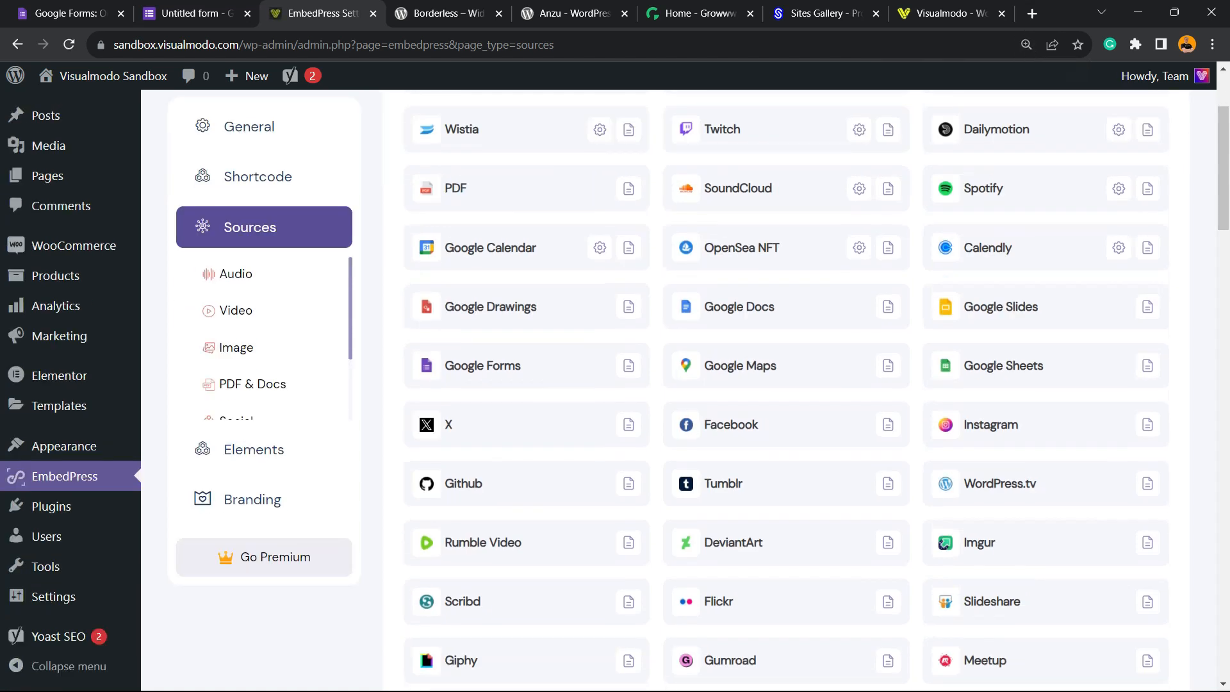
pyautogui.scroll(-3)
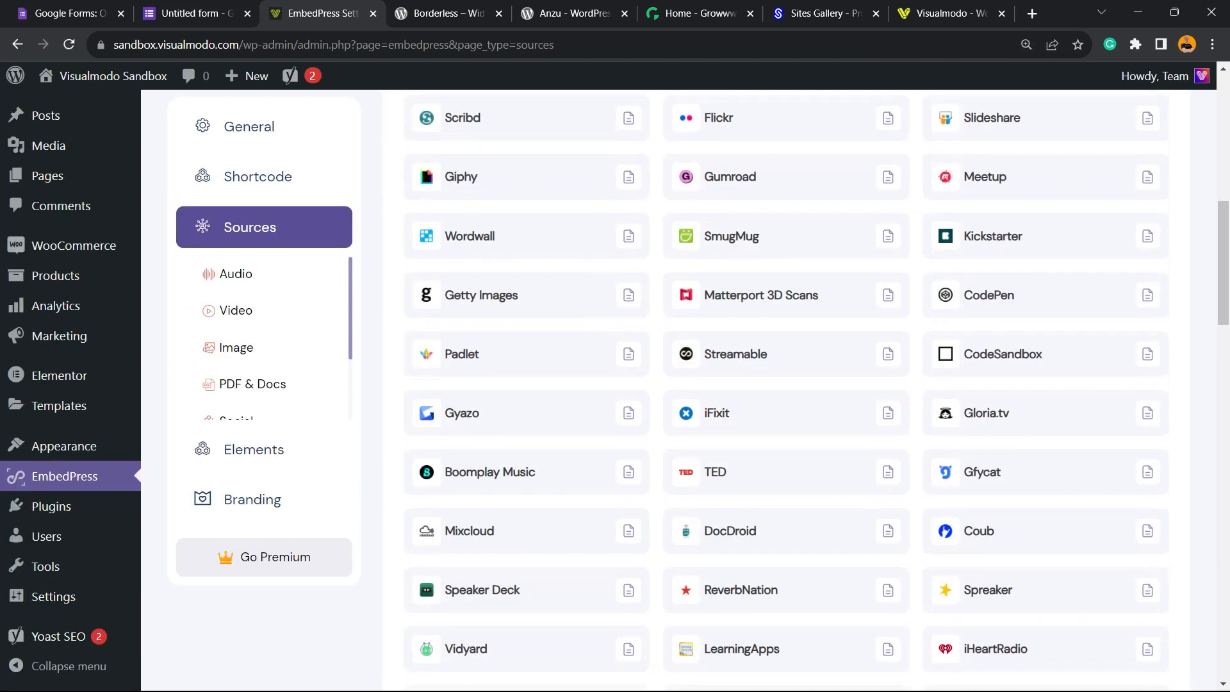
pyautogui.scroll(-3)
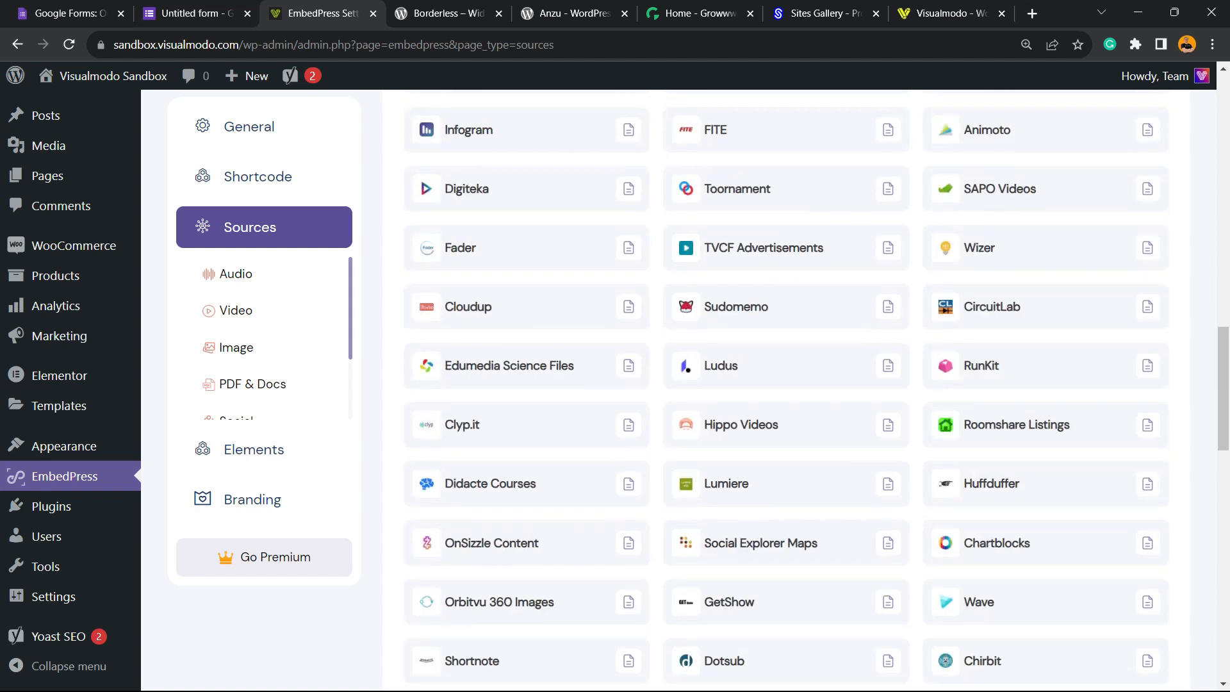
pyautogui.scroll(-3)
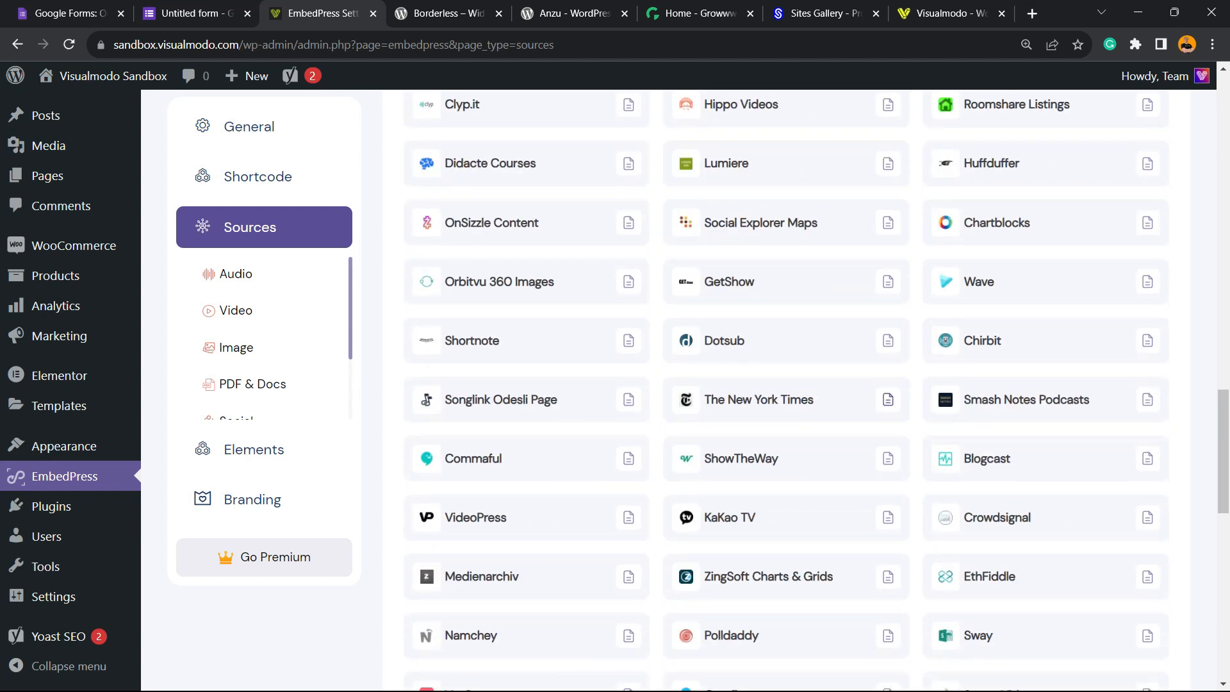
pyautogui.scroll(-3)
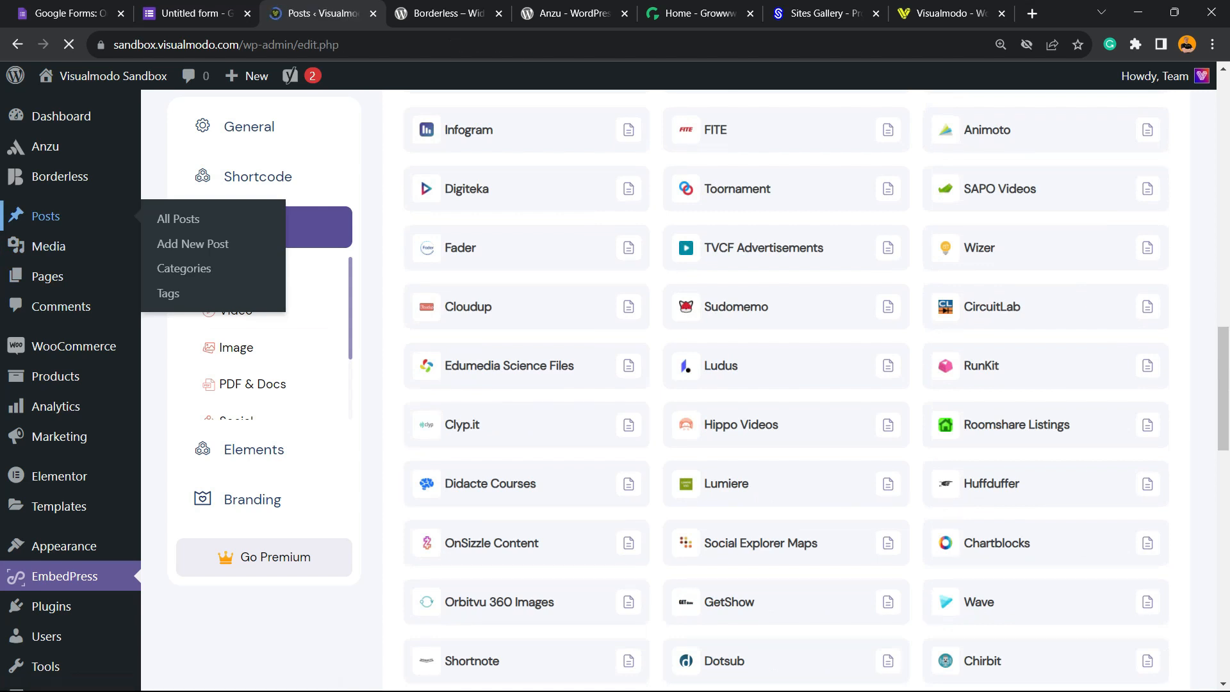
# Insert a Columns layout block on the post's empty line.
pyautogui.scroll(-3)
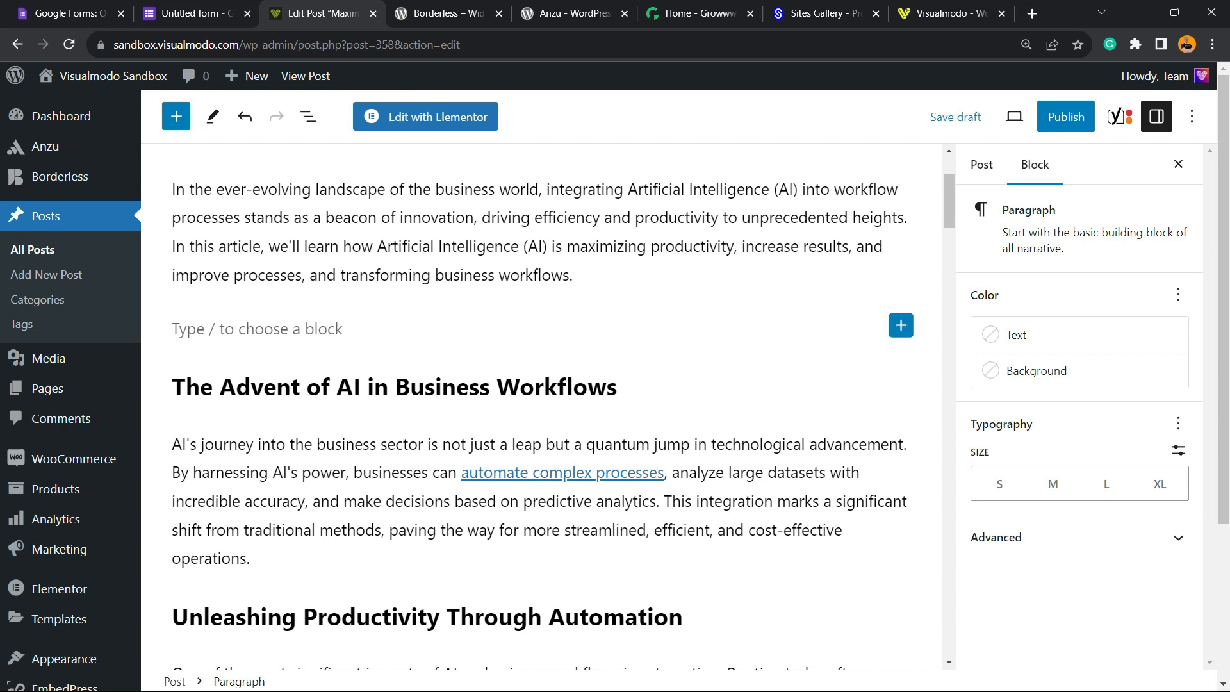
pyautogui.click(901, 324)
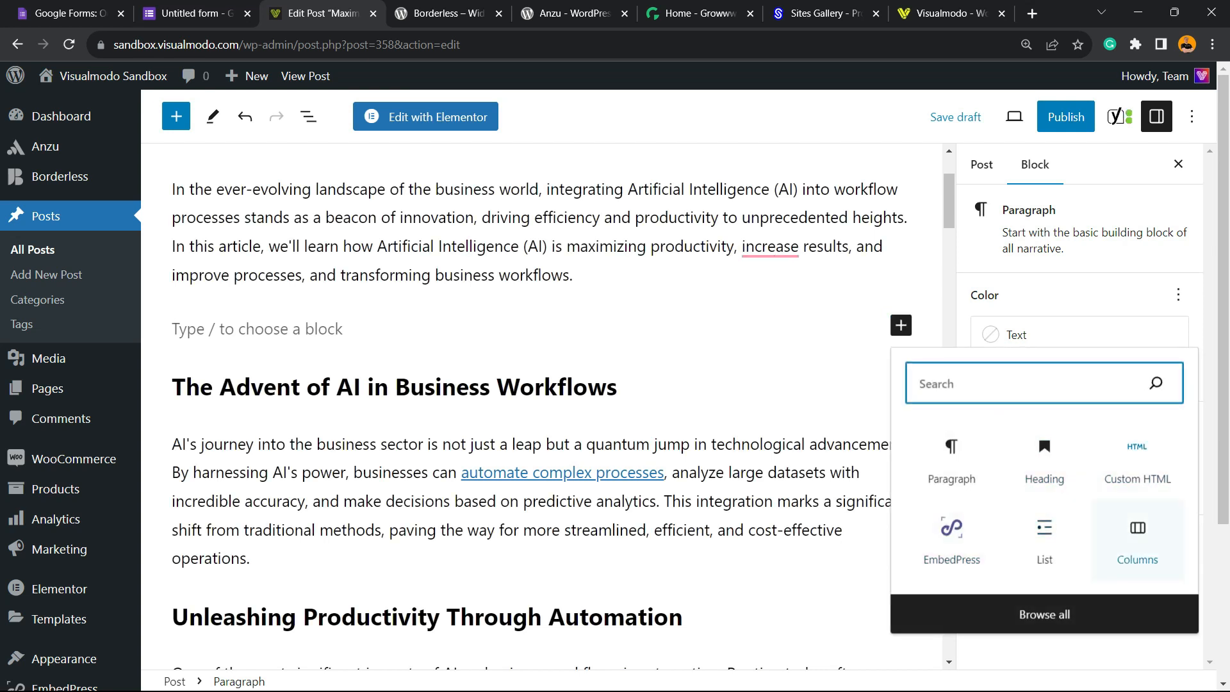
pyautogui.click(1137, 540)
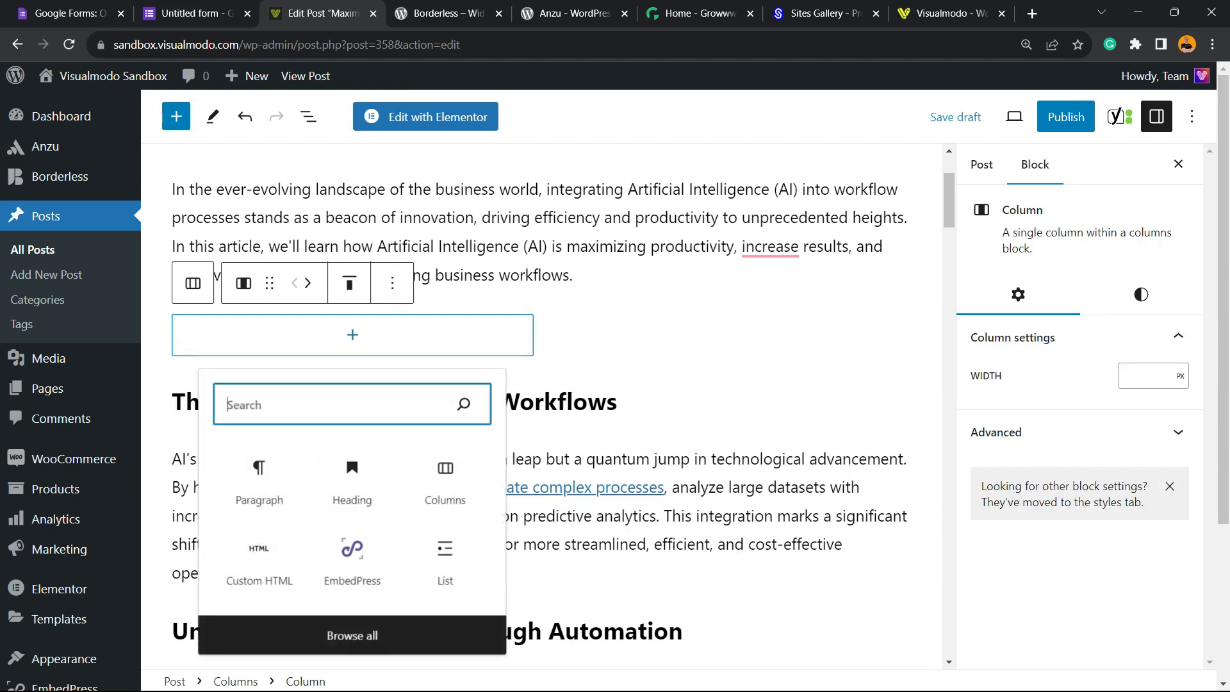
# Add an EmbedPress Google Forms block inside the column via a 'google' search.
pyautogui.click(351, 549)
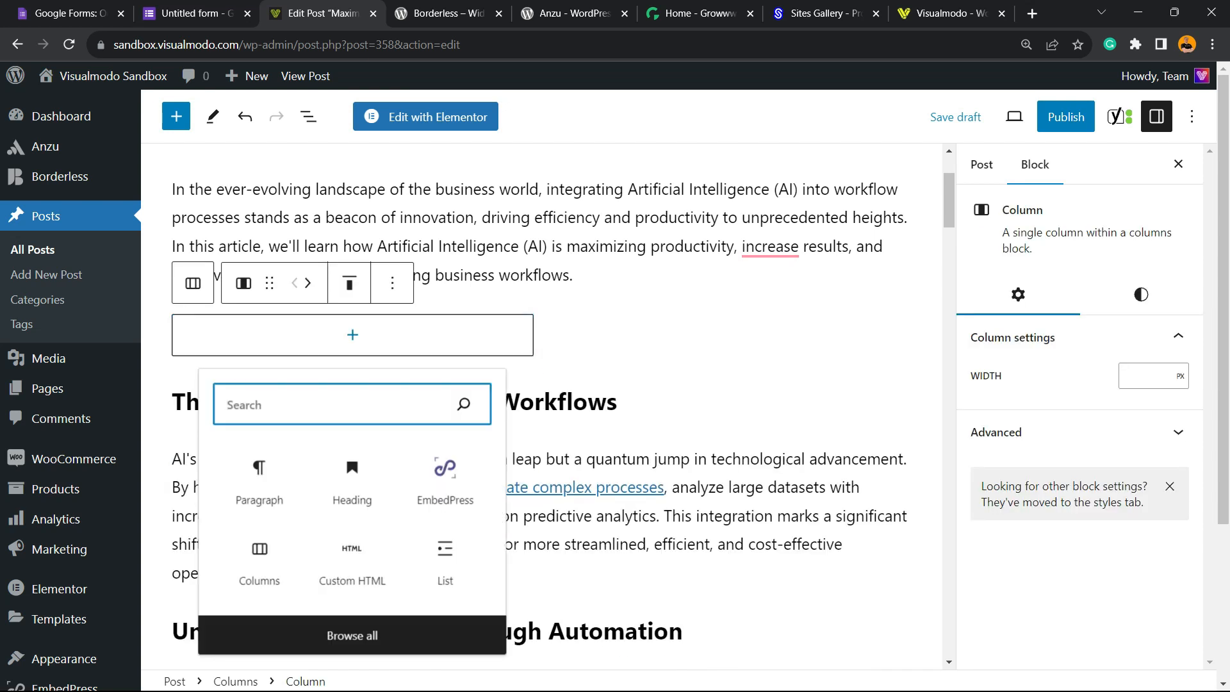
pyautogui.write('g')
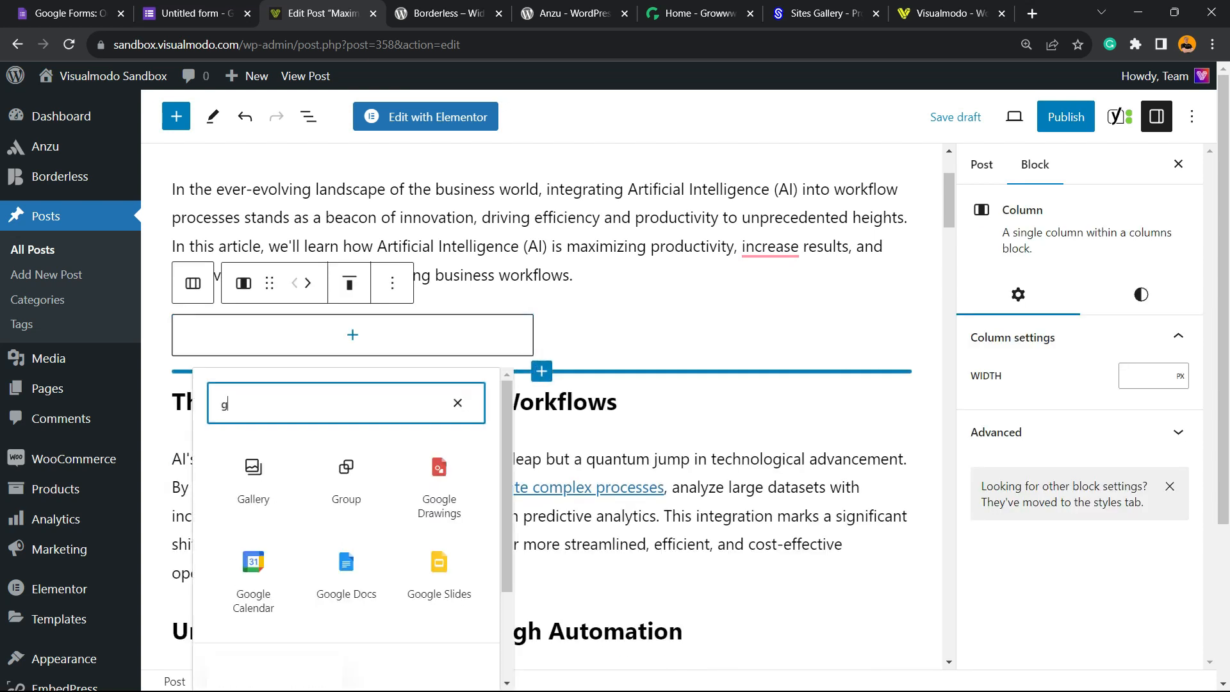
pyautogui.write('oogle')
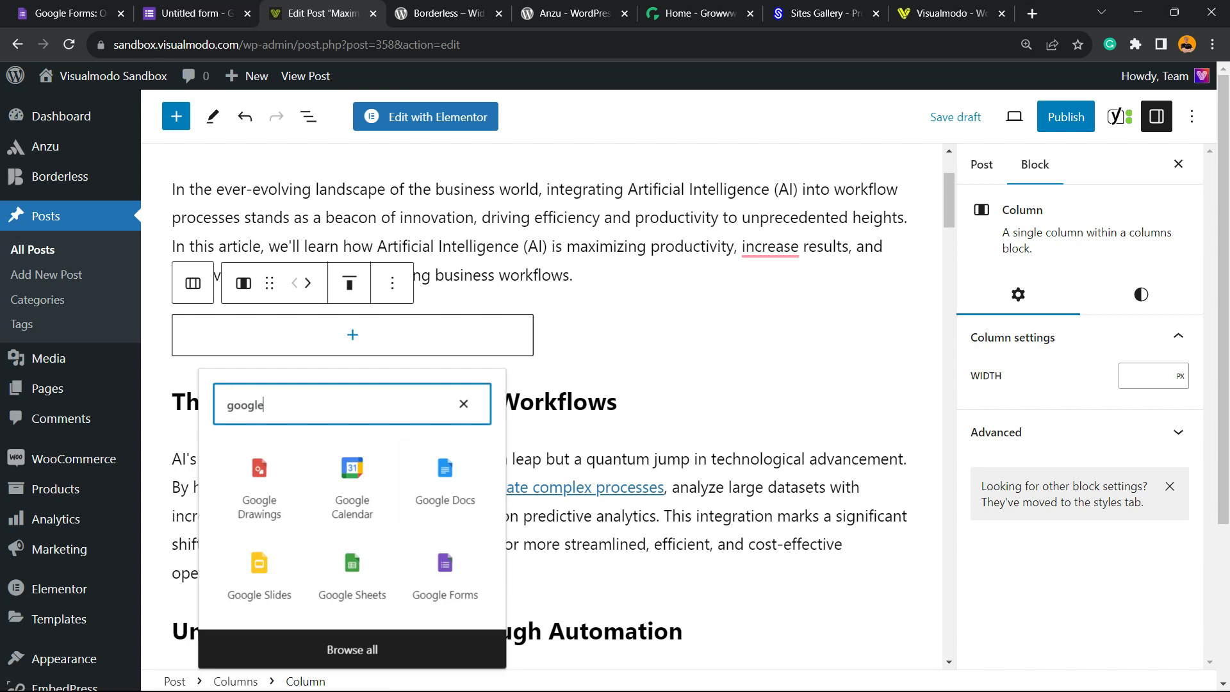
pyautogui.moveTo(445, 573)
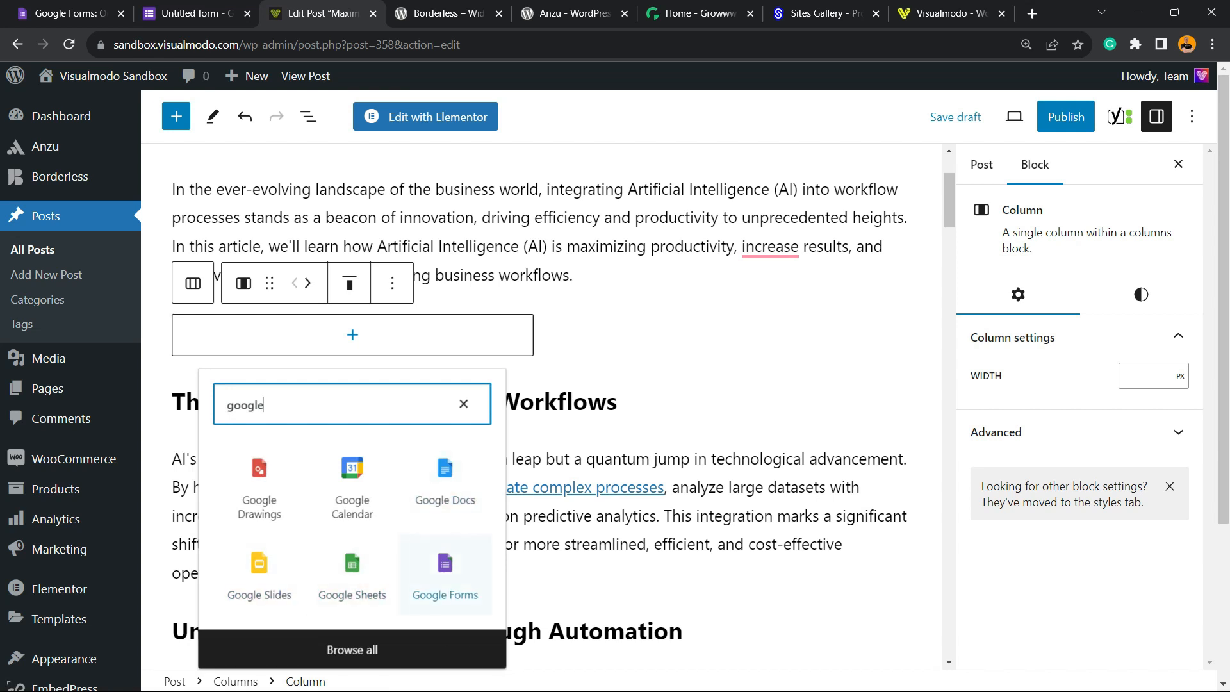
pyautogui.click(445, 567)
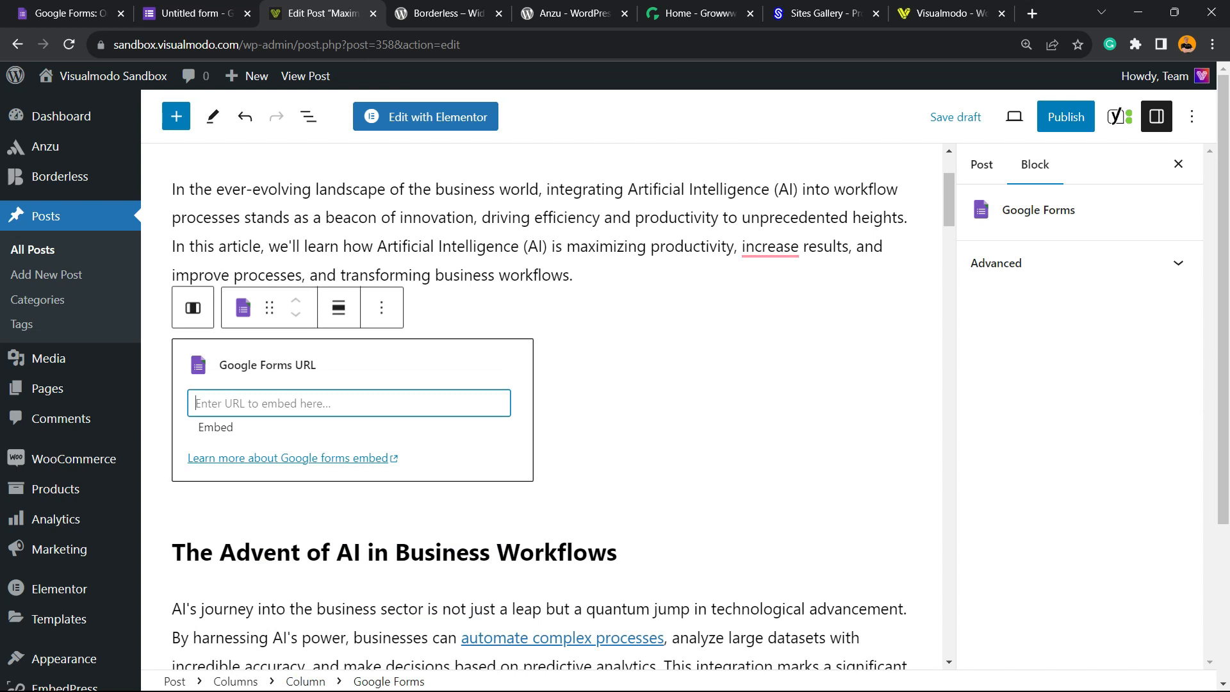
# Copy the Test Form's share link from the Send dialog and return to WordPress.
pyautogui.click(195, 13)
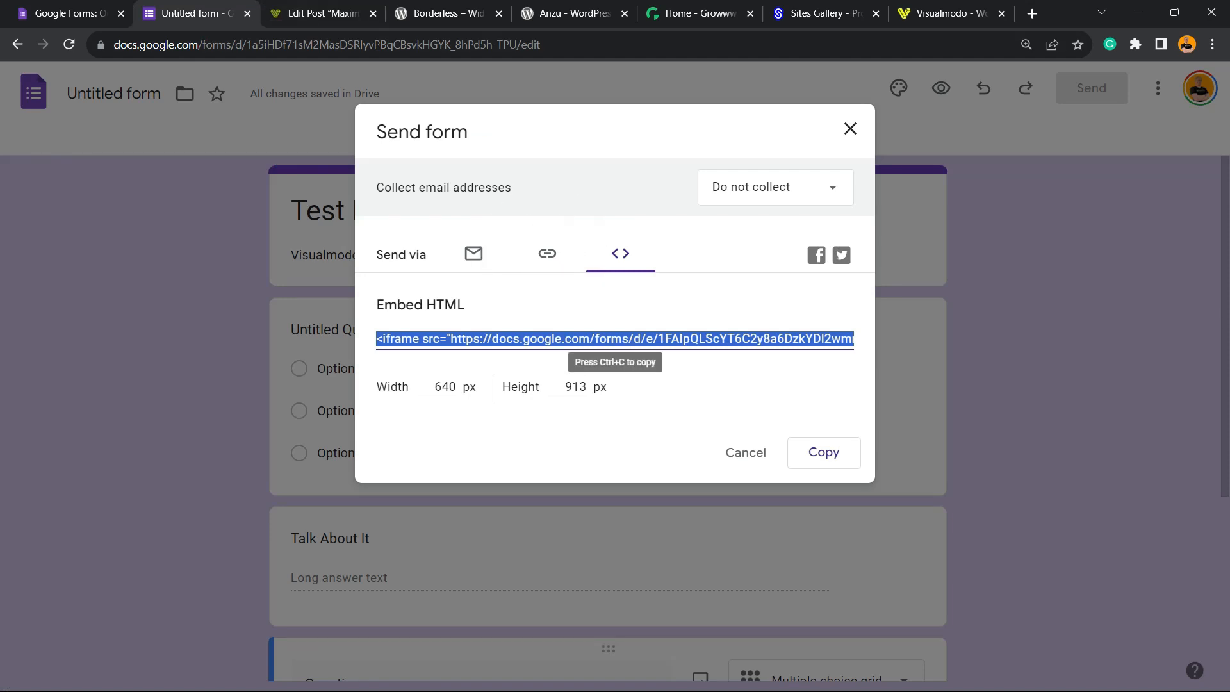
pyautogui.click(547, 254)
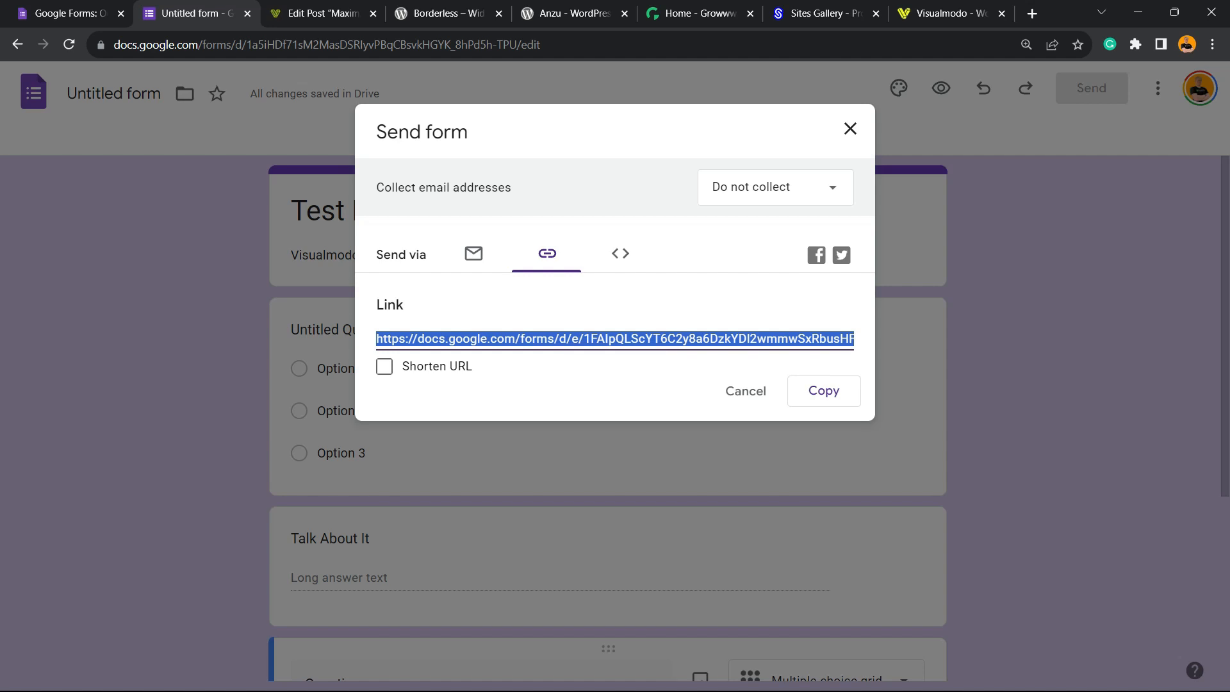
pyautogui.click(321, 13)
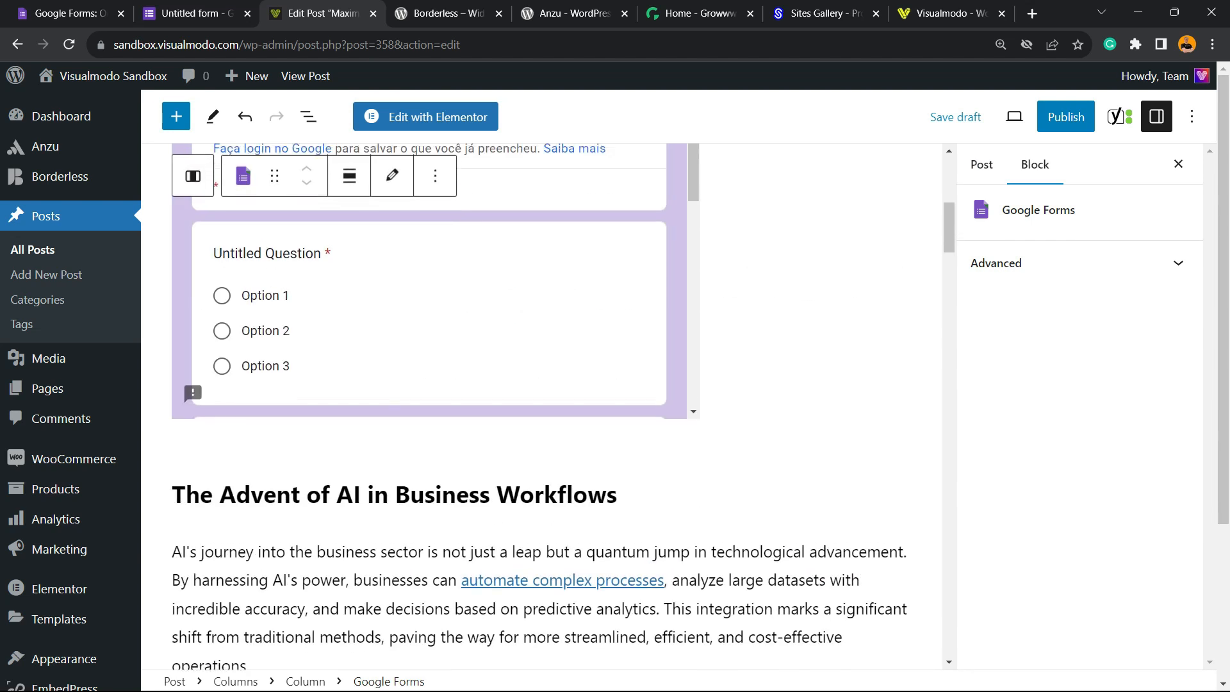
# Save the post as a draft, then switch to the Borderless plugin page.
pyautogui.scroll(3)
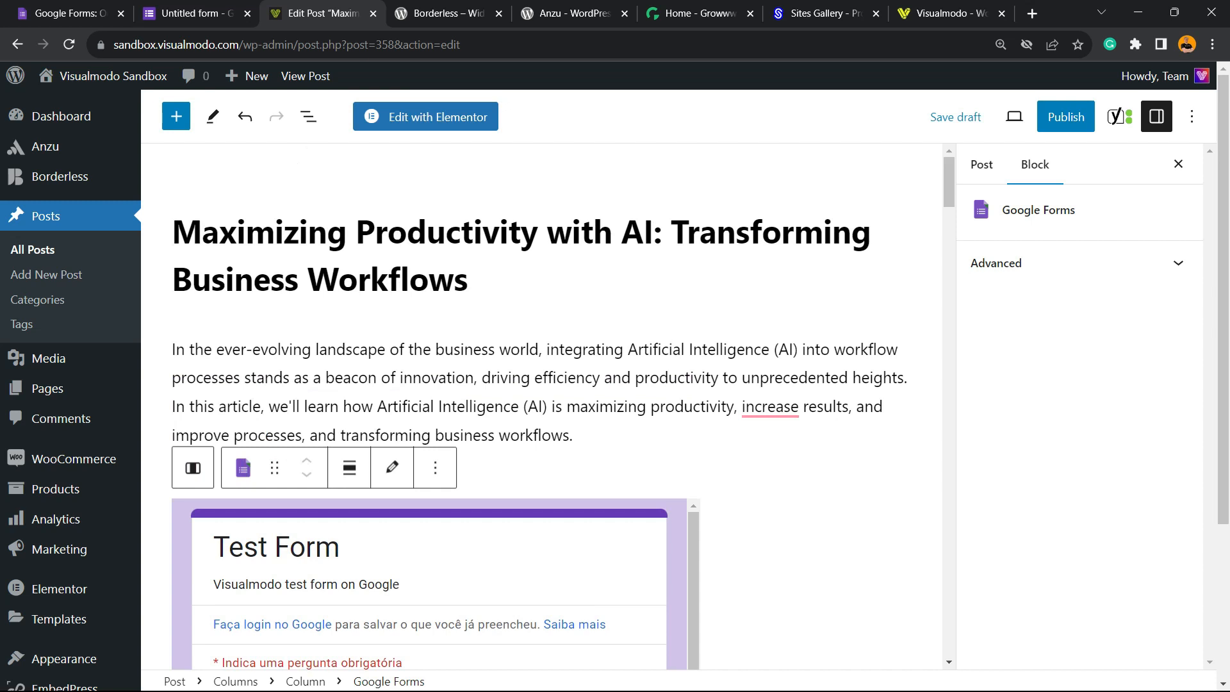
pyautogui.click(955, 117)
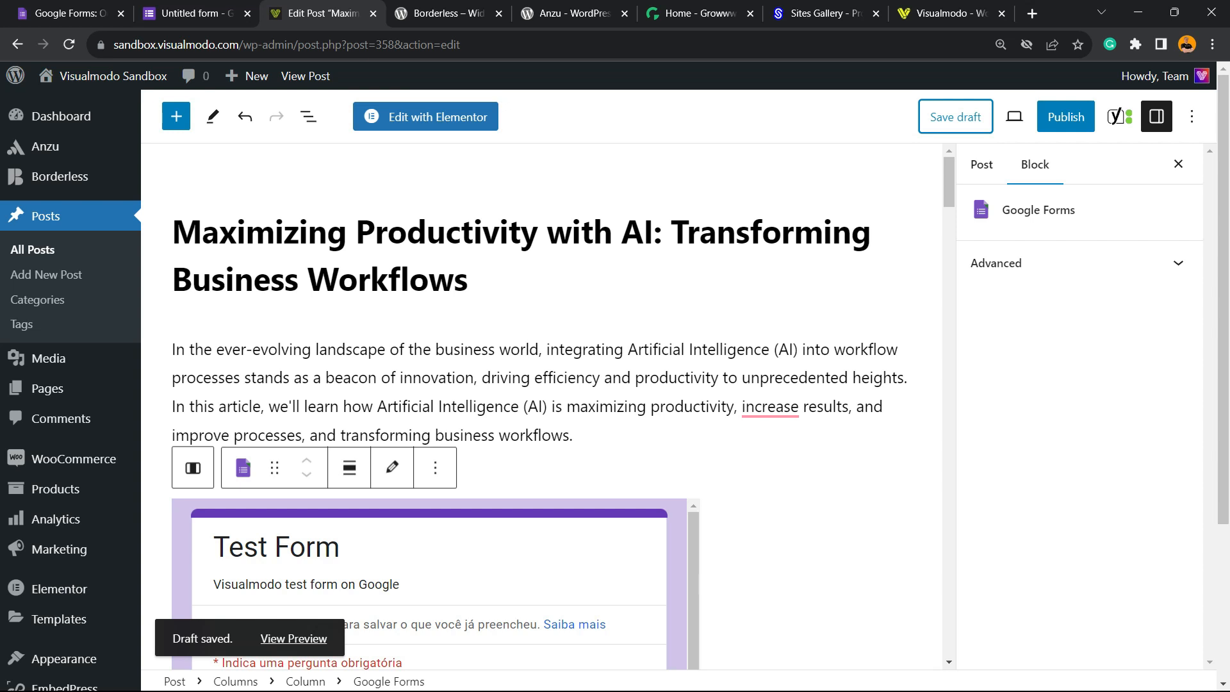
pyautogui.click(443, 13)
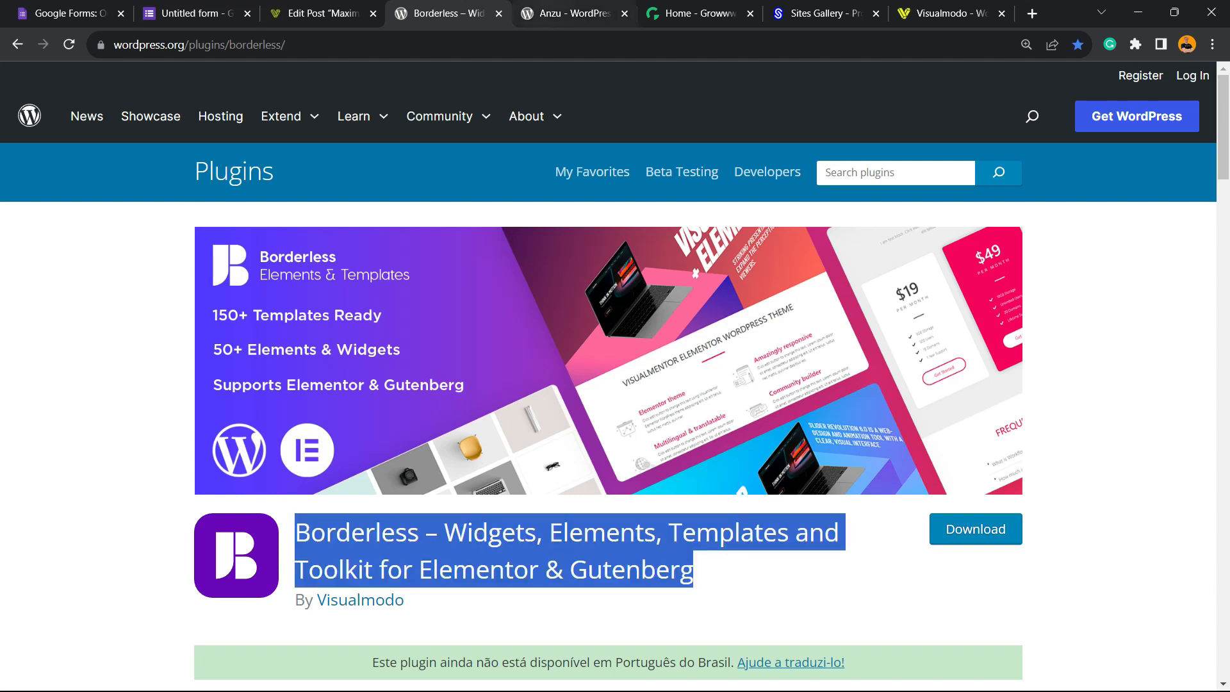
# View the Anzu theme page, then move on to the Growwwth guest posting site.
pyautogui.click(573, 13)
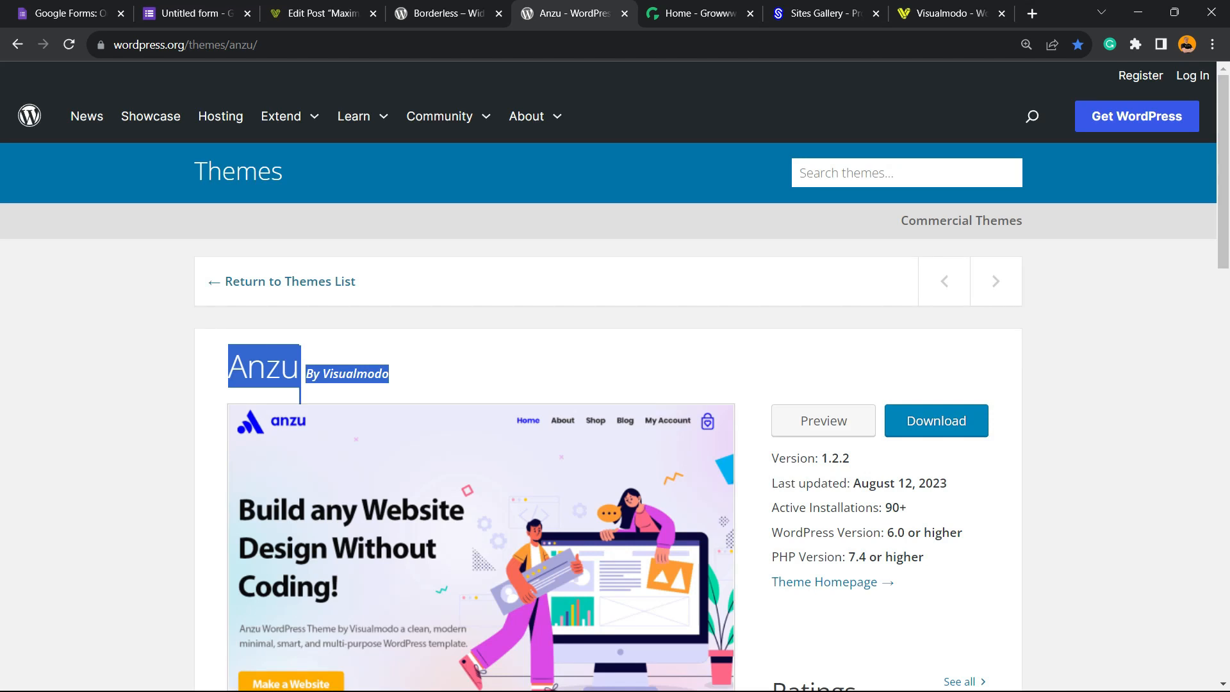
pyautogui.click(694, 13)
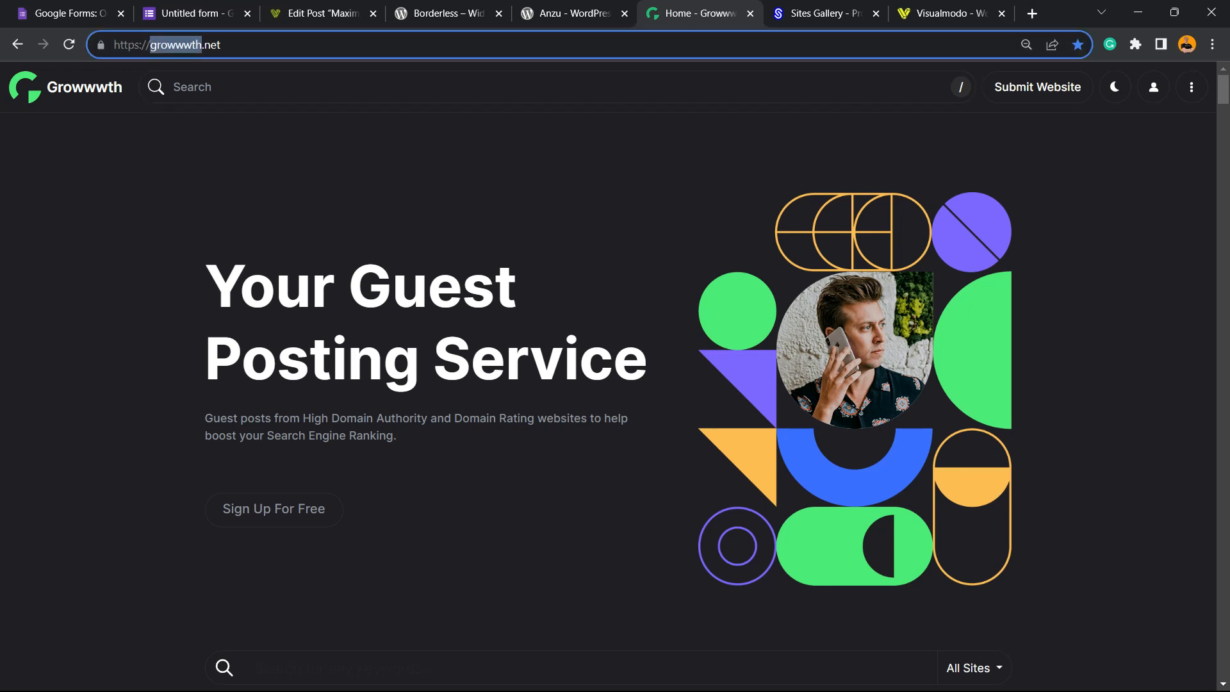
# Scroll through Growwwth's guest-posting site list, then bring up the Sites Gallery website.
pyautogui.scroll(-3)
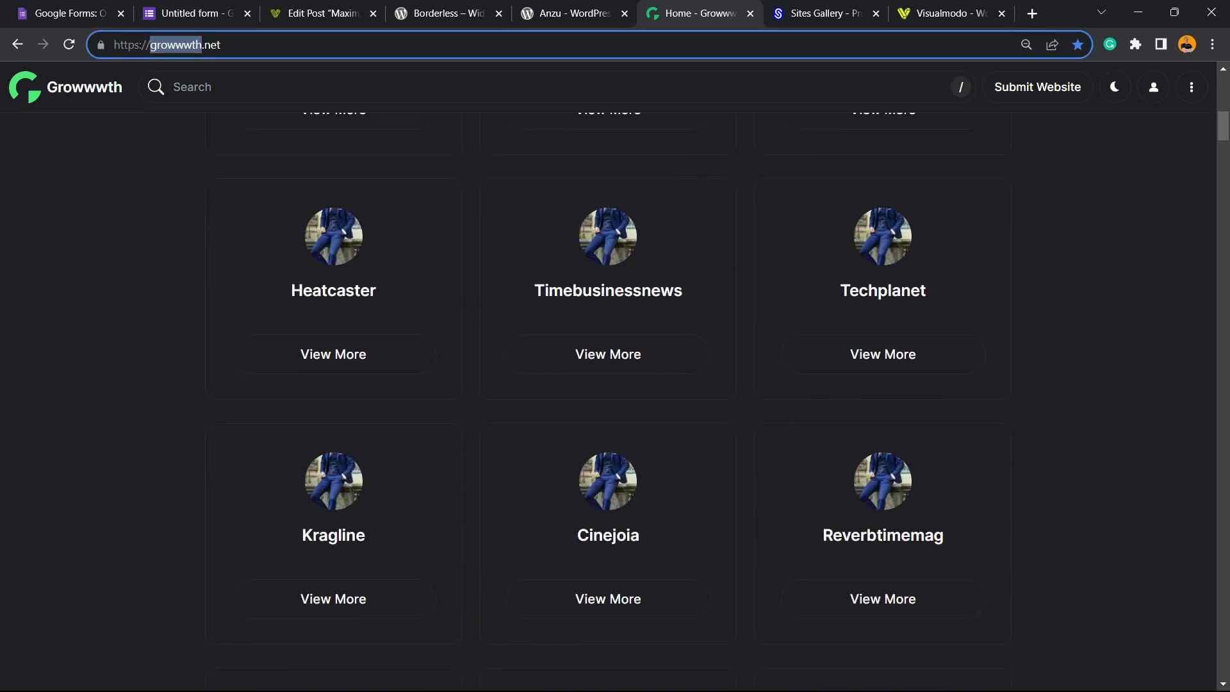
pyautogui.scroll(-3)
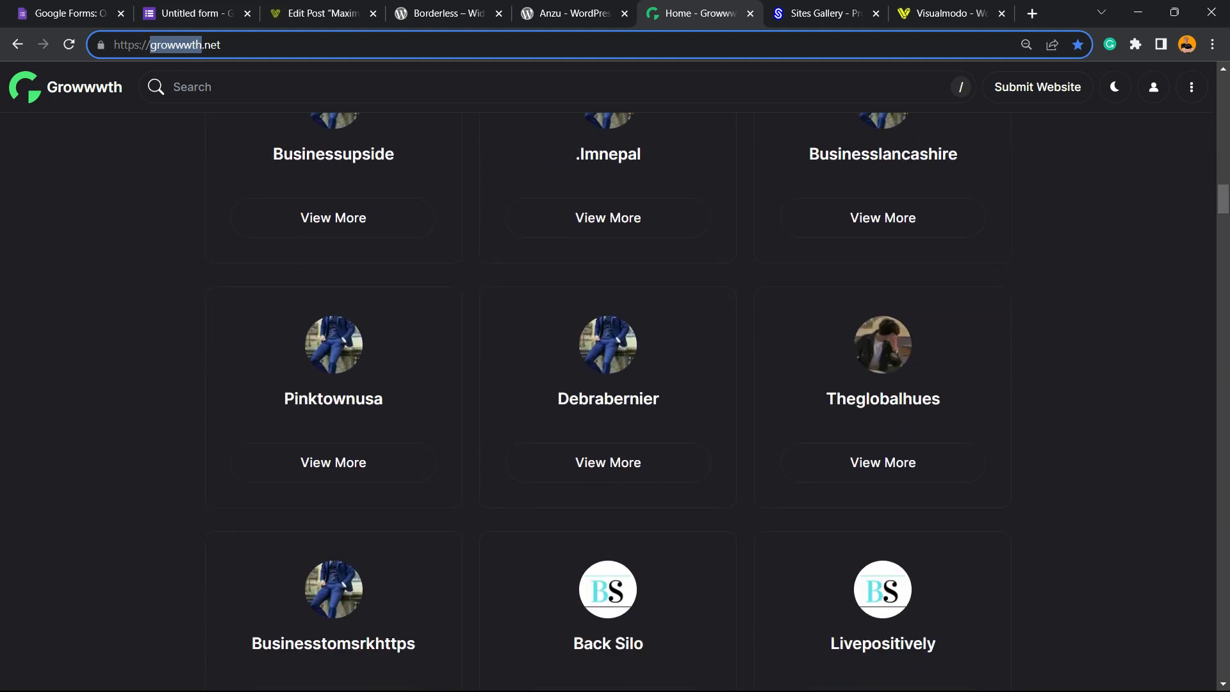
pyautogui.scroll(-3)
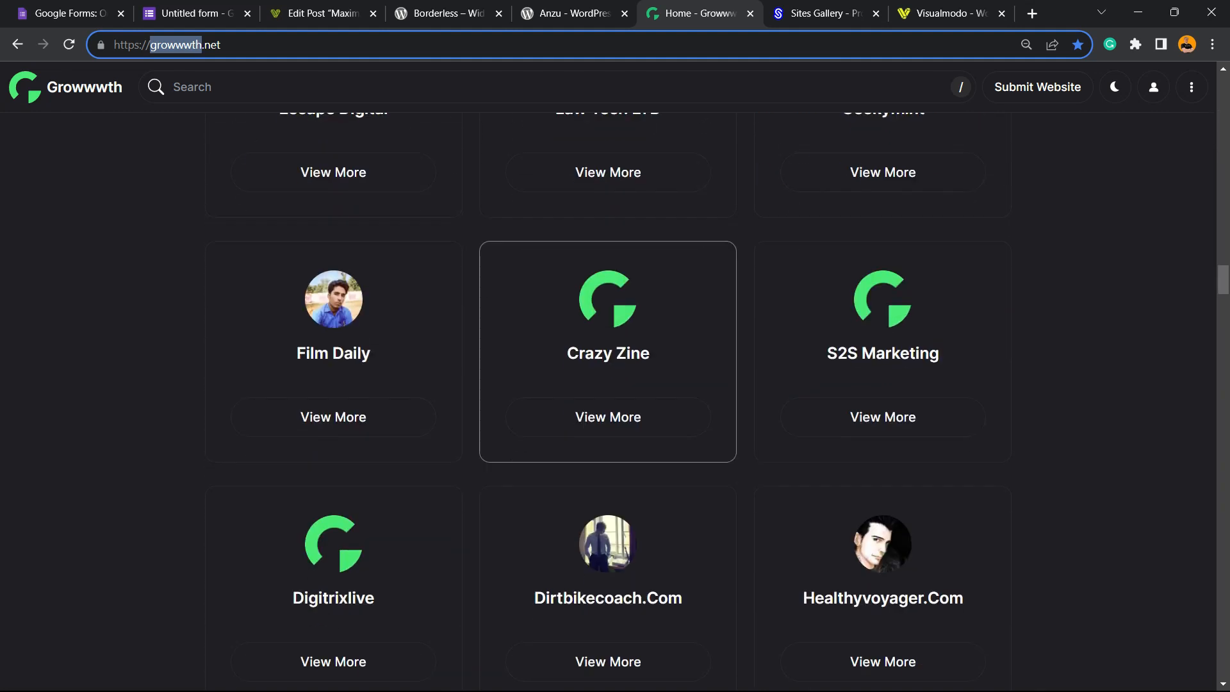
pyautogui.click(824, 13)
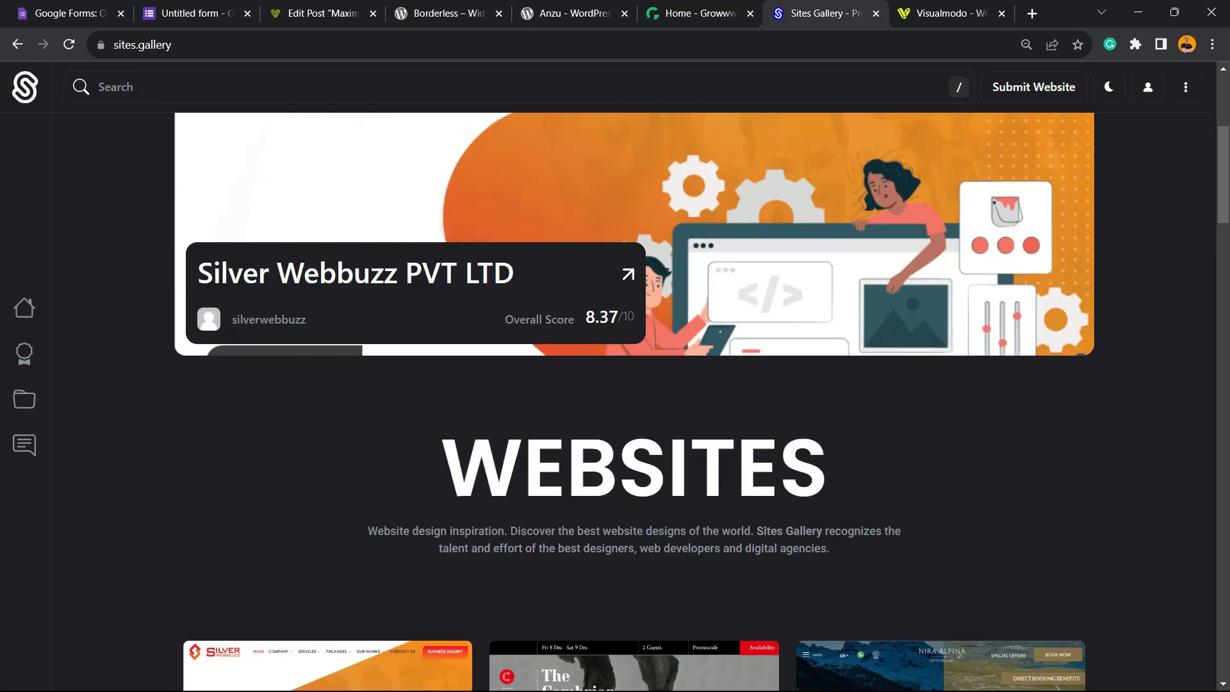
# Browse Sites Gallery's site of the day and website showcase, then bring up the Visualmodo homepage.
pyautogui.scroll(-3)
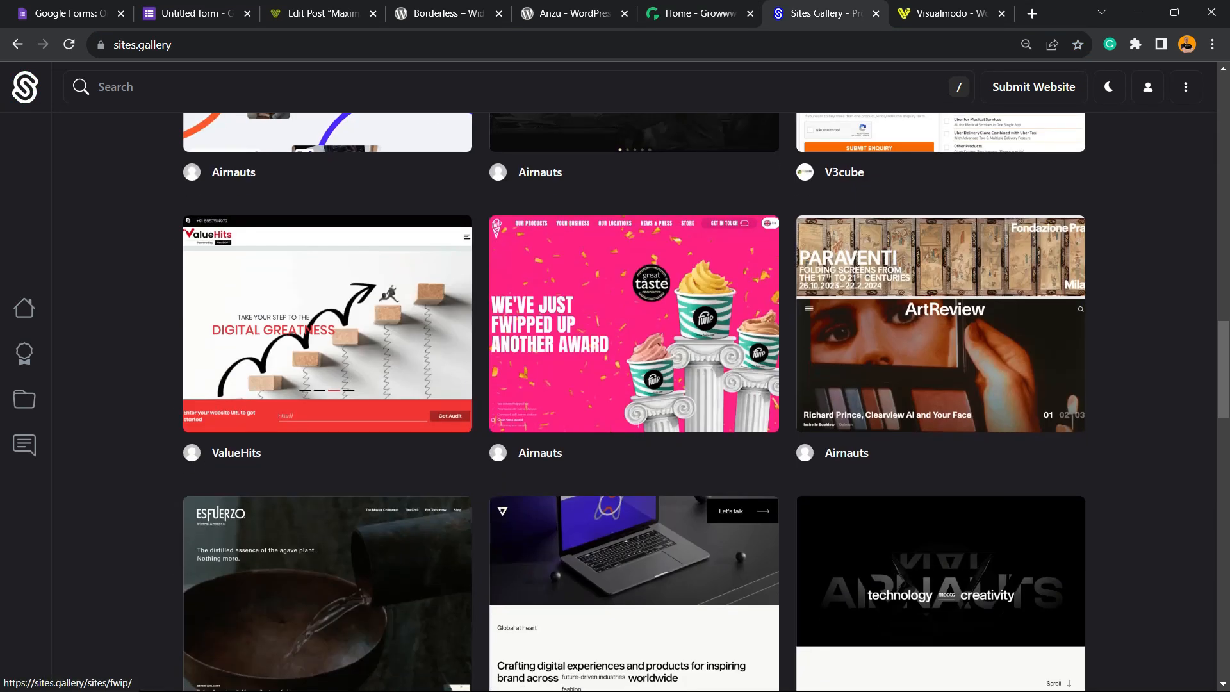
pyautogui.scroll(3)
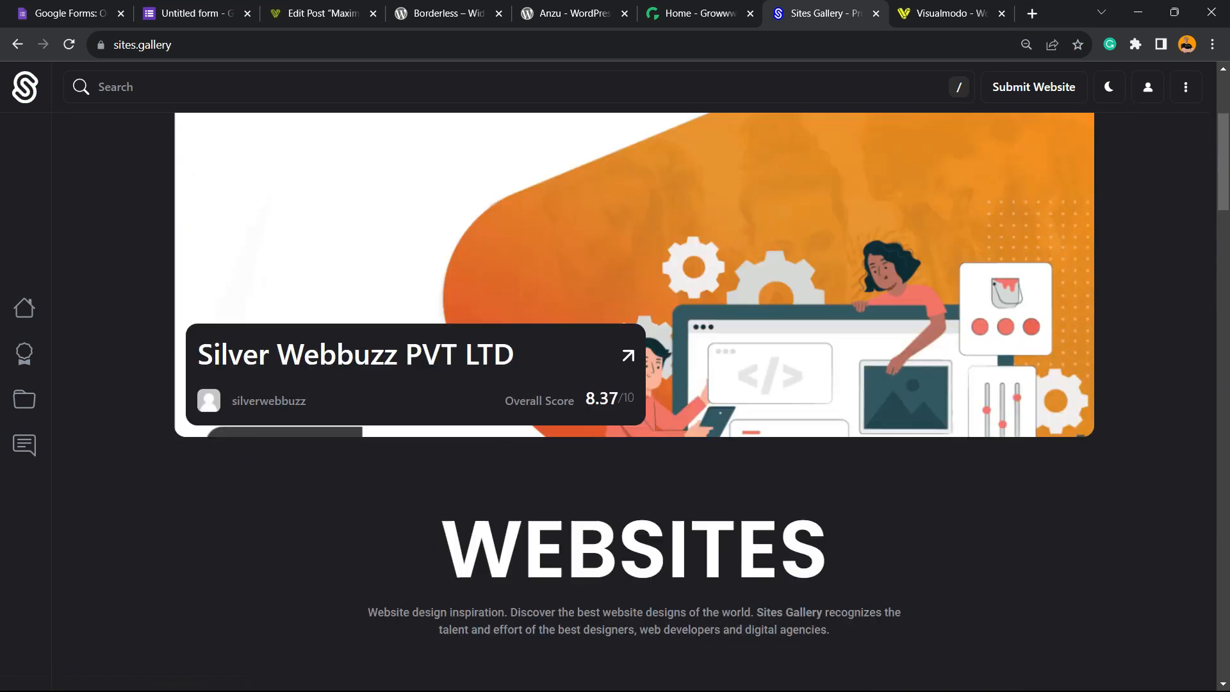
pyautogui.scroll(-3)
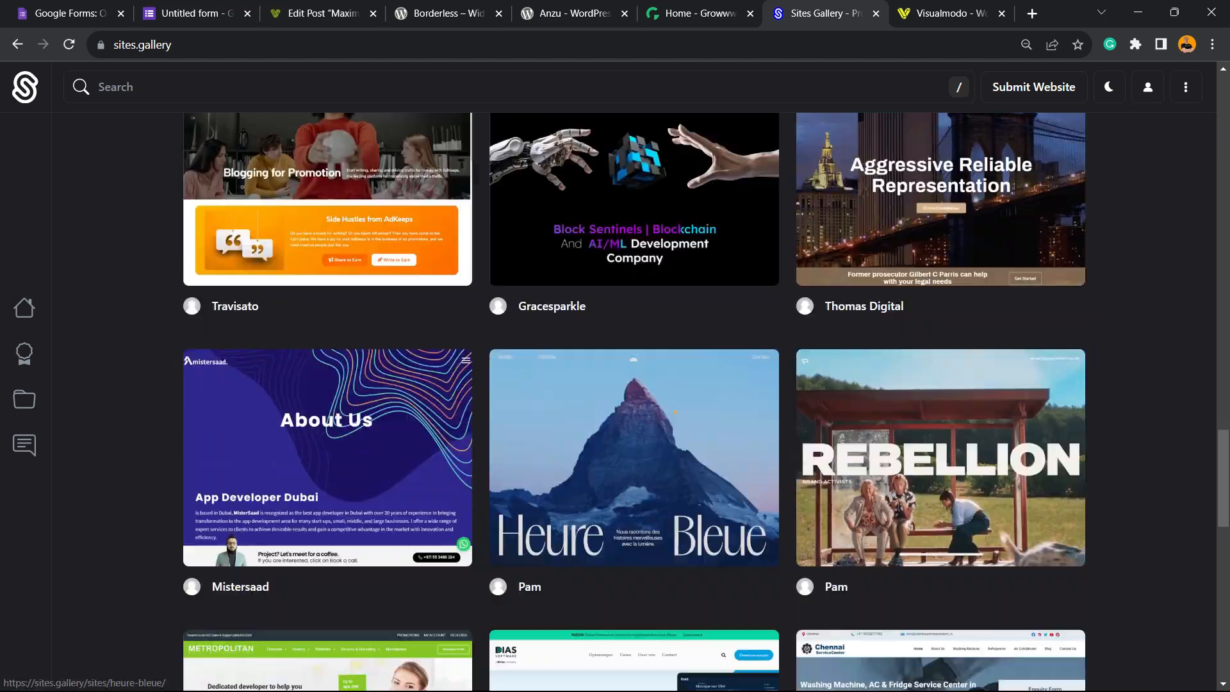
pyautogui.scroll(-3)
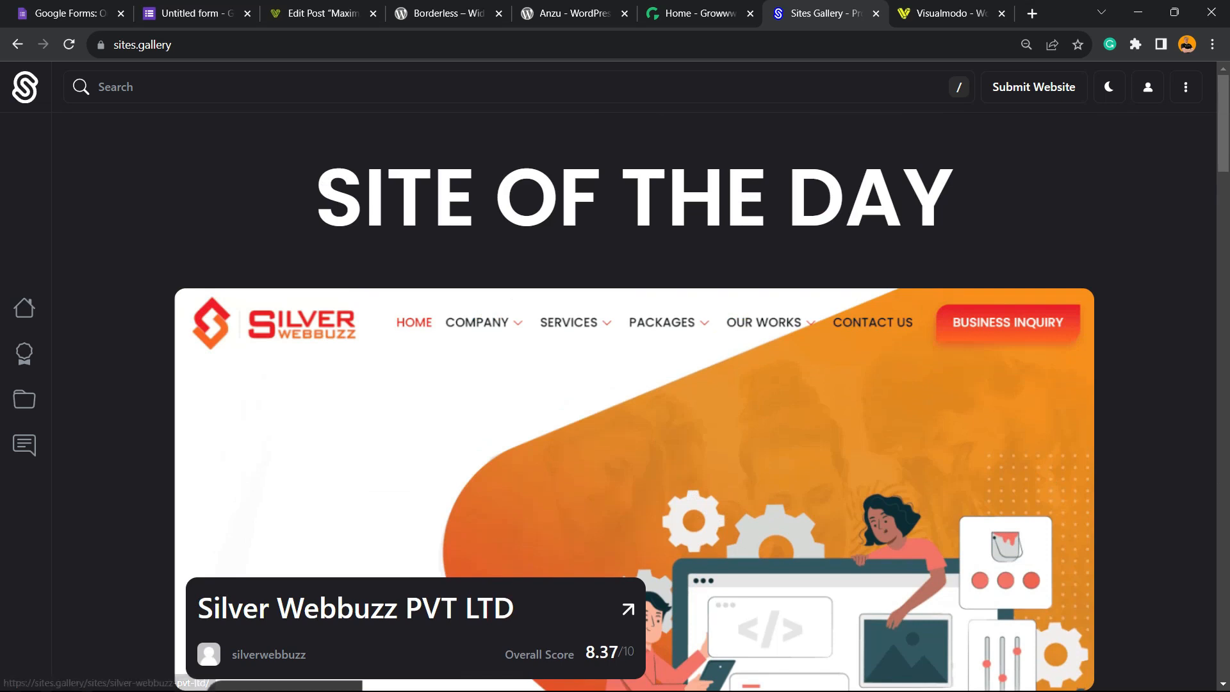
pyautogui.scroll(-3)
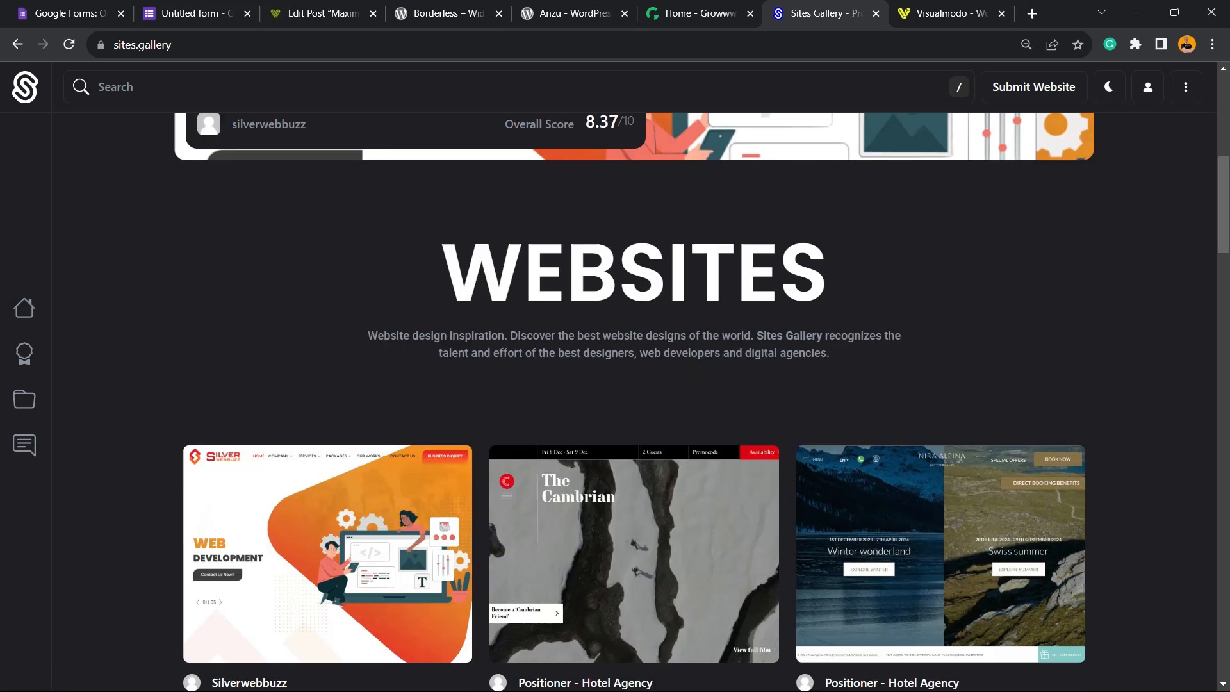
pyautogui.scroll(-3)
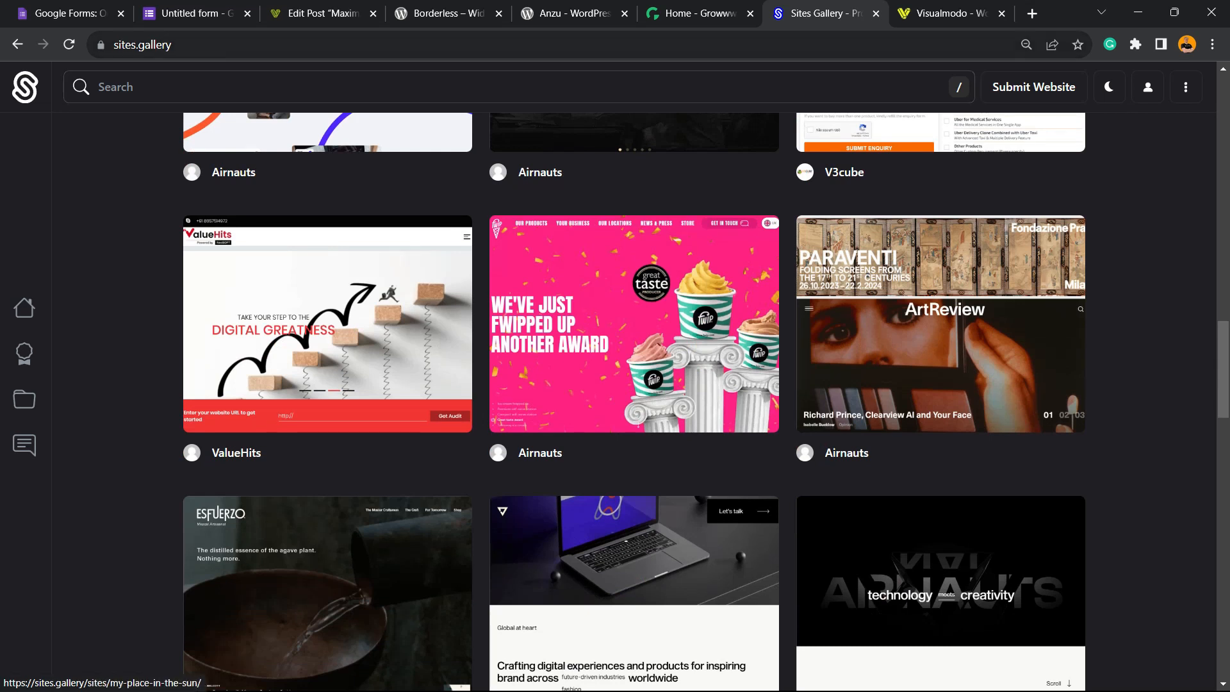
pyautogui.click(950, 13)
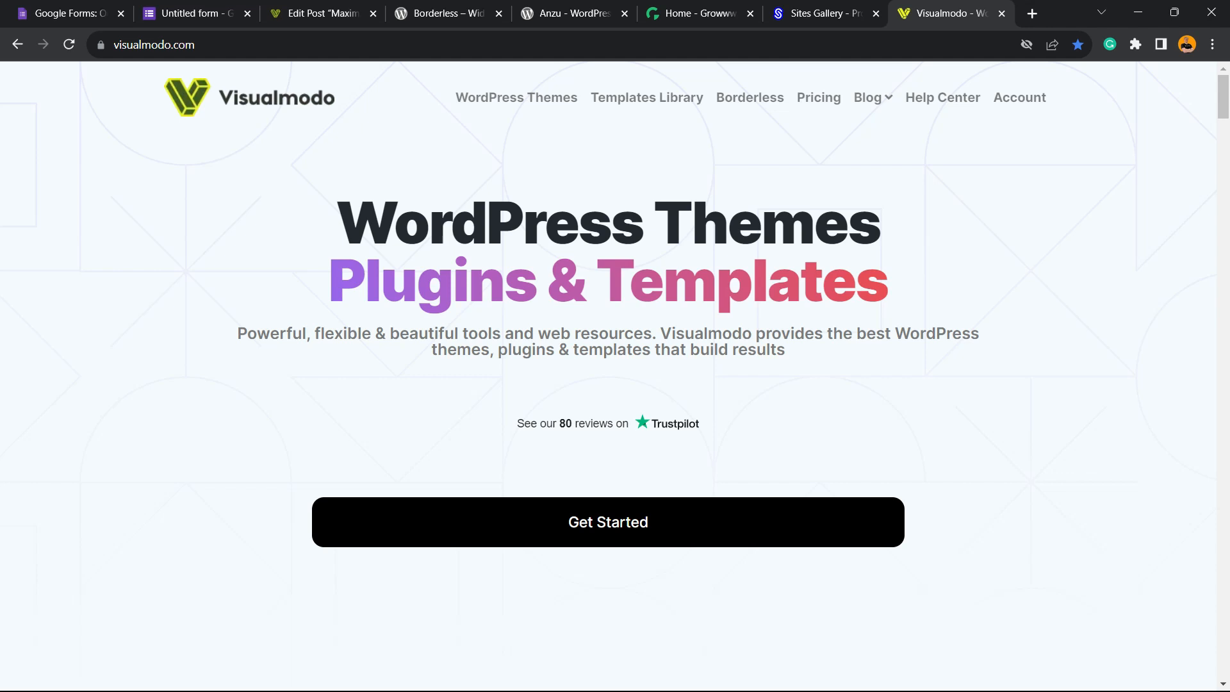
# Browse Visualmodo's Templates Library previews, such as Juice Shop and Pottery Studio.
pyautogui.click(646, 97)
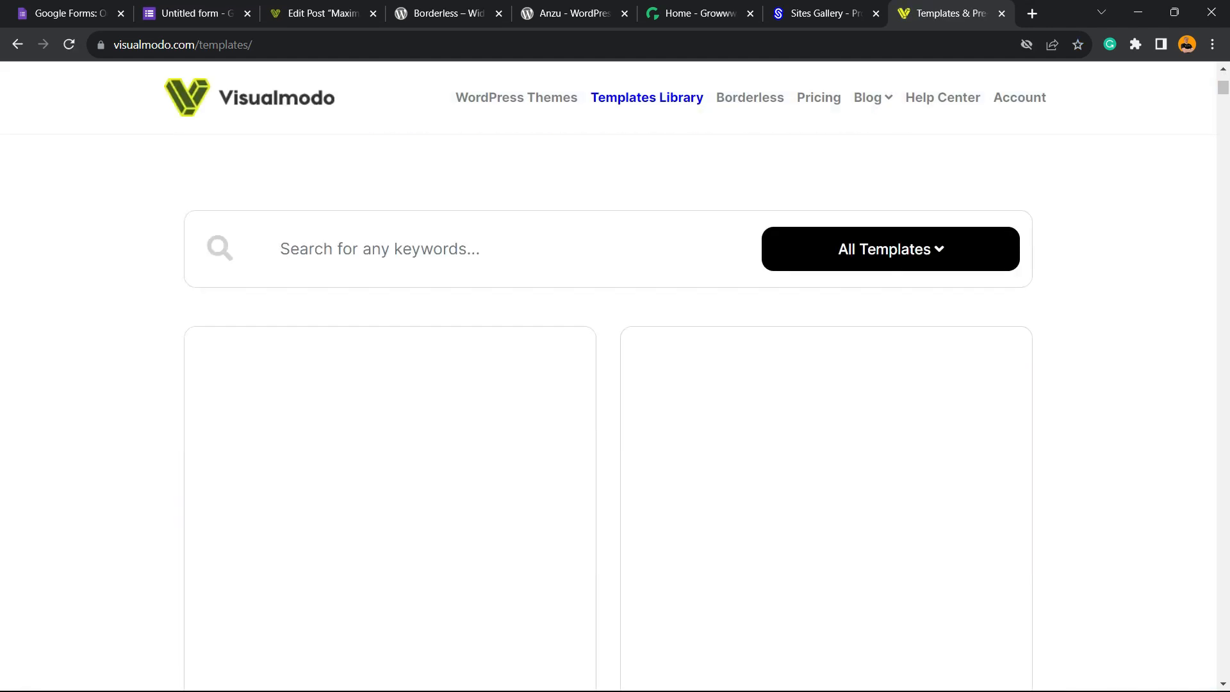
pyautogui.scroll(-3)
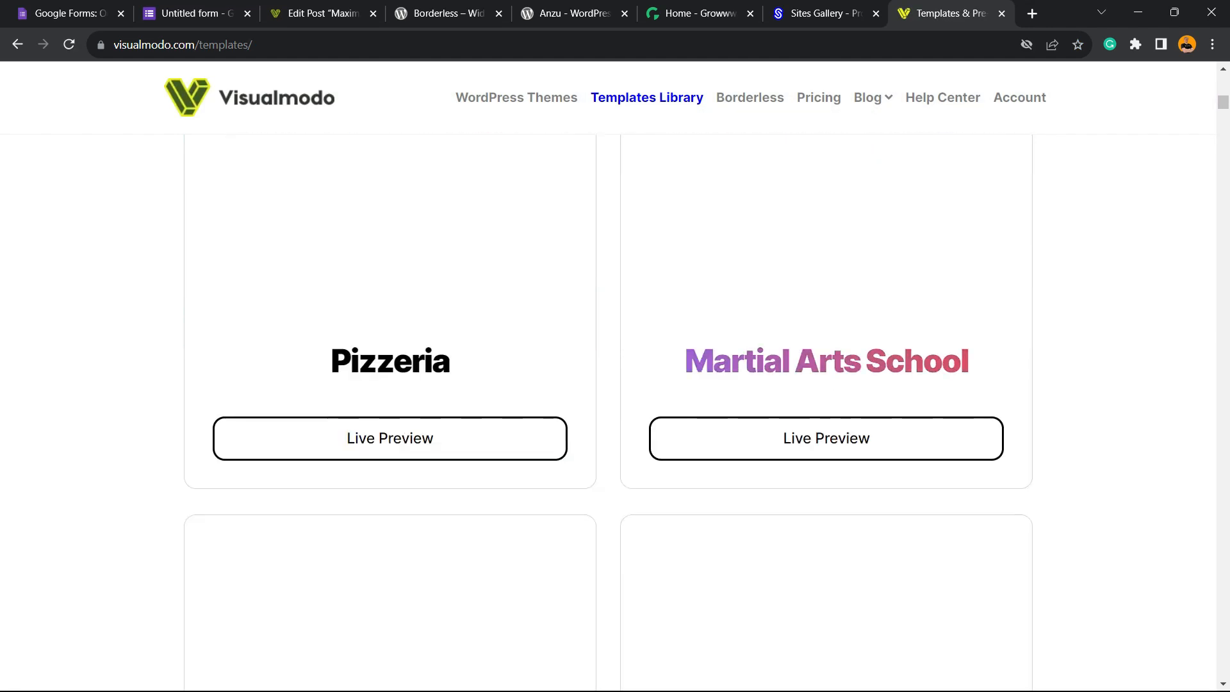
pyautogui.scroll(-3)
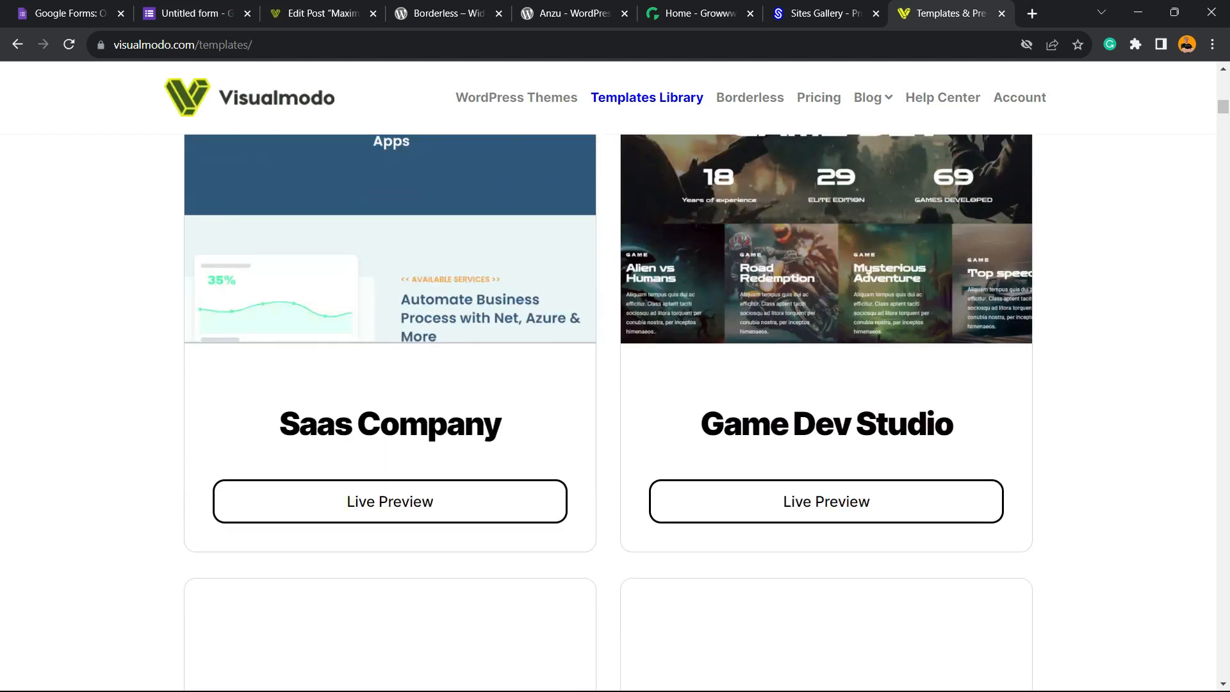
pyautogui.scroll(-3)
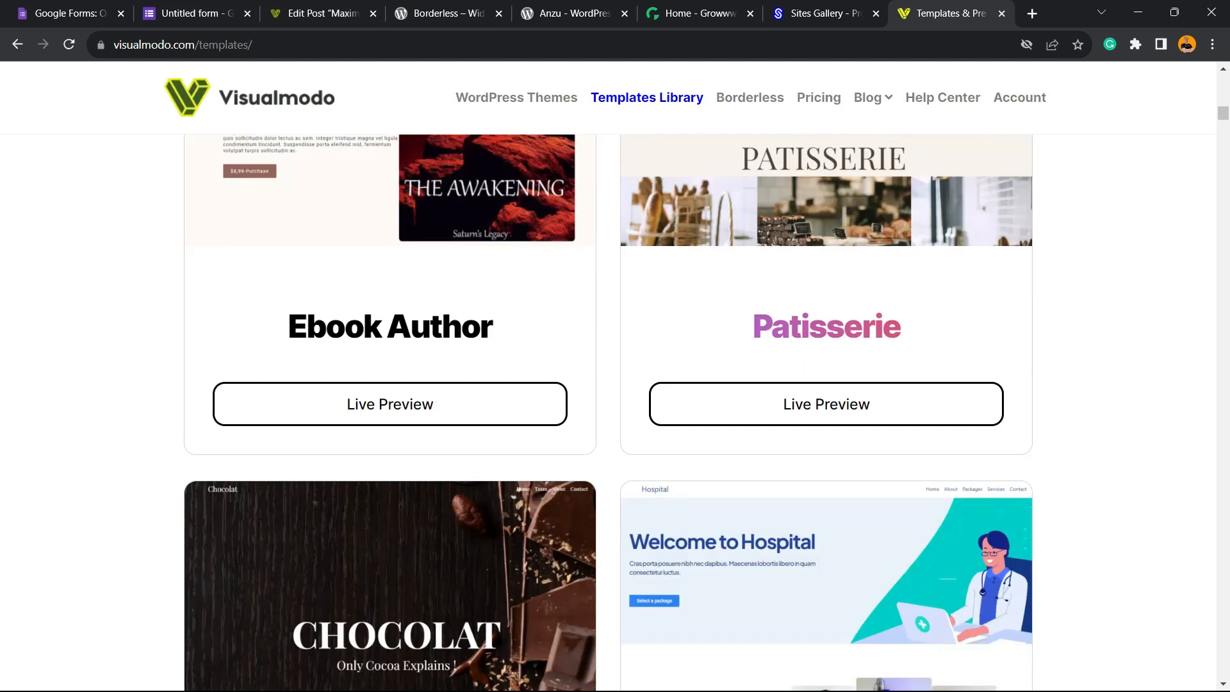
pyautogui.scroll(-3)
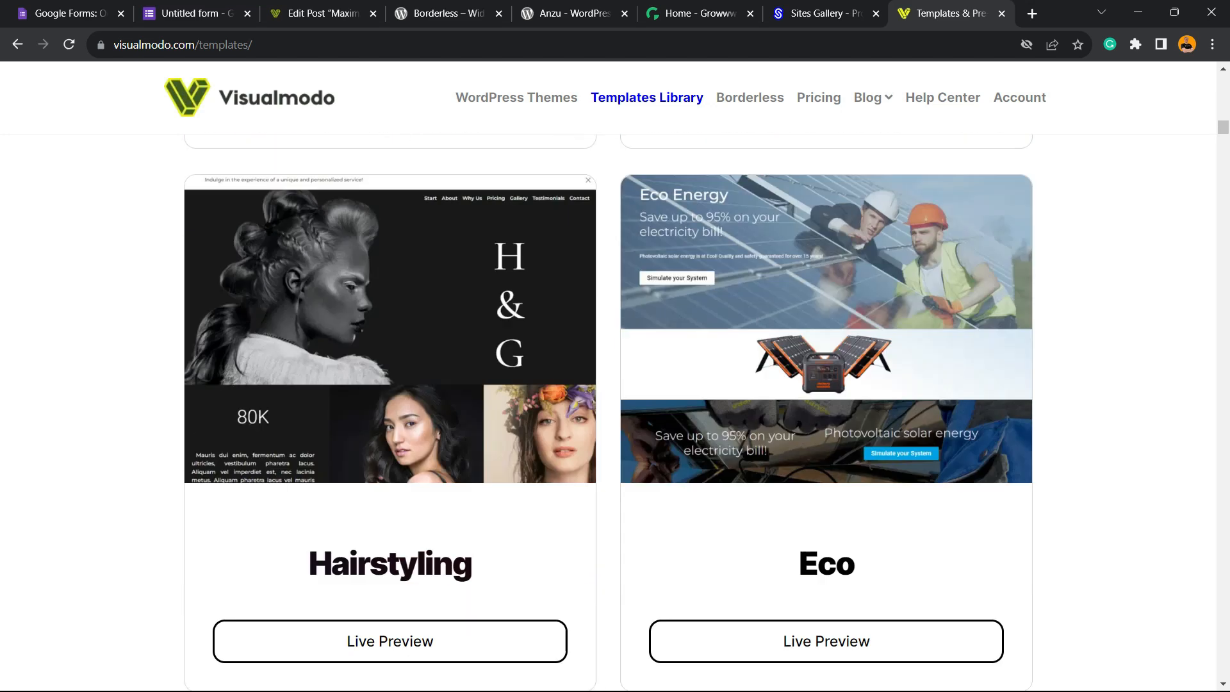
pyautogui.scroll(-3)
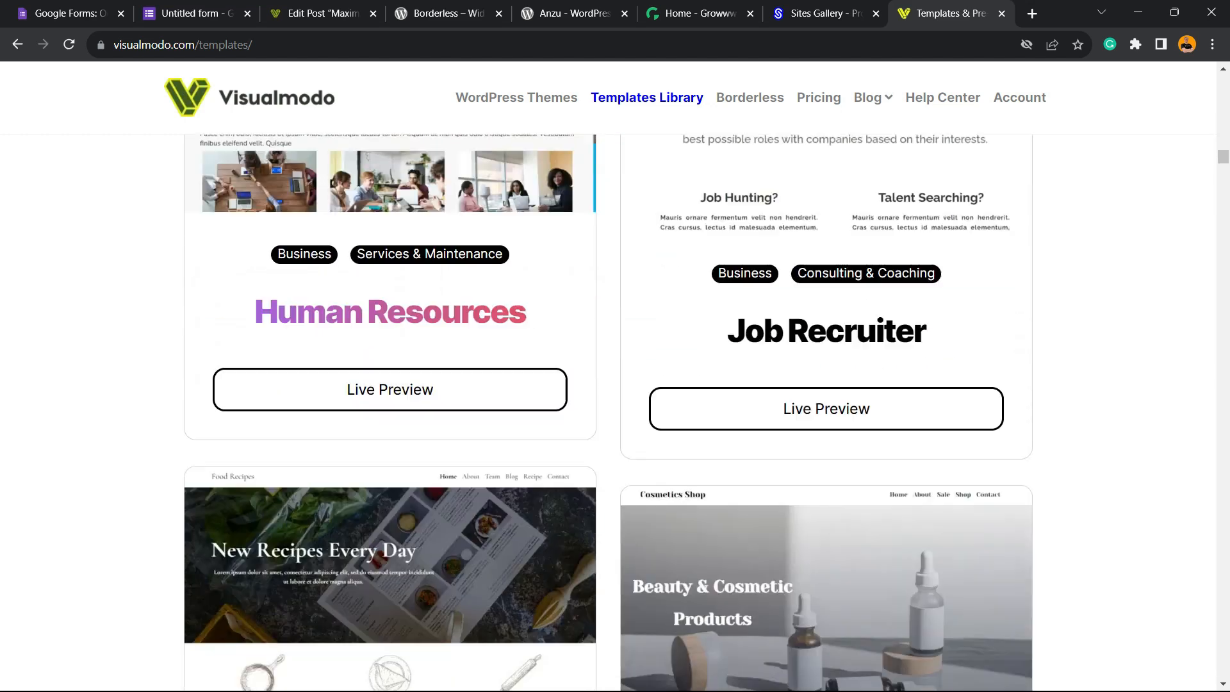
pyautogui.scroll(-3)
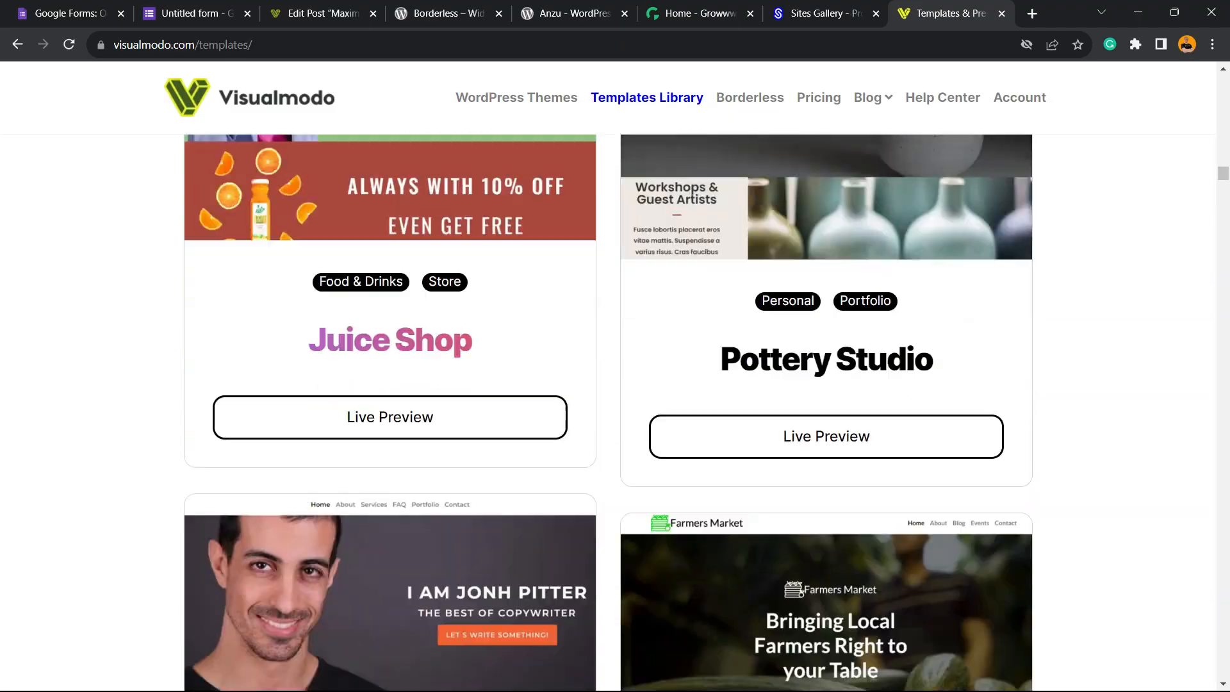